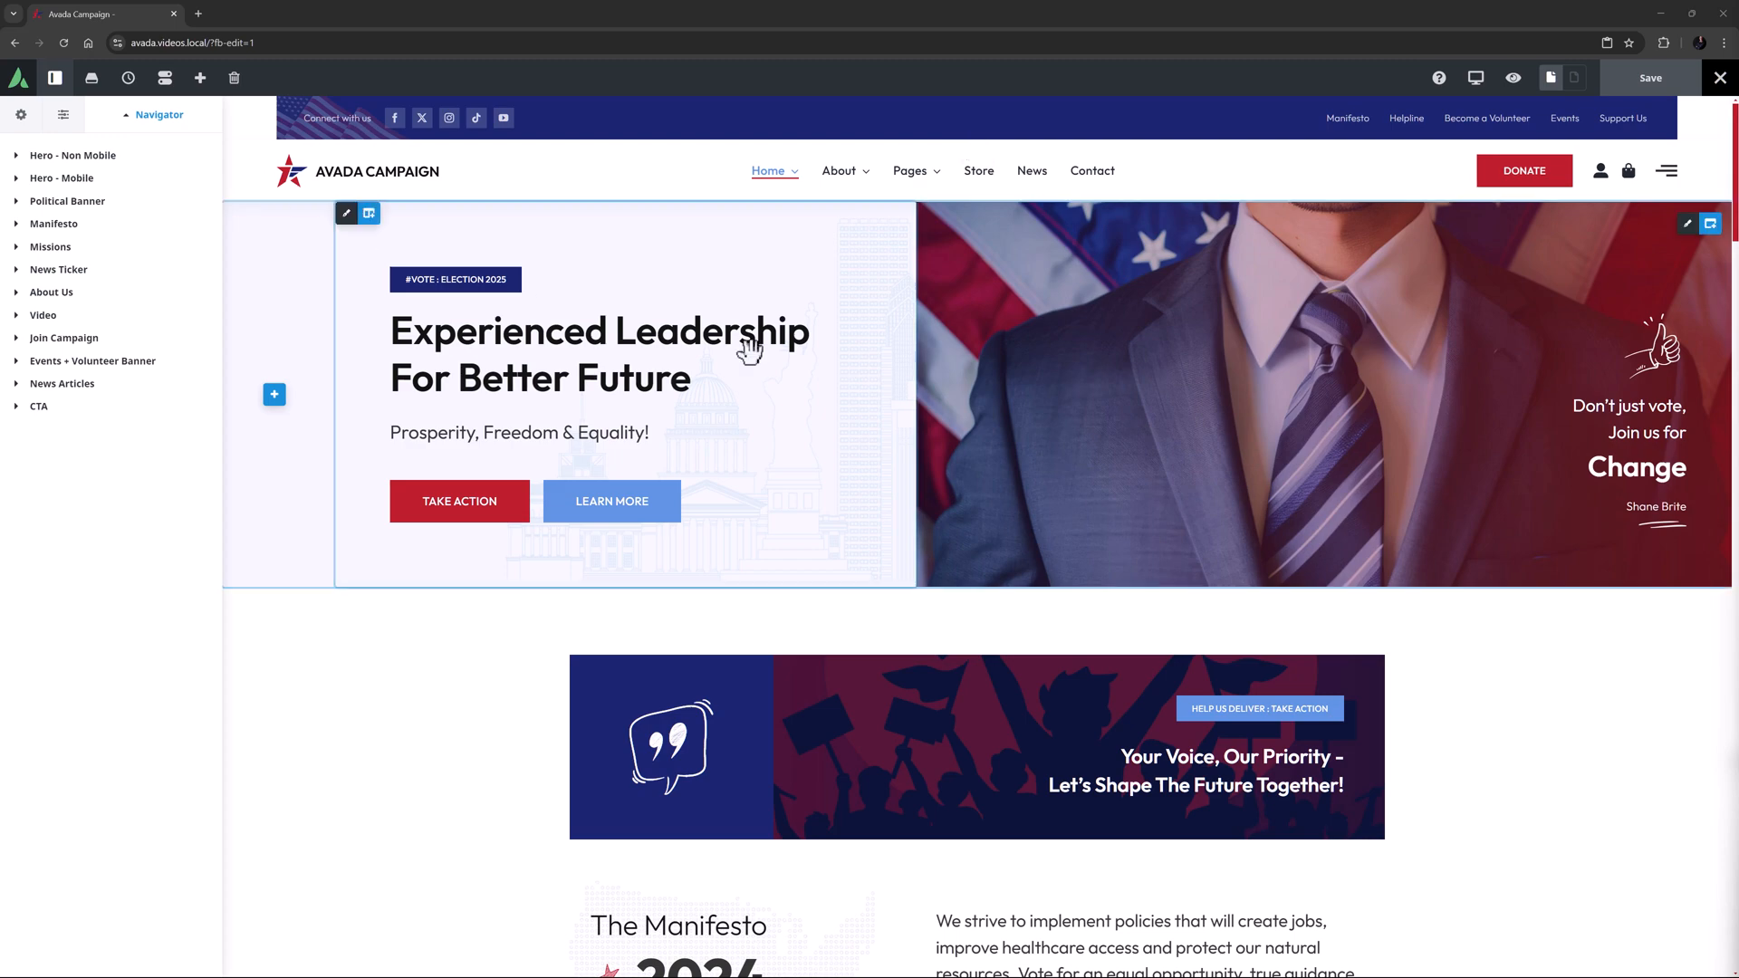
Step: Add a 1/1 single-column container under the campaign banner with 100px top and bottom padding
{"action": "scroll", "scroll_direction": "down", "scroll_amount": 3}
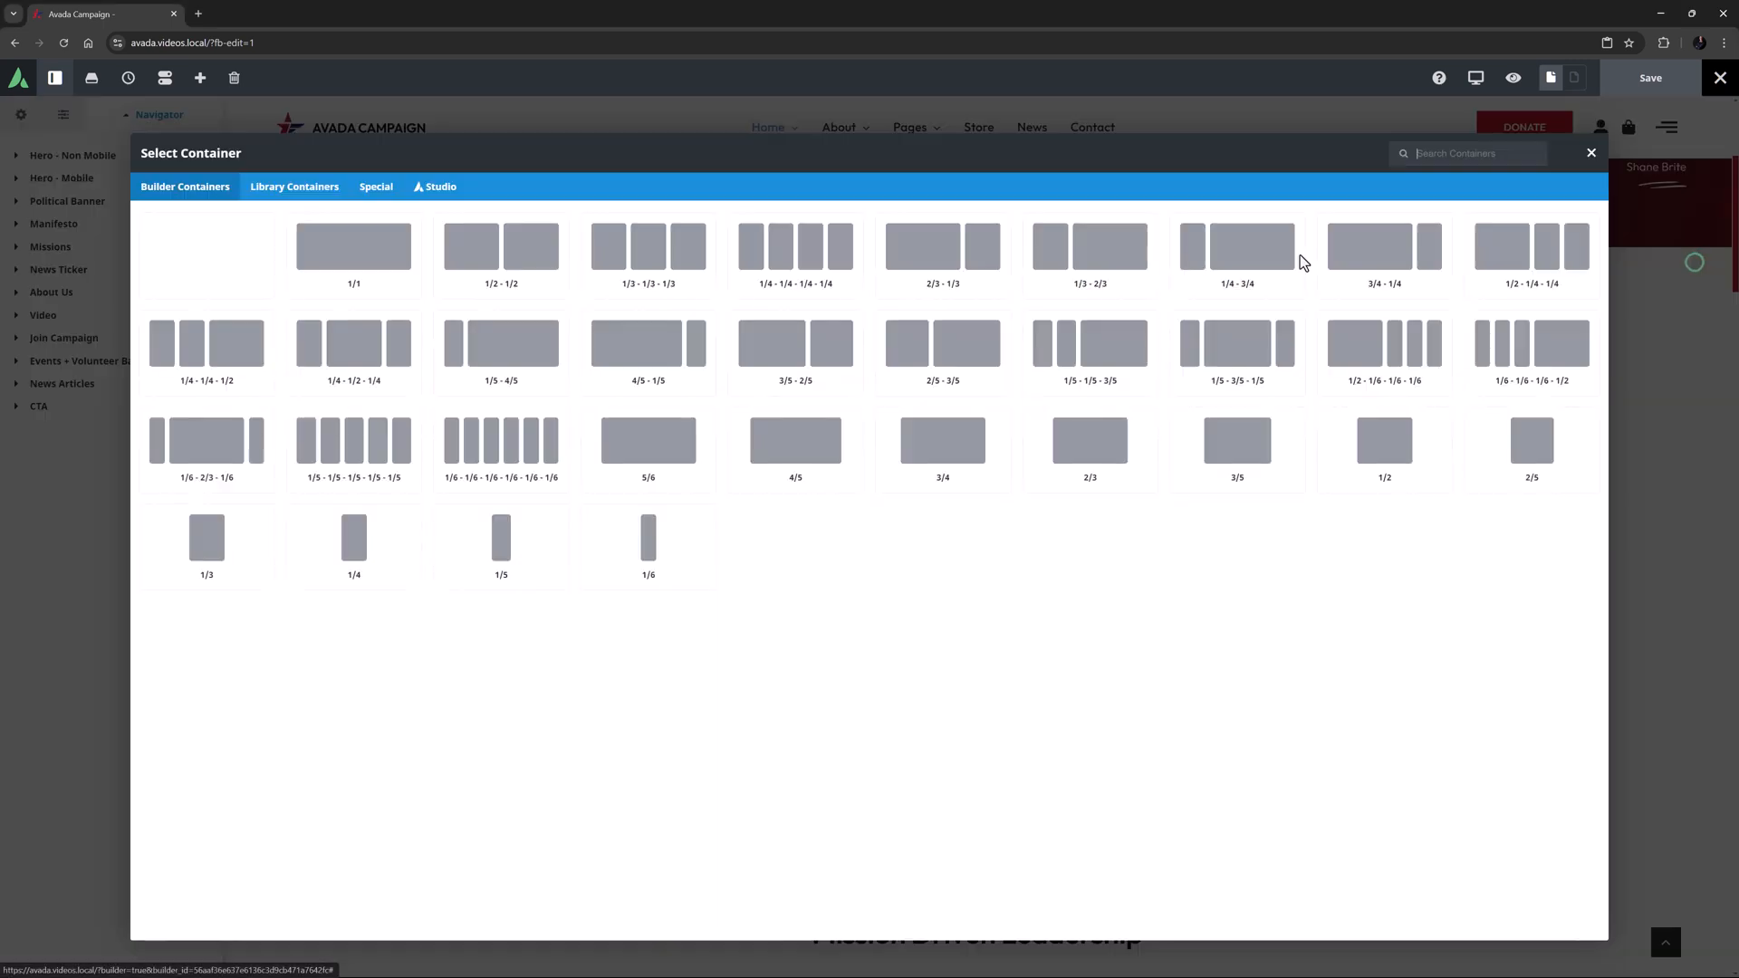
{"action": "left_click", "coordinate": [352, 245]}
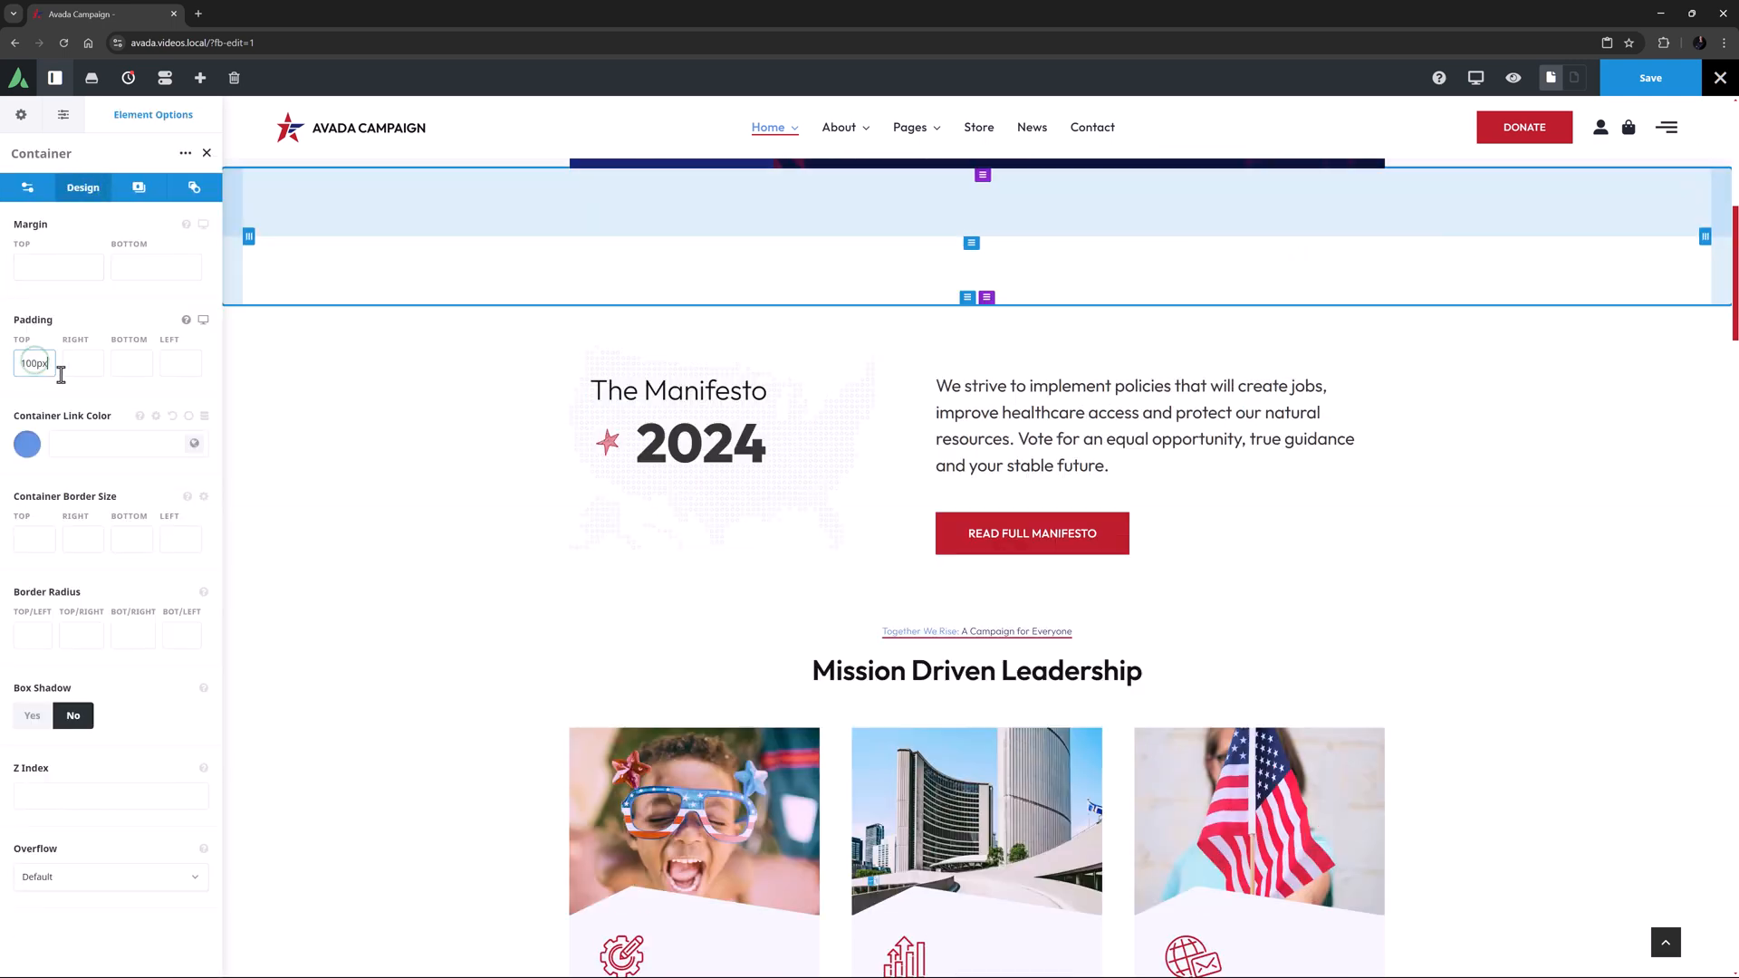
{"action": "type", "text": "100px"}
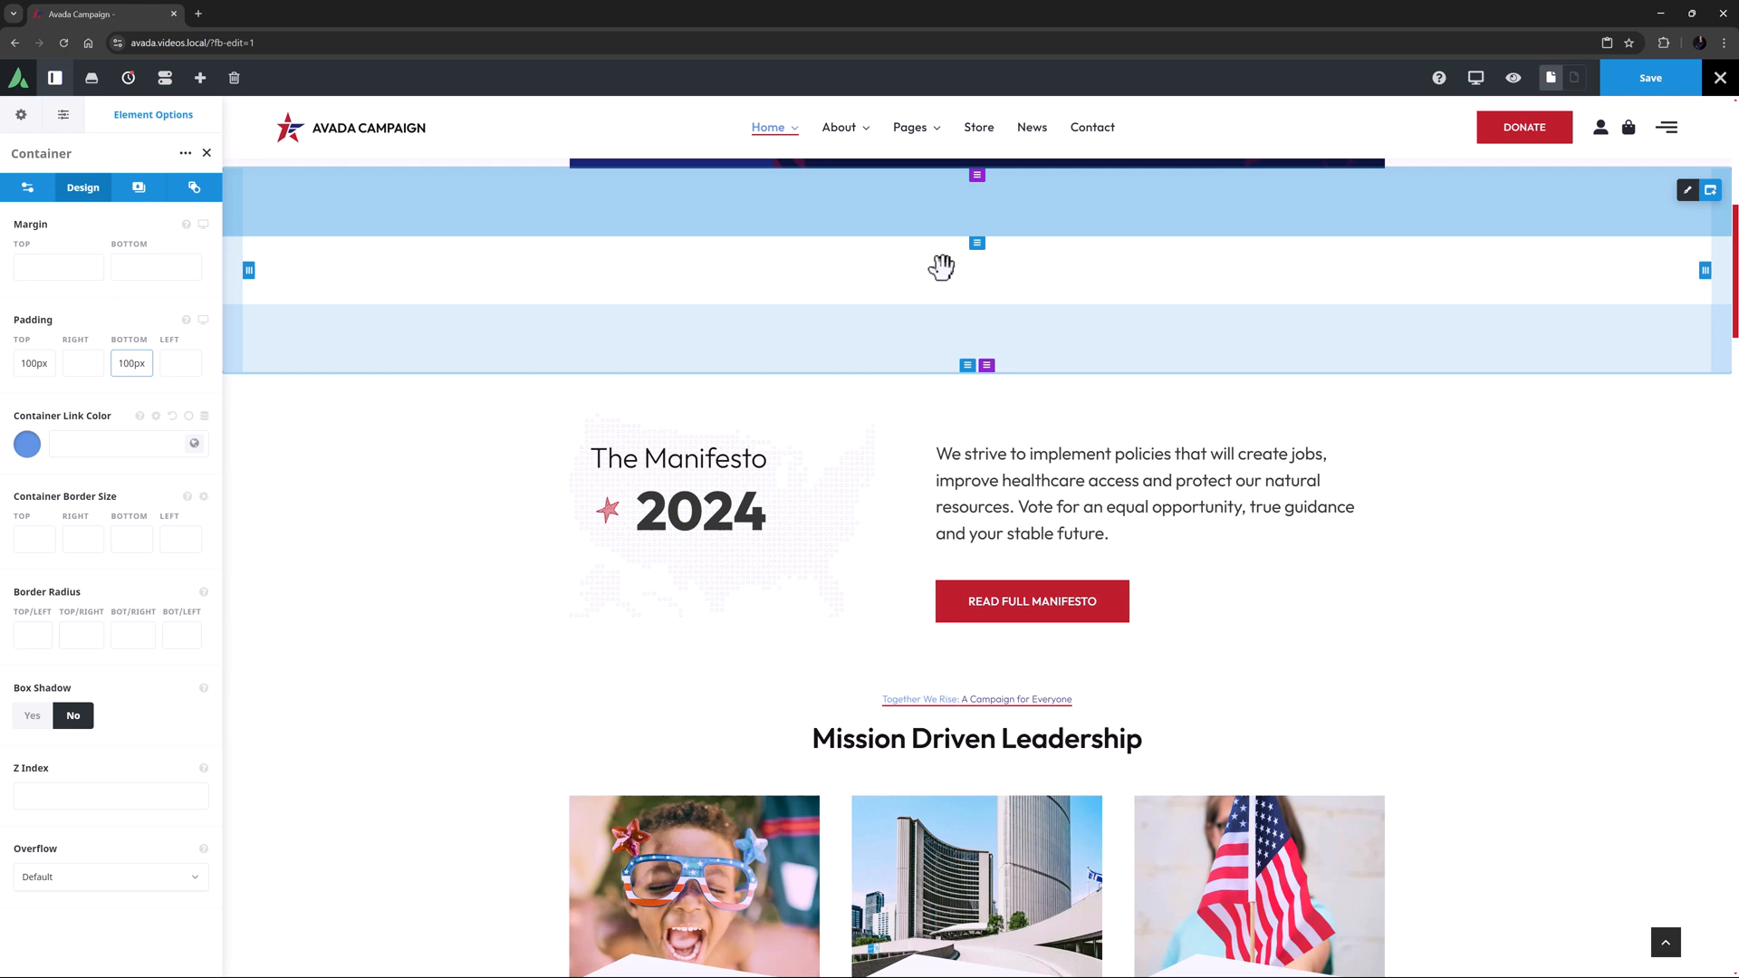
Step: Insert a Tagline Box element into the new column and set its button link to #
{"action": "left_click", "coordinate": [976, 243]}
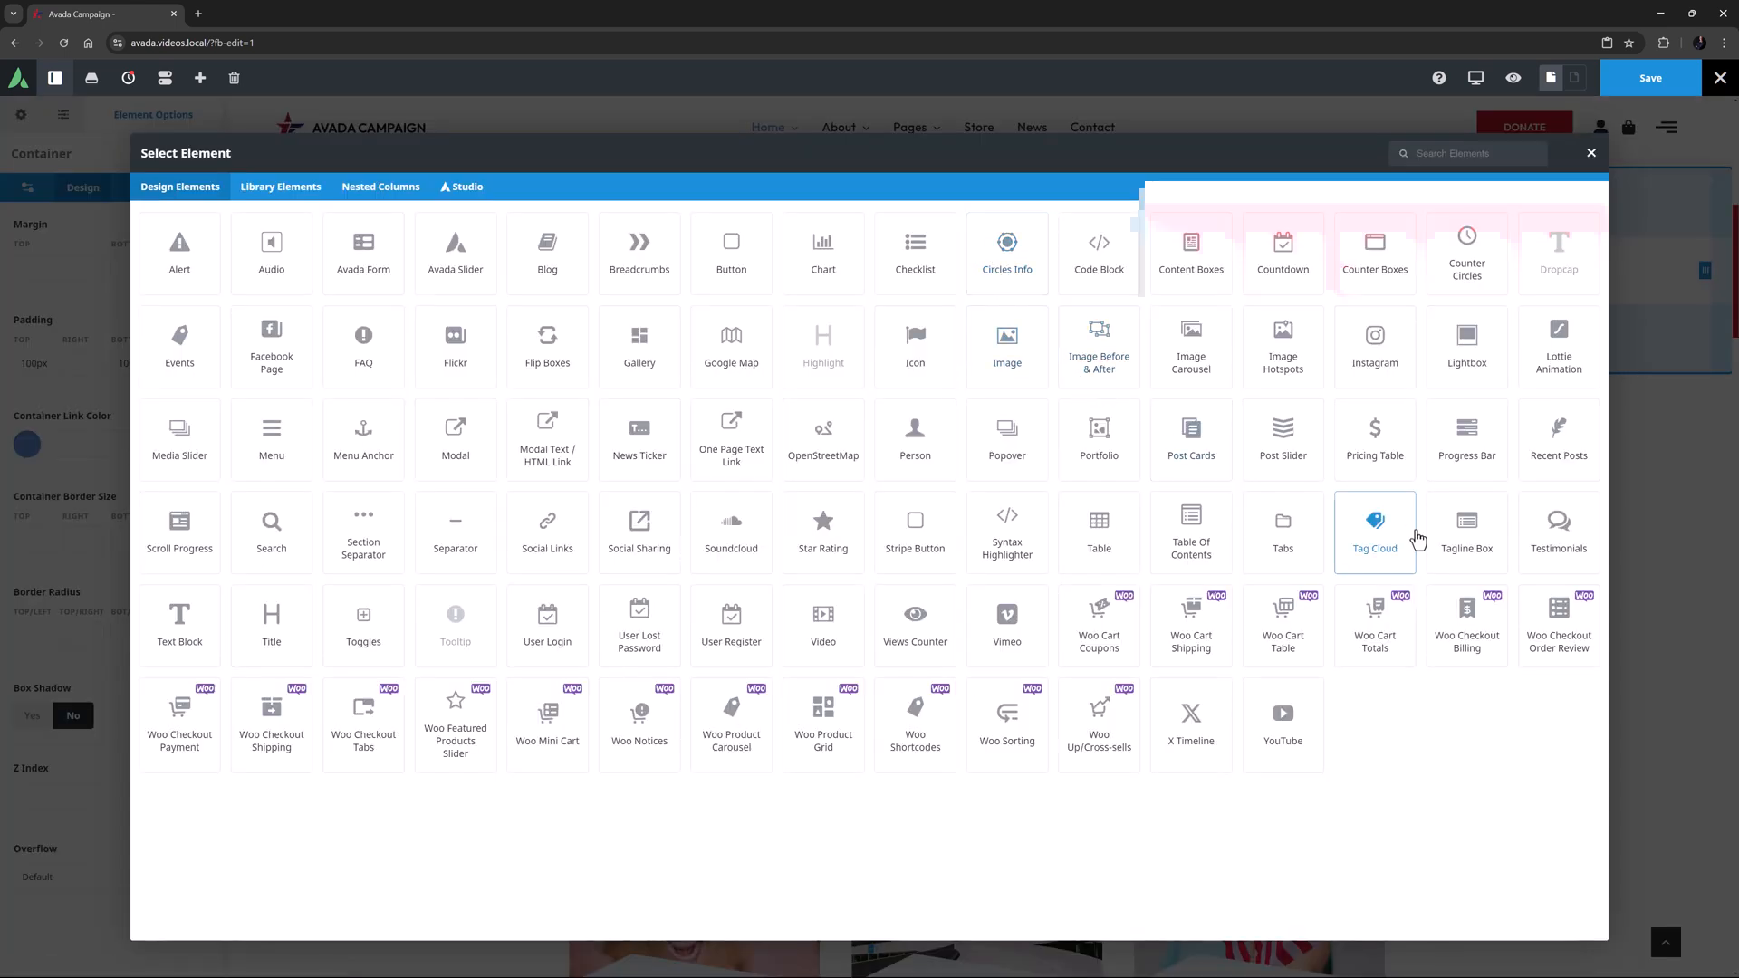
{"action": "left_click", "coordinate": [1466, 532]}
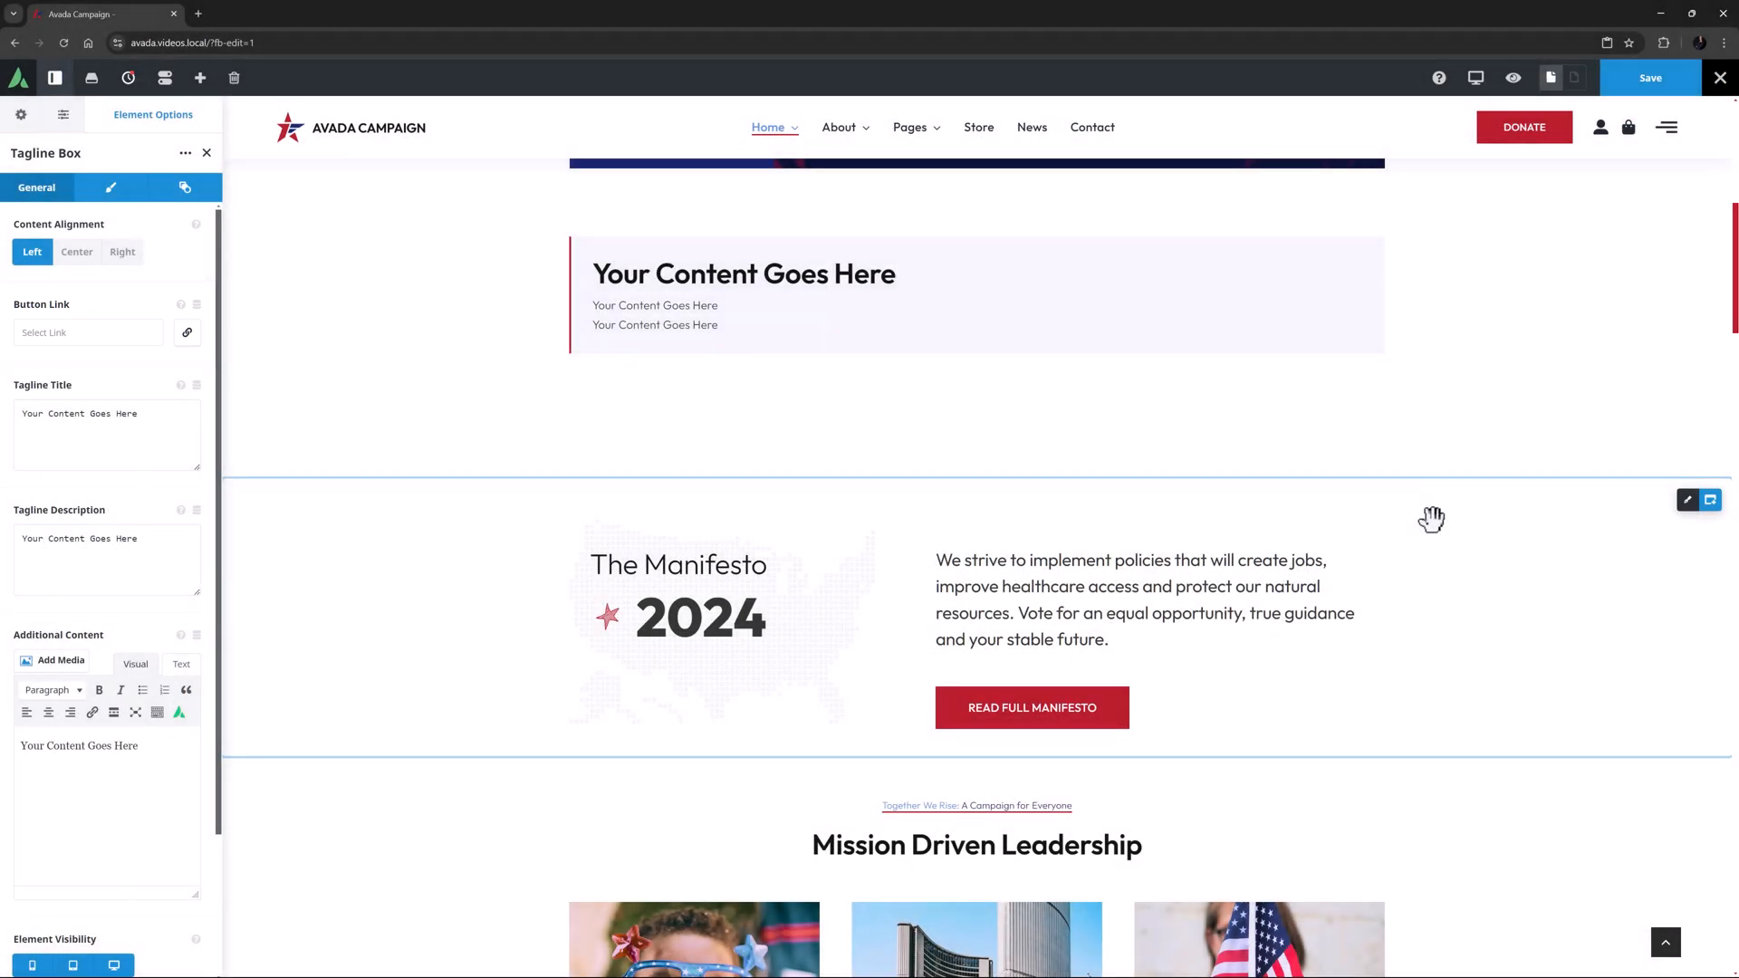
{"action": "left_click", "coordinate": [83, 331]}
{"action": "type", "text": "#"}
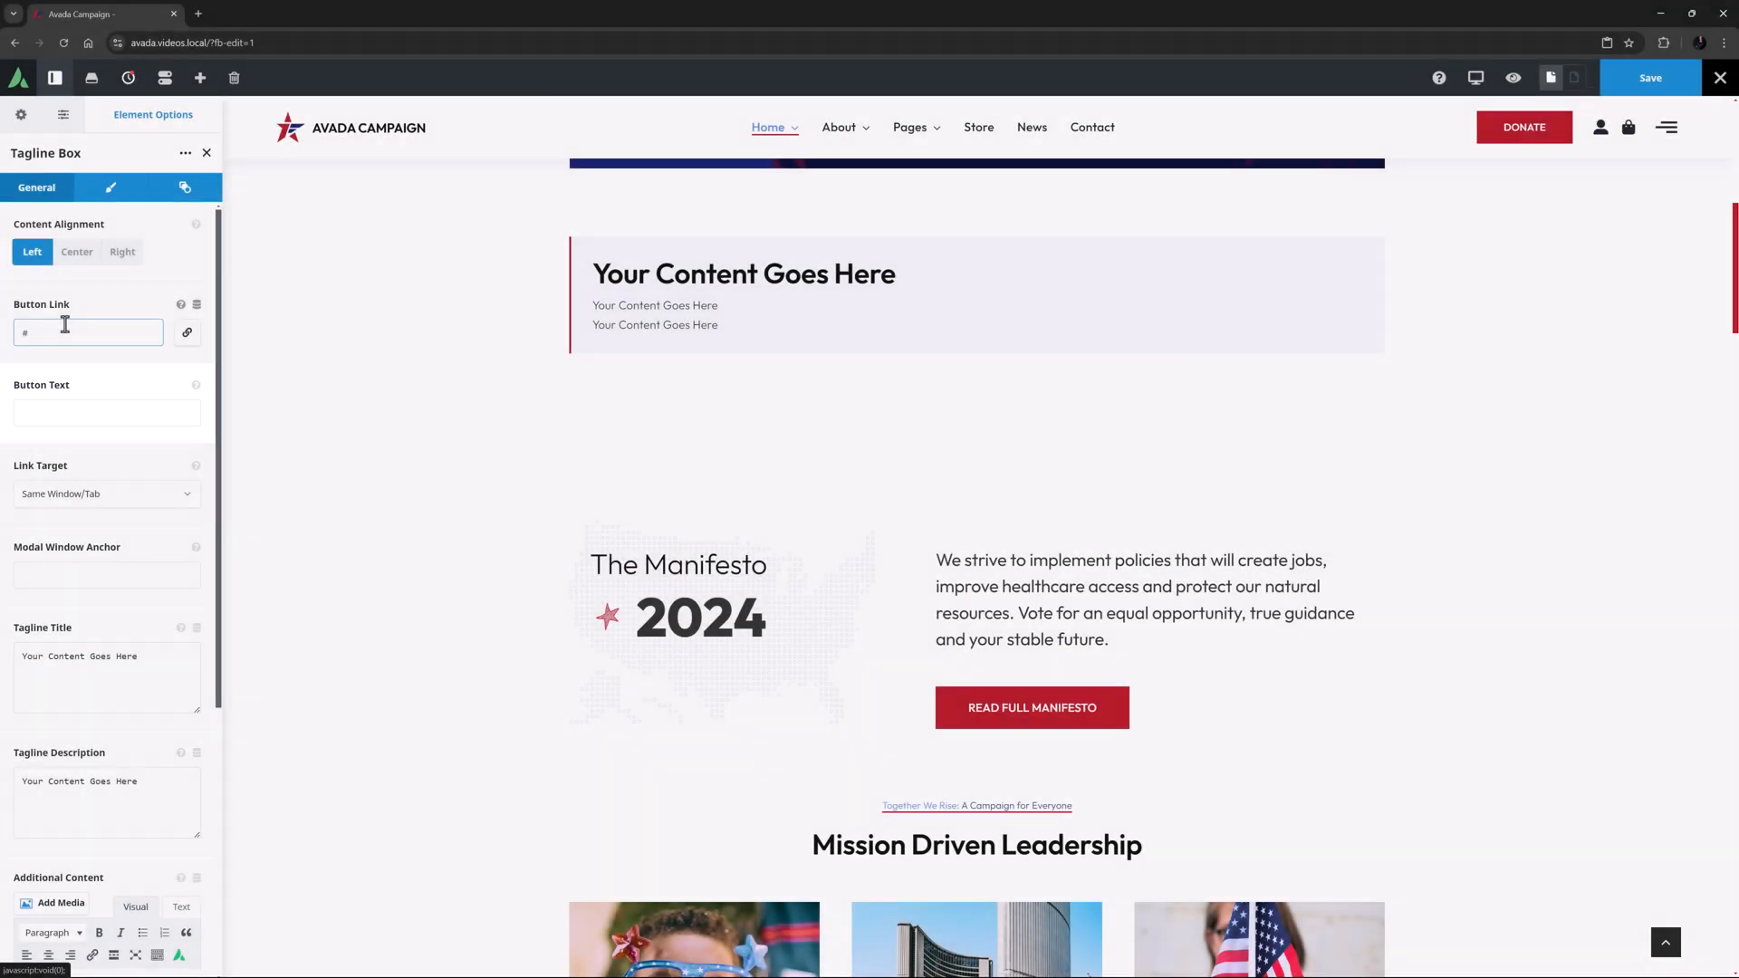
Step: Set button text 'Help Us Deliver : Take Action', bolded title, and 'Let's shape the future together!' description
{"action": "left_click", "coordinate": [107, 413]}
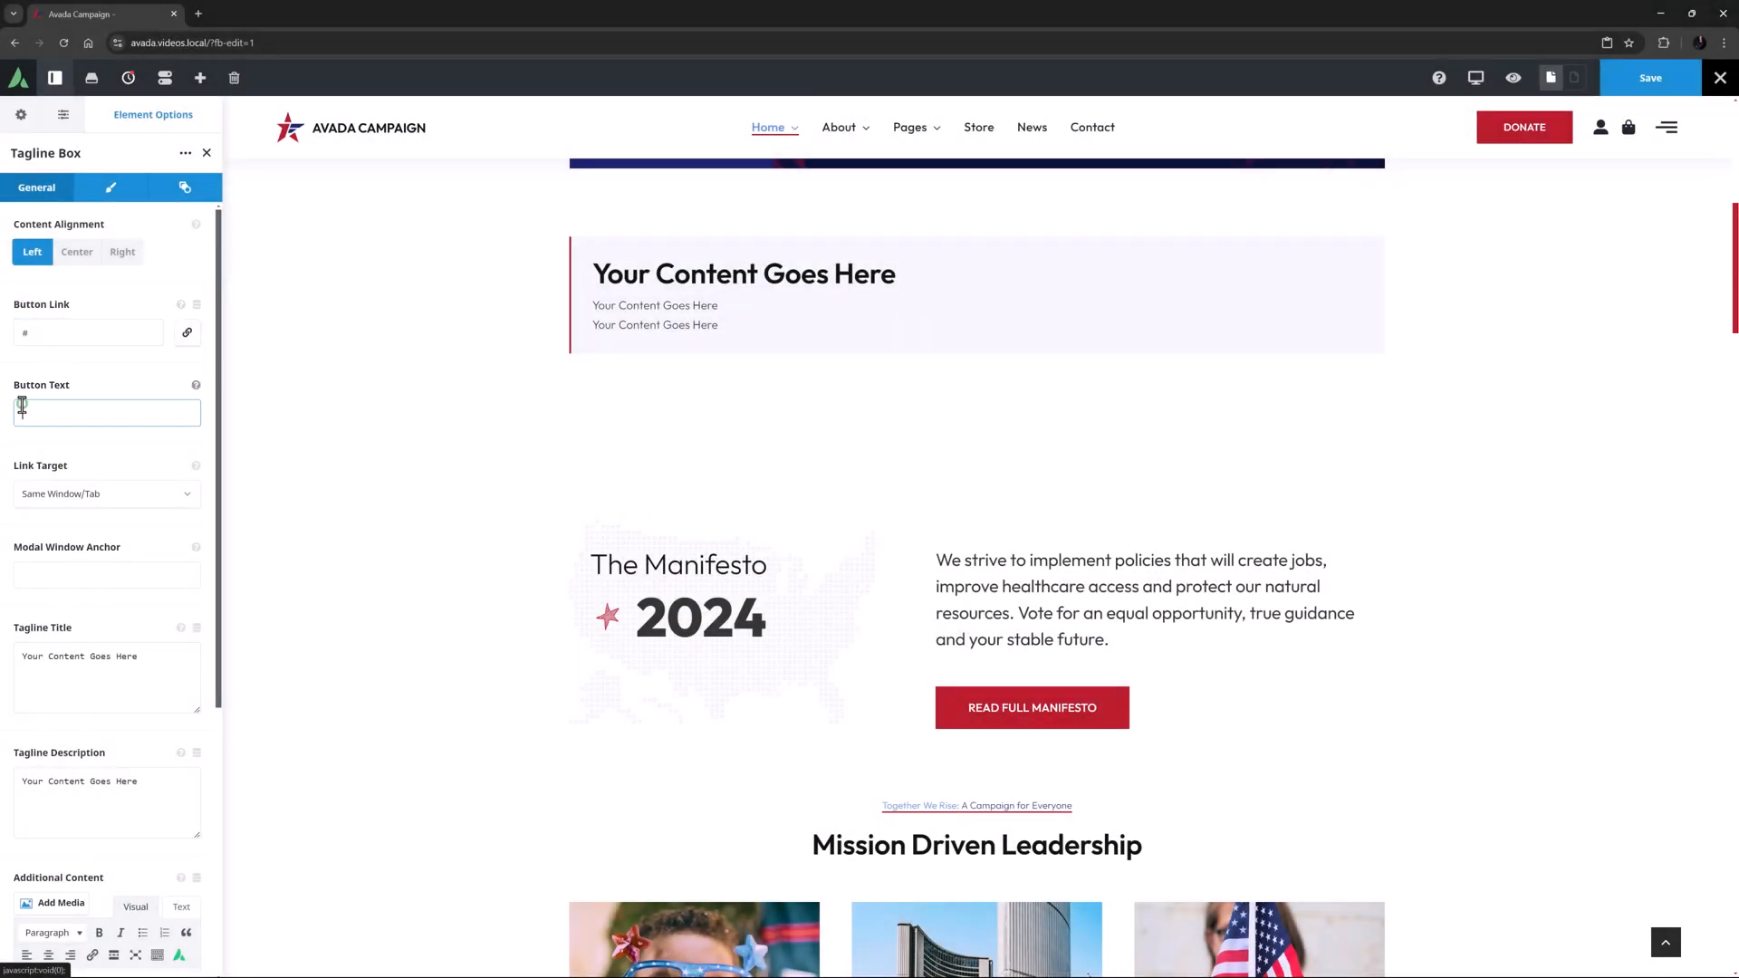
{"action": "type", "text": "Help Us Deliver : Take Action"}
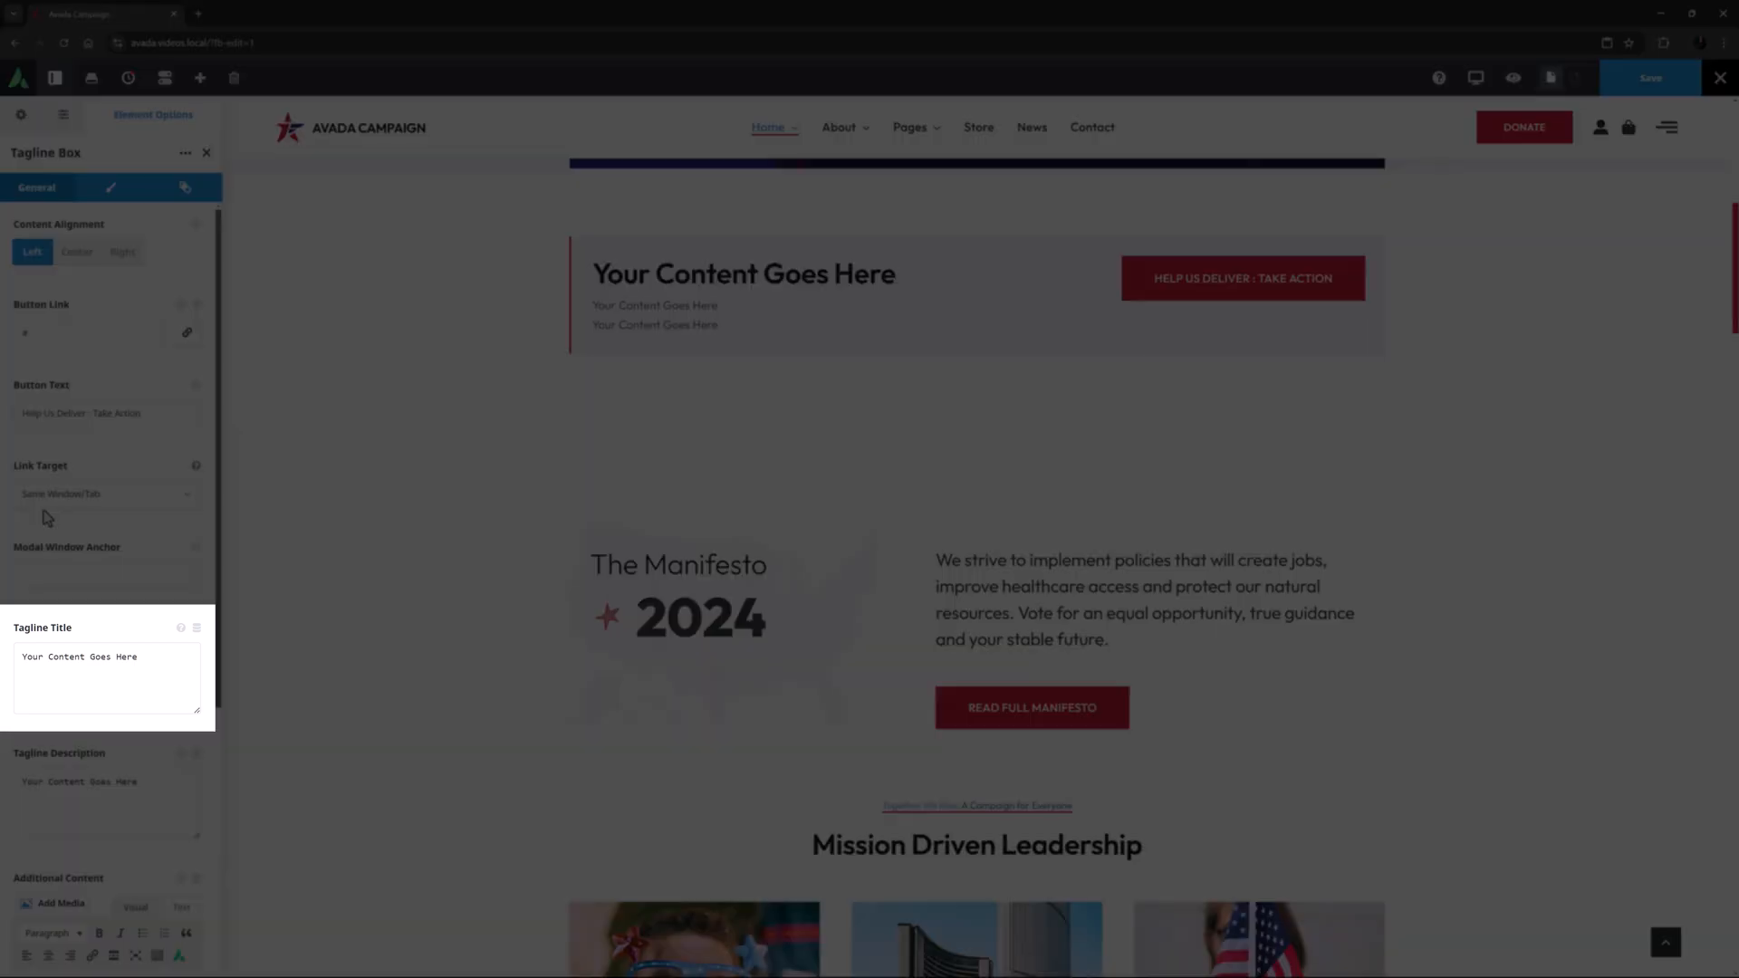
{"action": "type", "text": "Your Voice, Our Priority"}
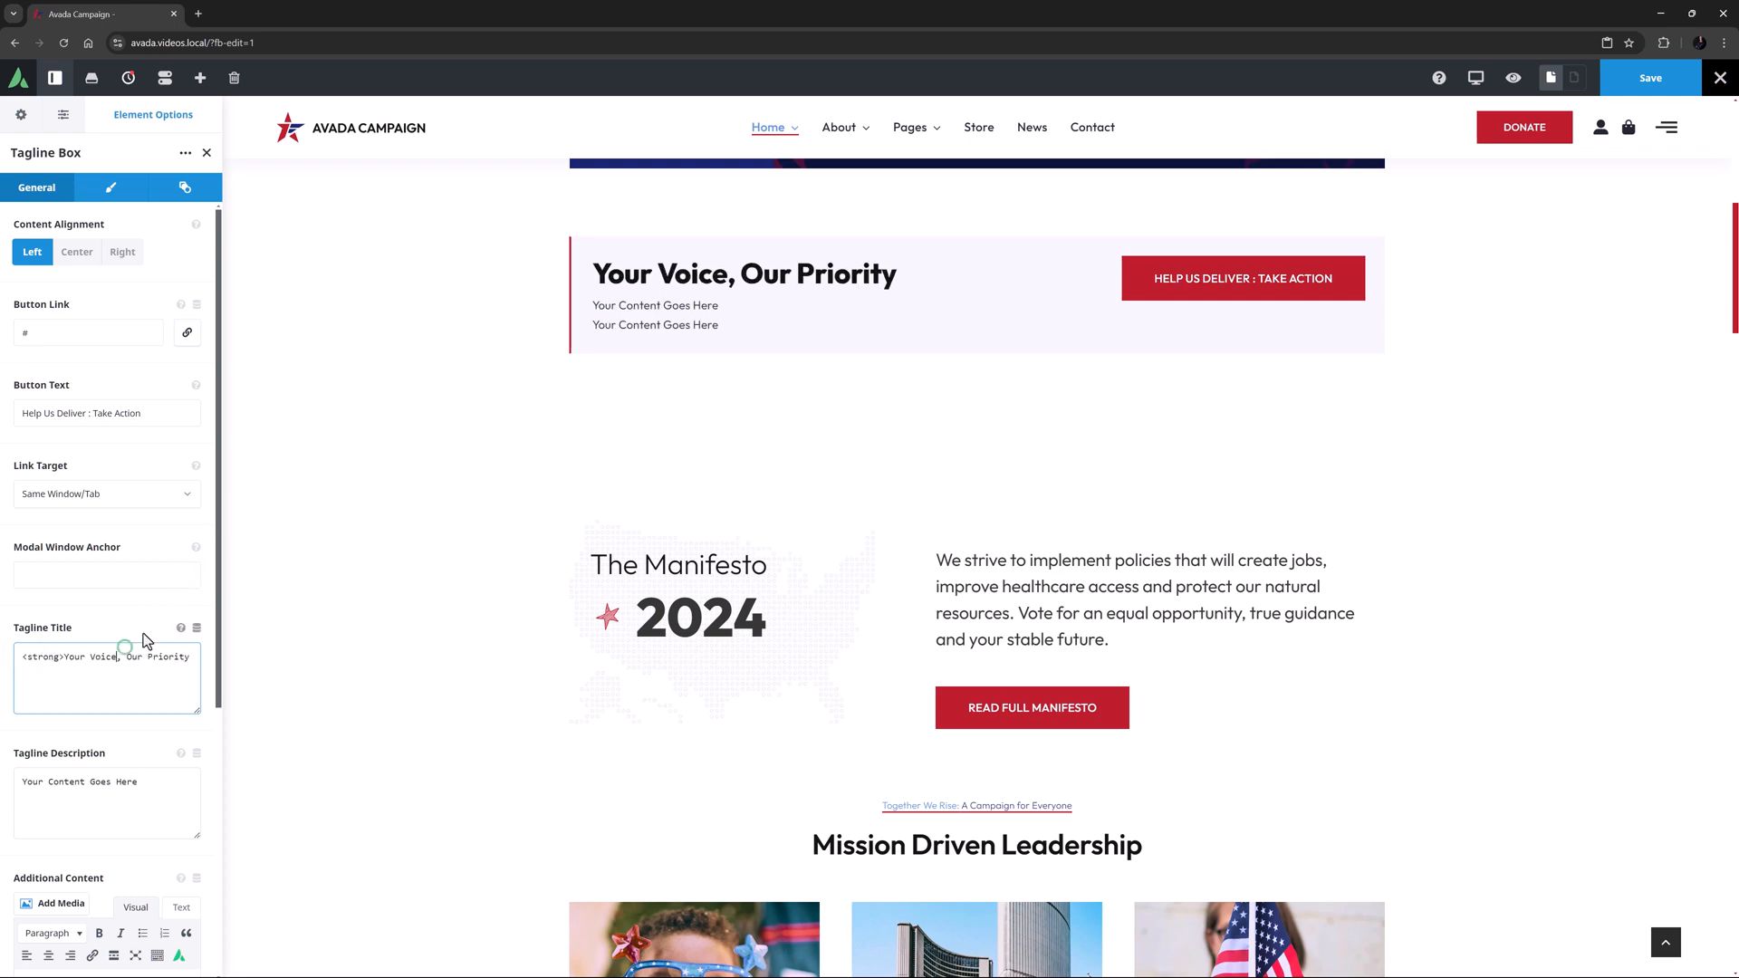
{"action": "type", "text": "</strong>"}
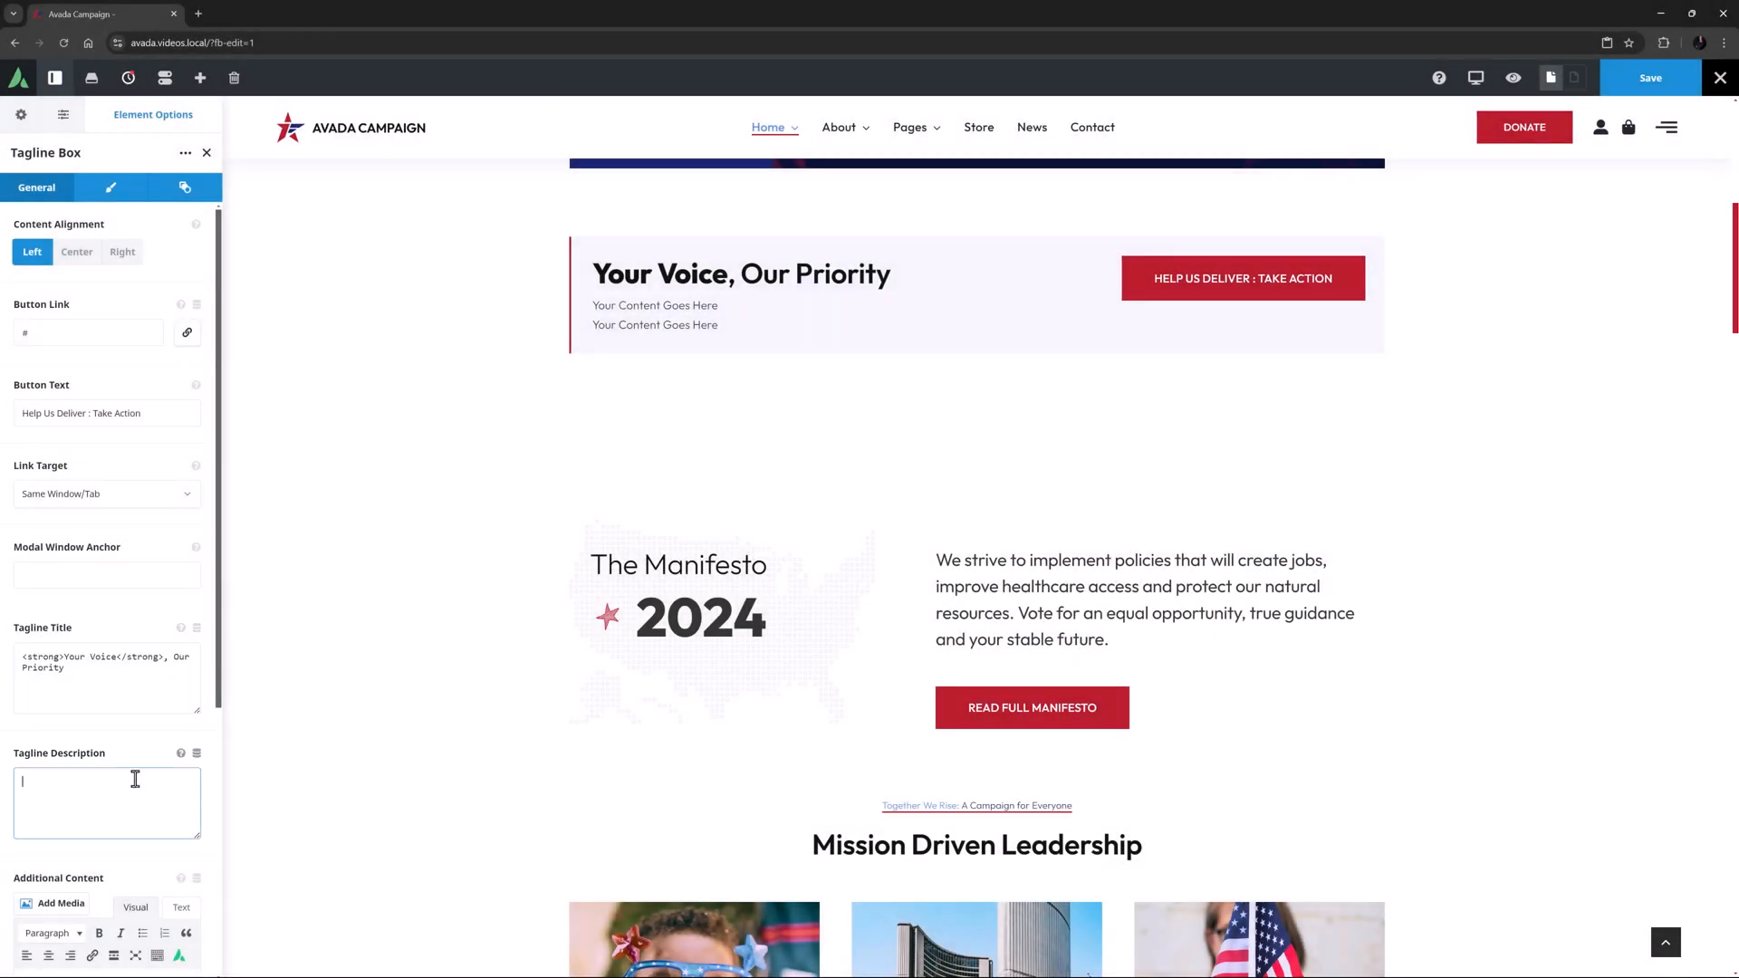
{"action": "type", "text": "Let's shape the future together!"}
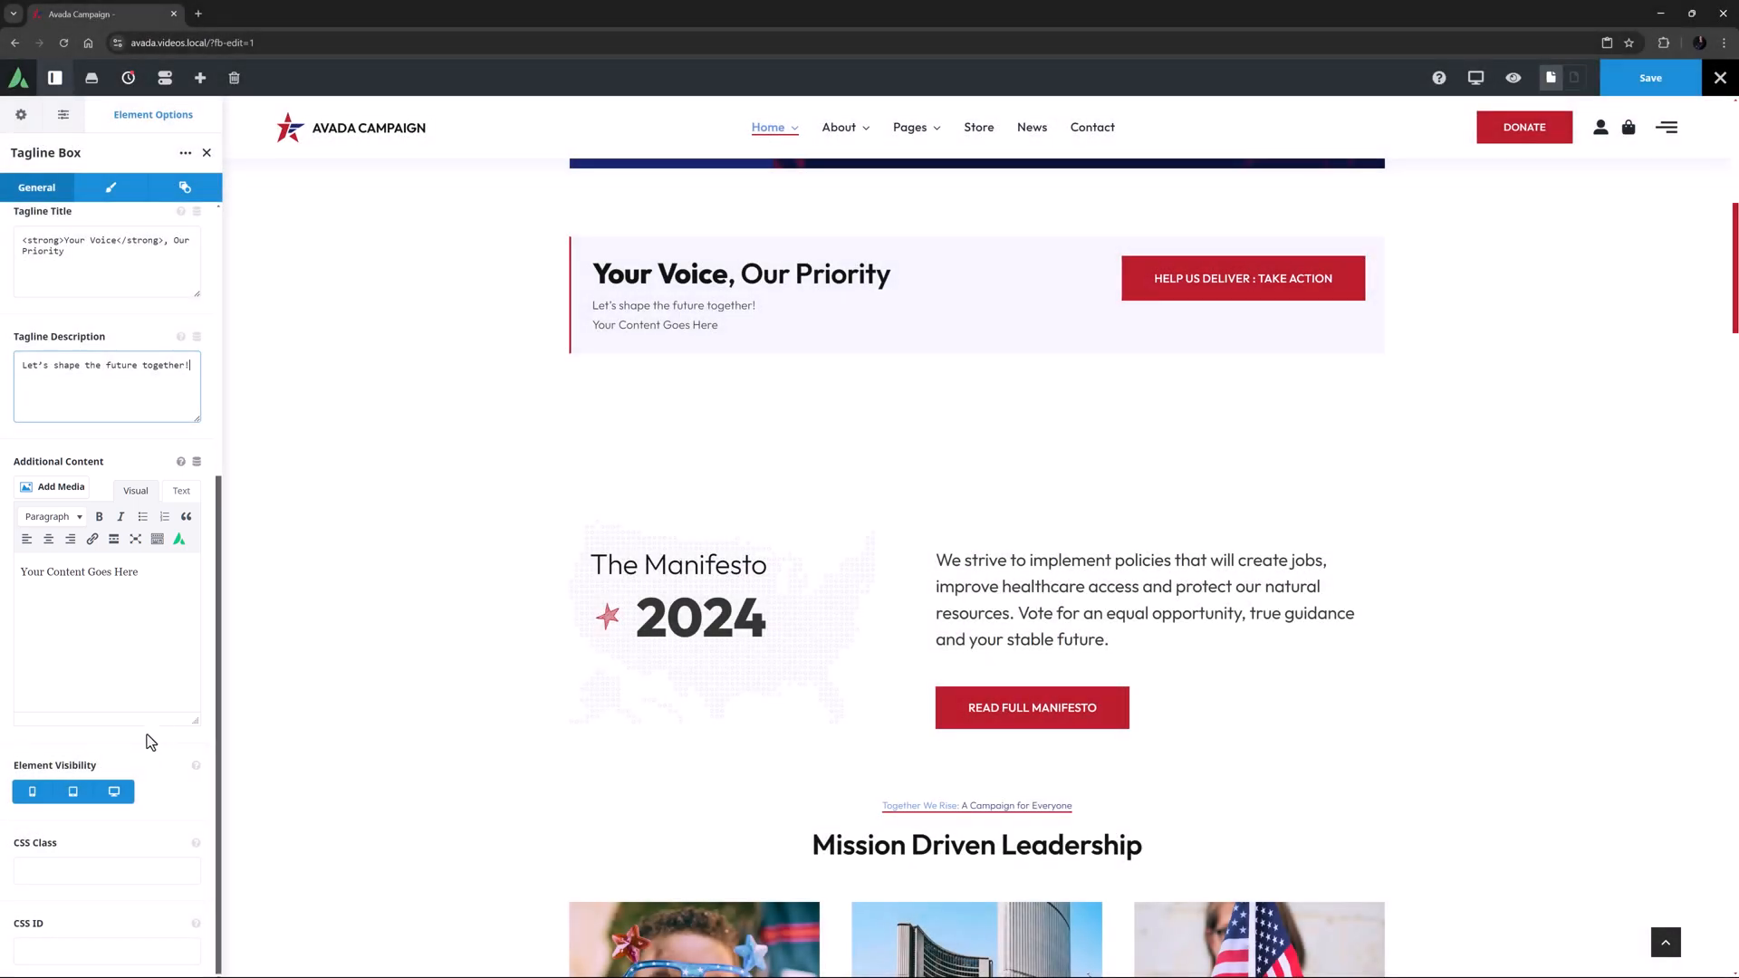
{"action": "mouse_move", "coordinate": [479, 315]}
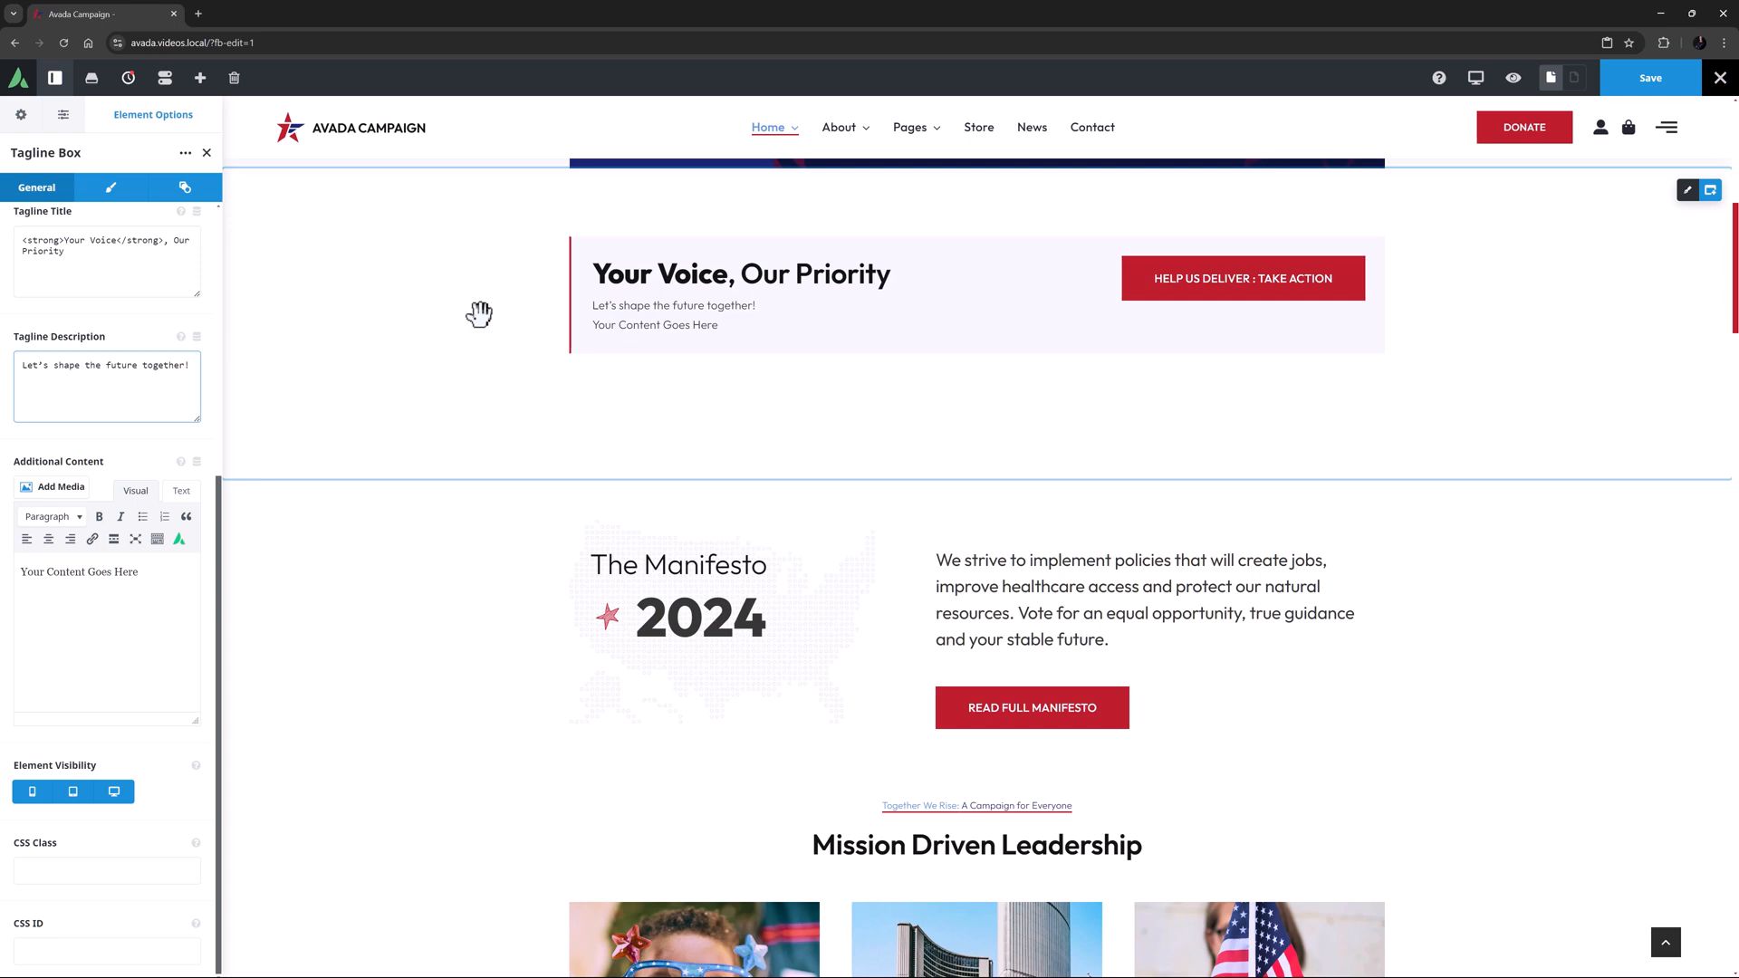
Step: Recolour the banner's speech-bubble icon to red Color 5 and copy it
{"action": "left_click", "coordinate": [107, 369]}
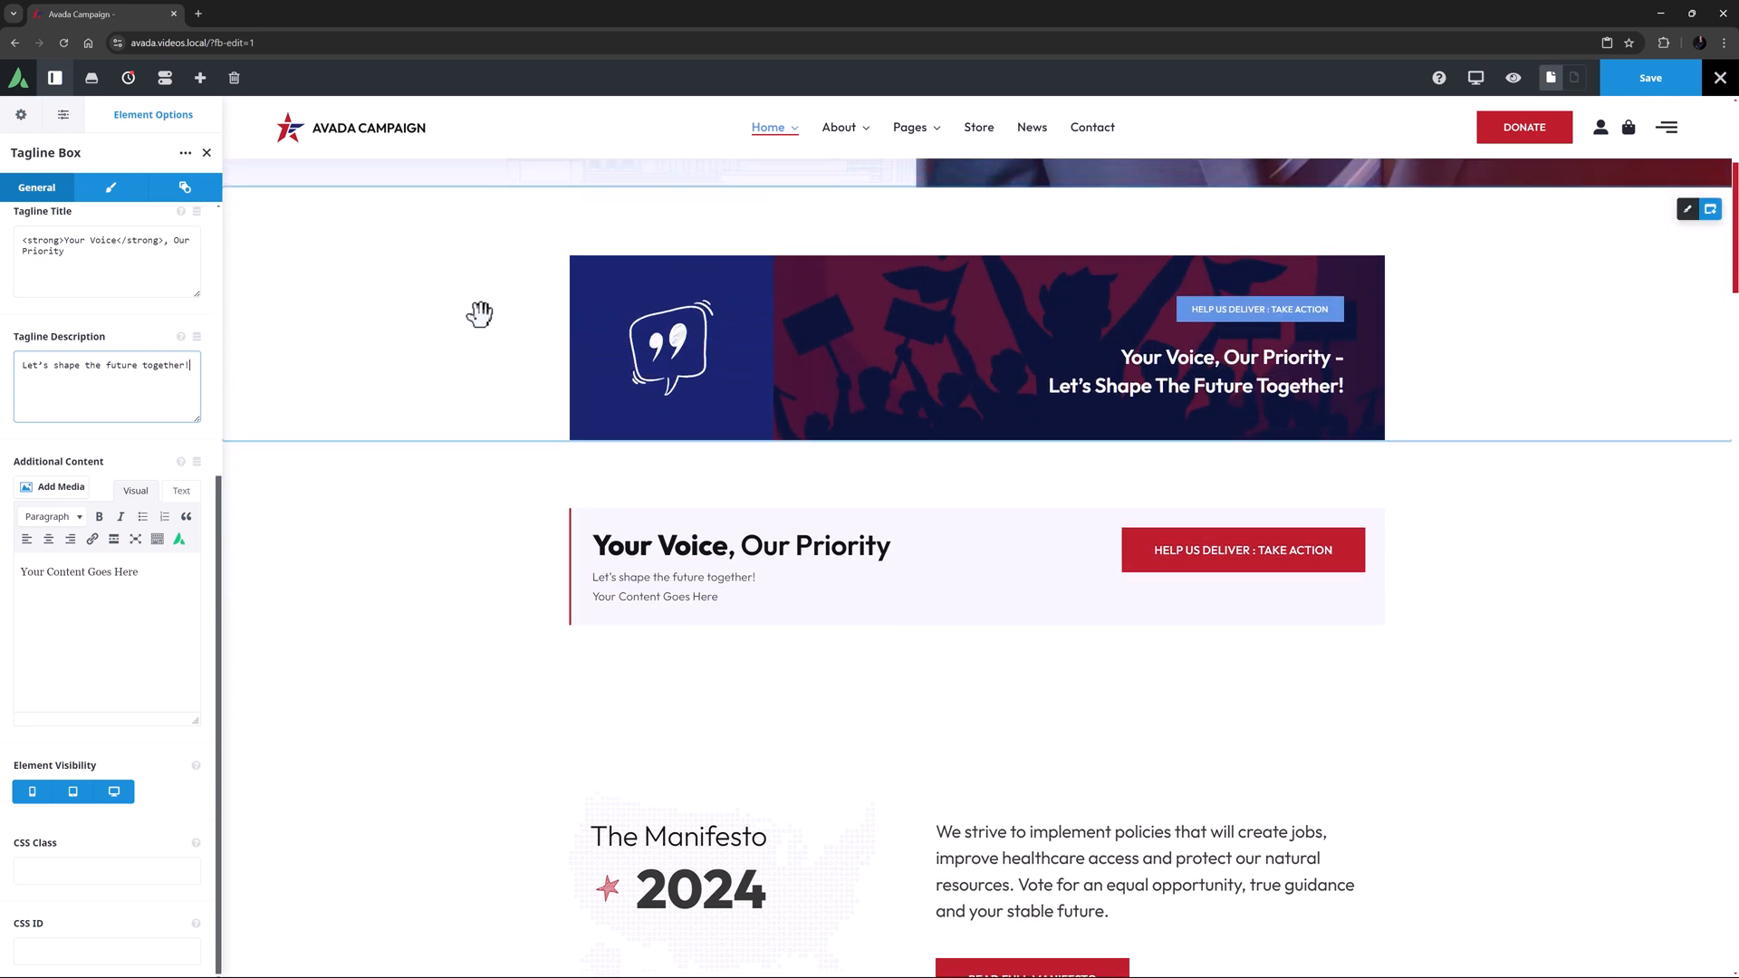
{"action": "mouse_move", "coordinate": [662, 355]}
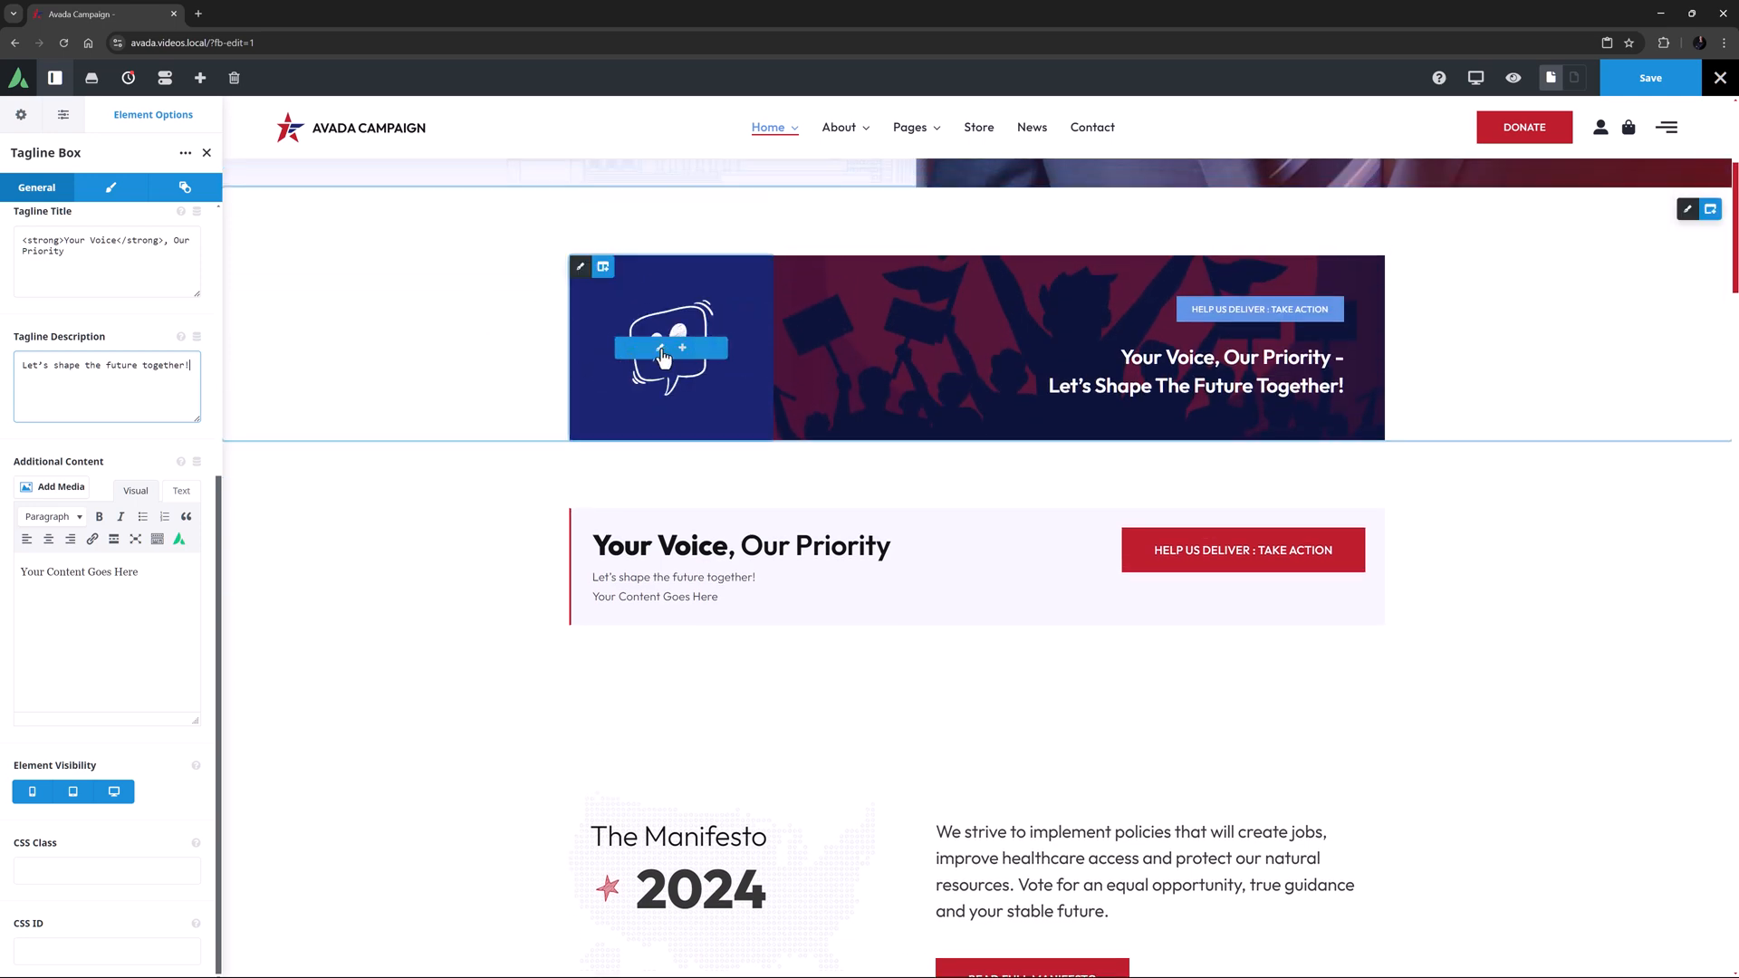
{"action": "left_click", "coordinate": [670, 347]}
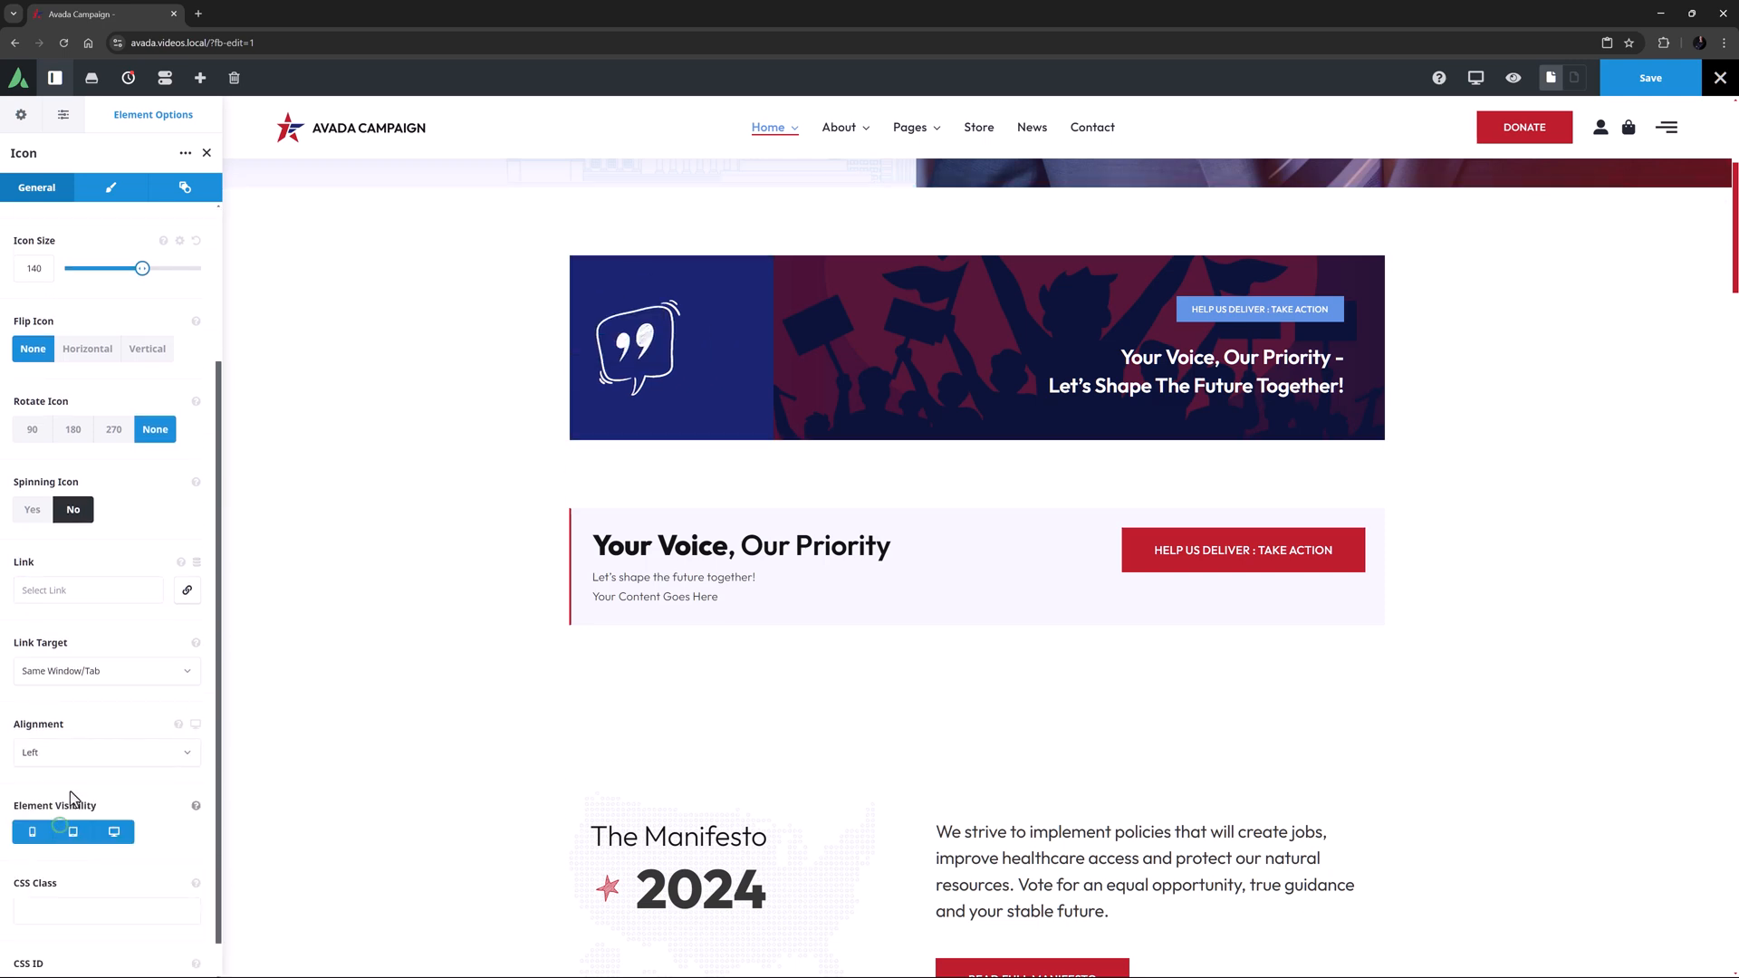
{"action": "left_click", "coordinate": [110, 187]}
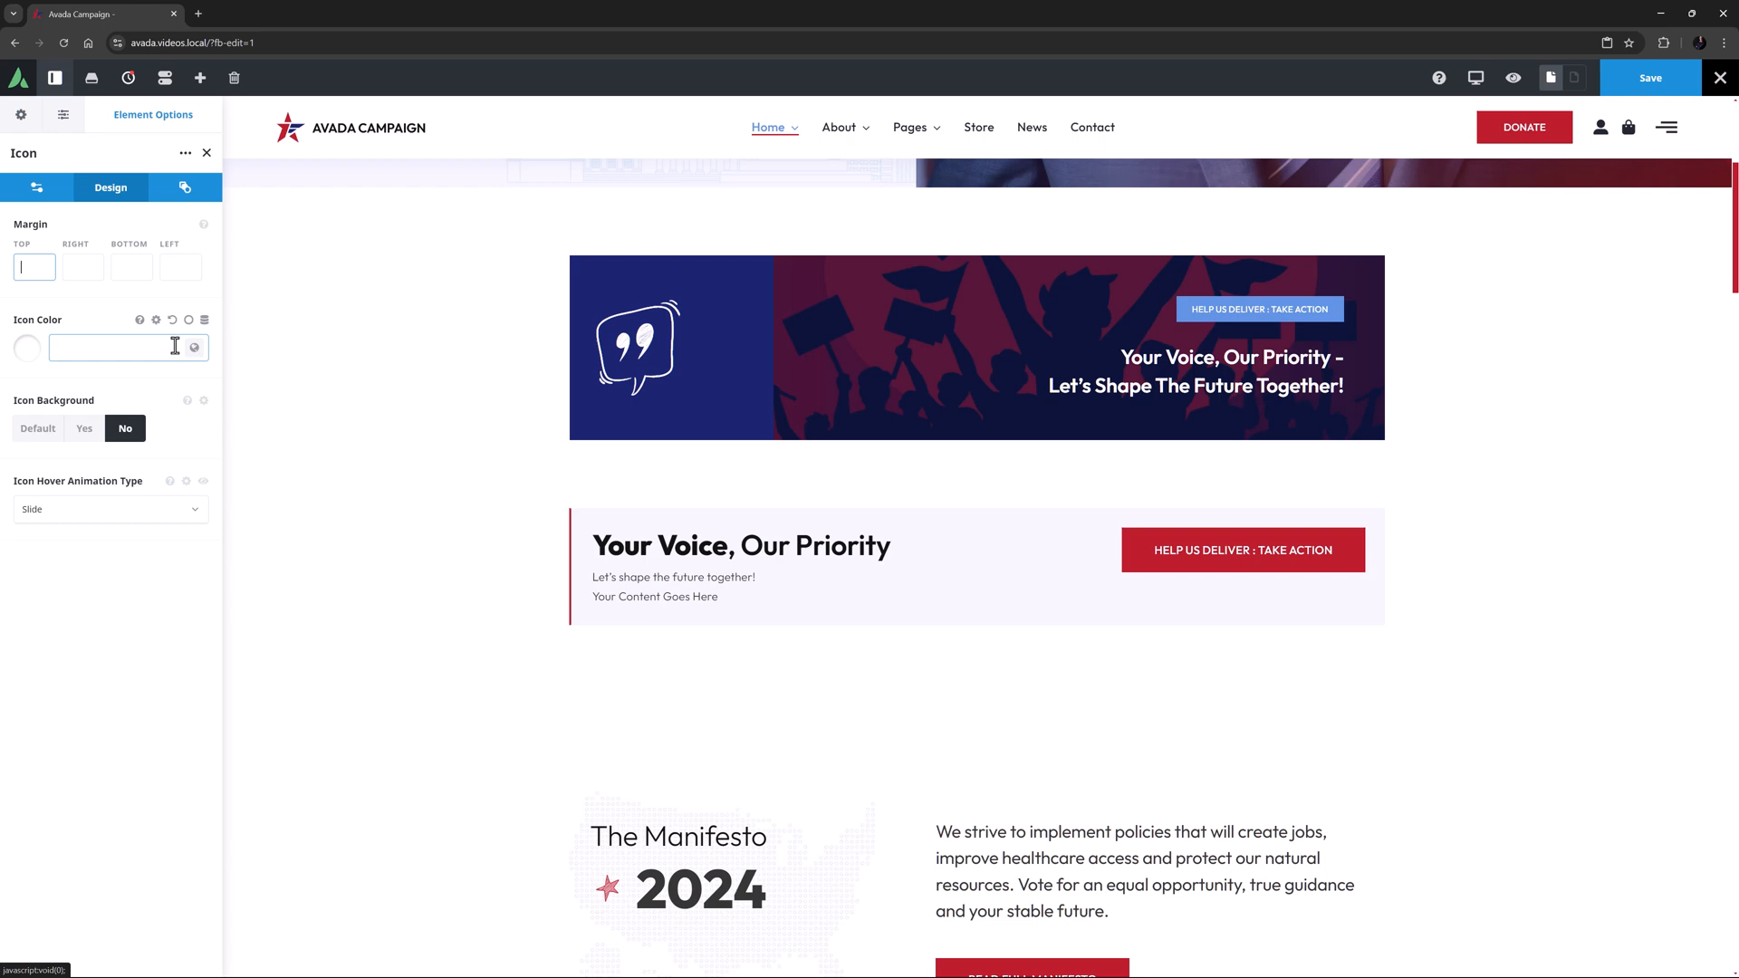
{"action": "left_click", "coordinate": [172, 321]}
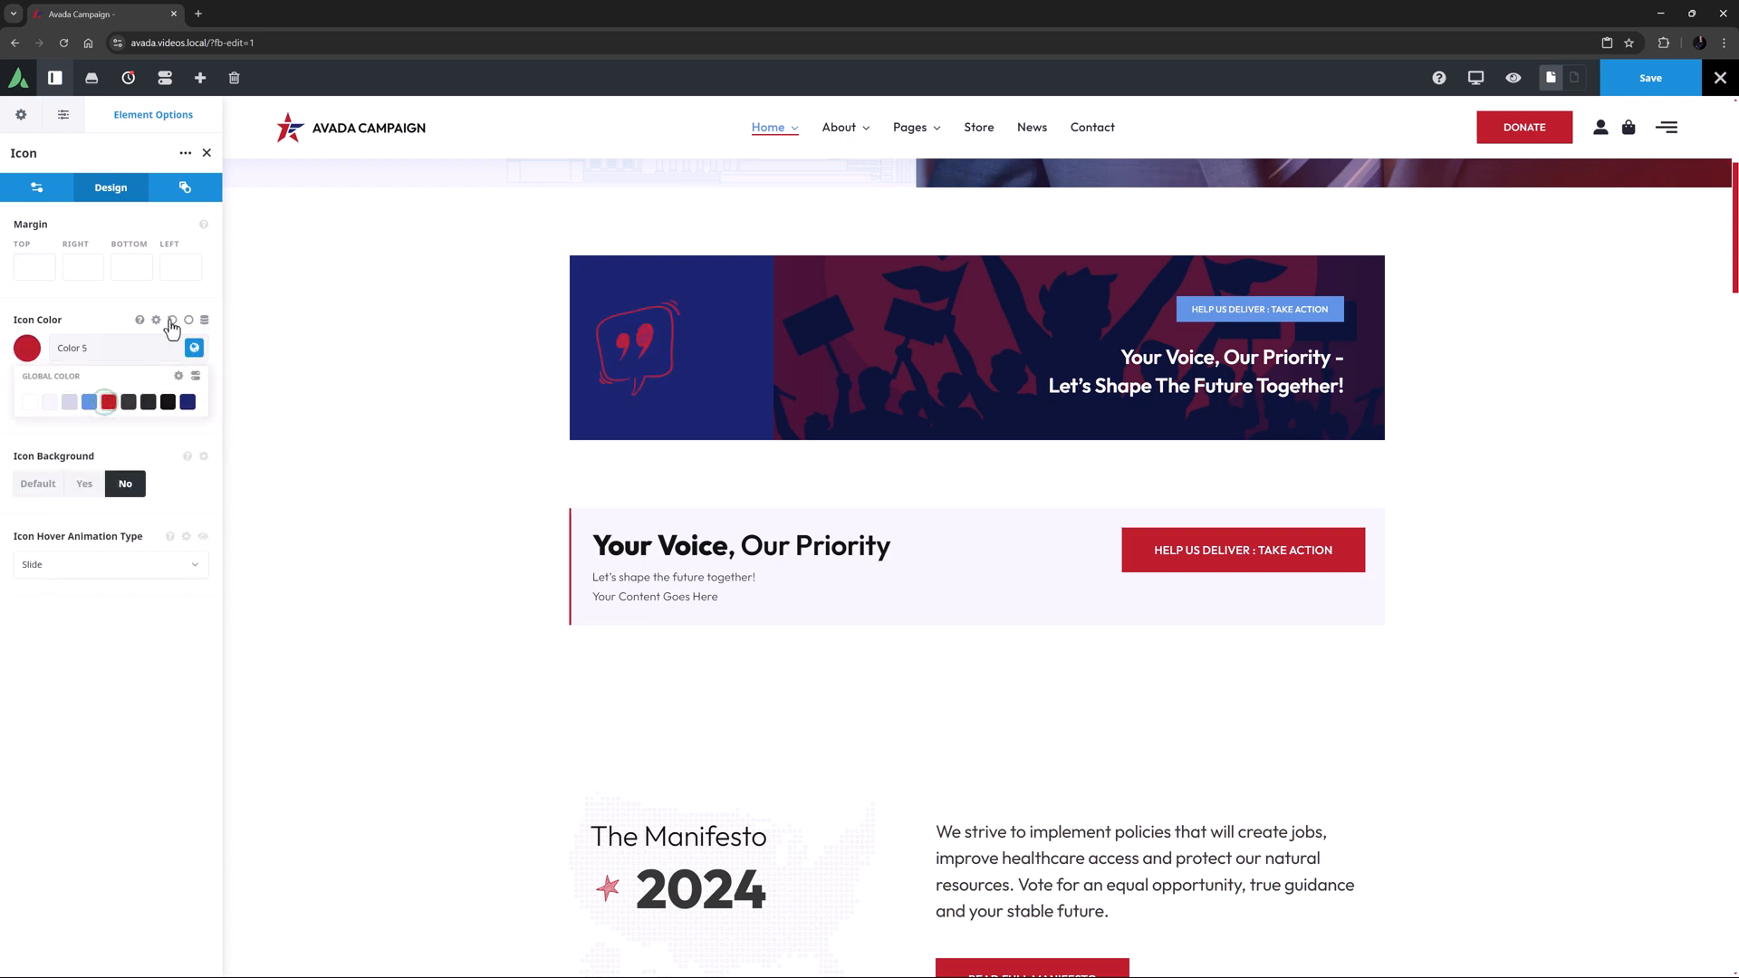
{"action": "left_click", "coordinate": [154, 321]}
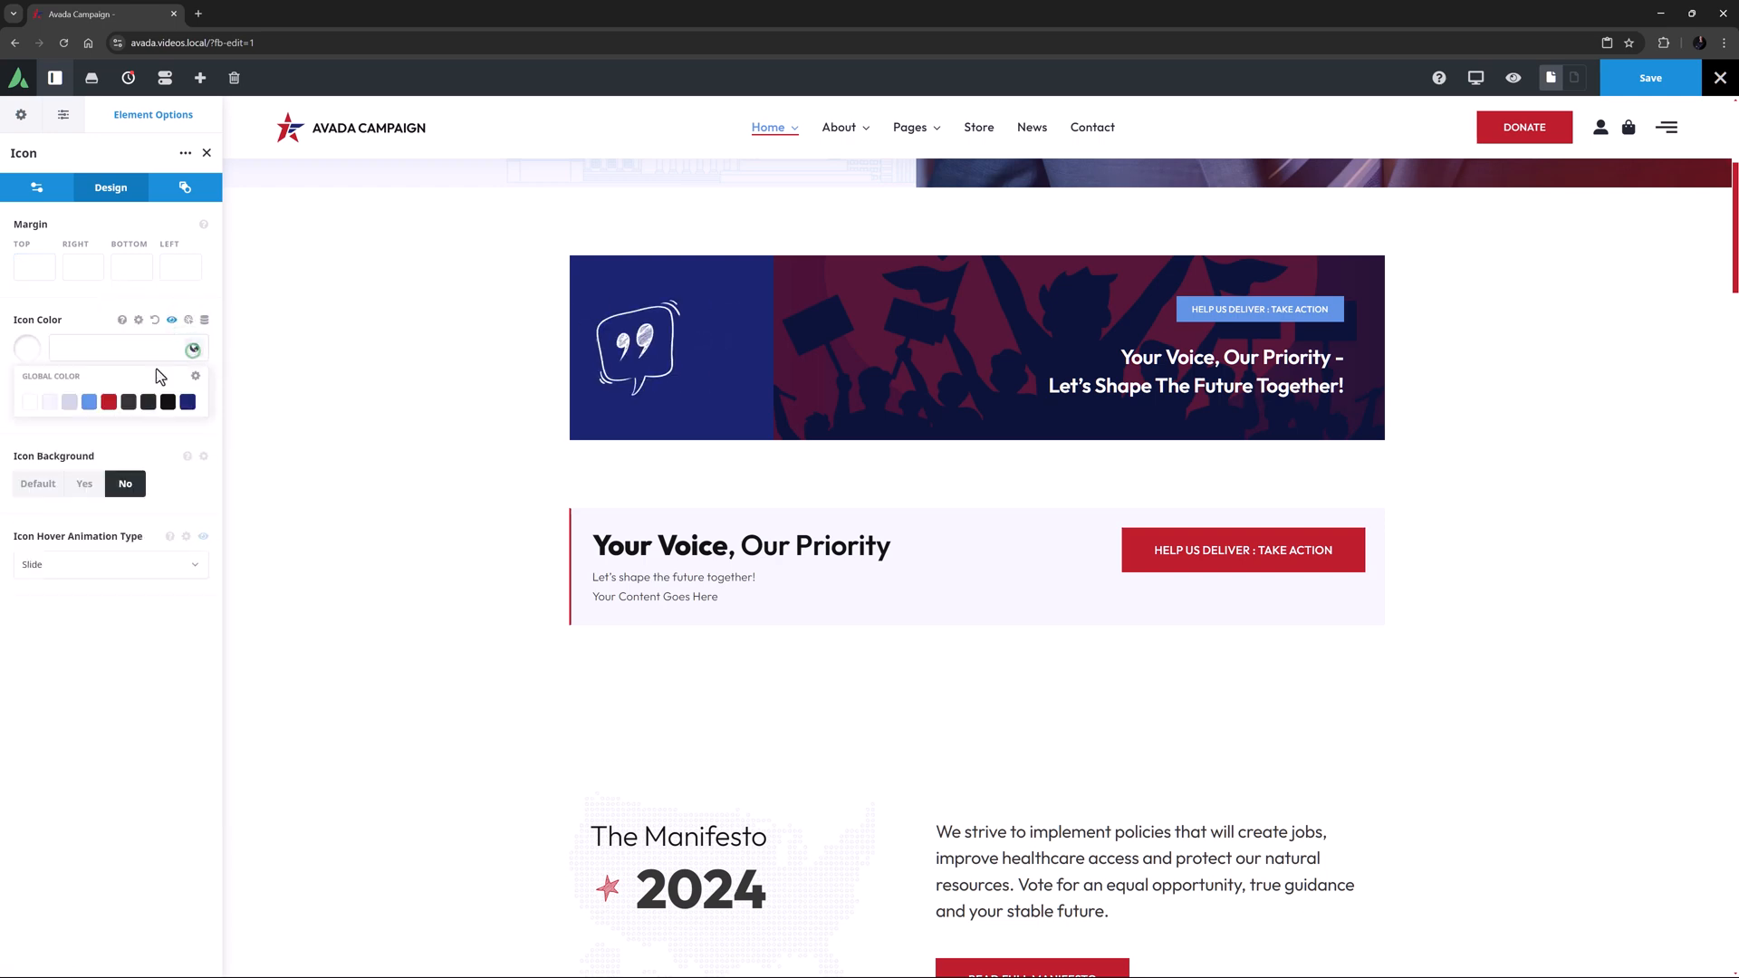
{"action": "left_click", "coordinate": [109, 401]}
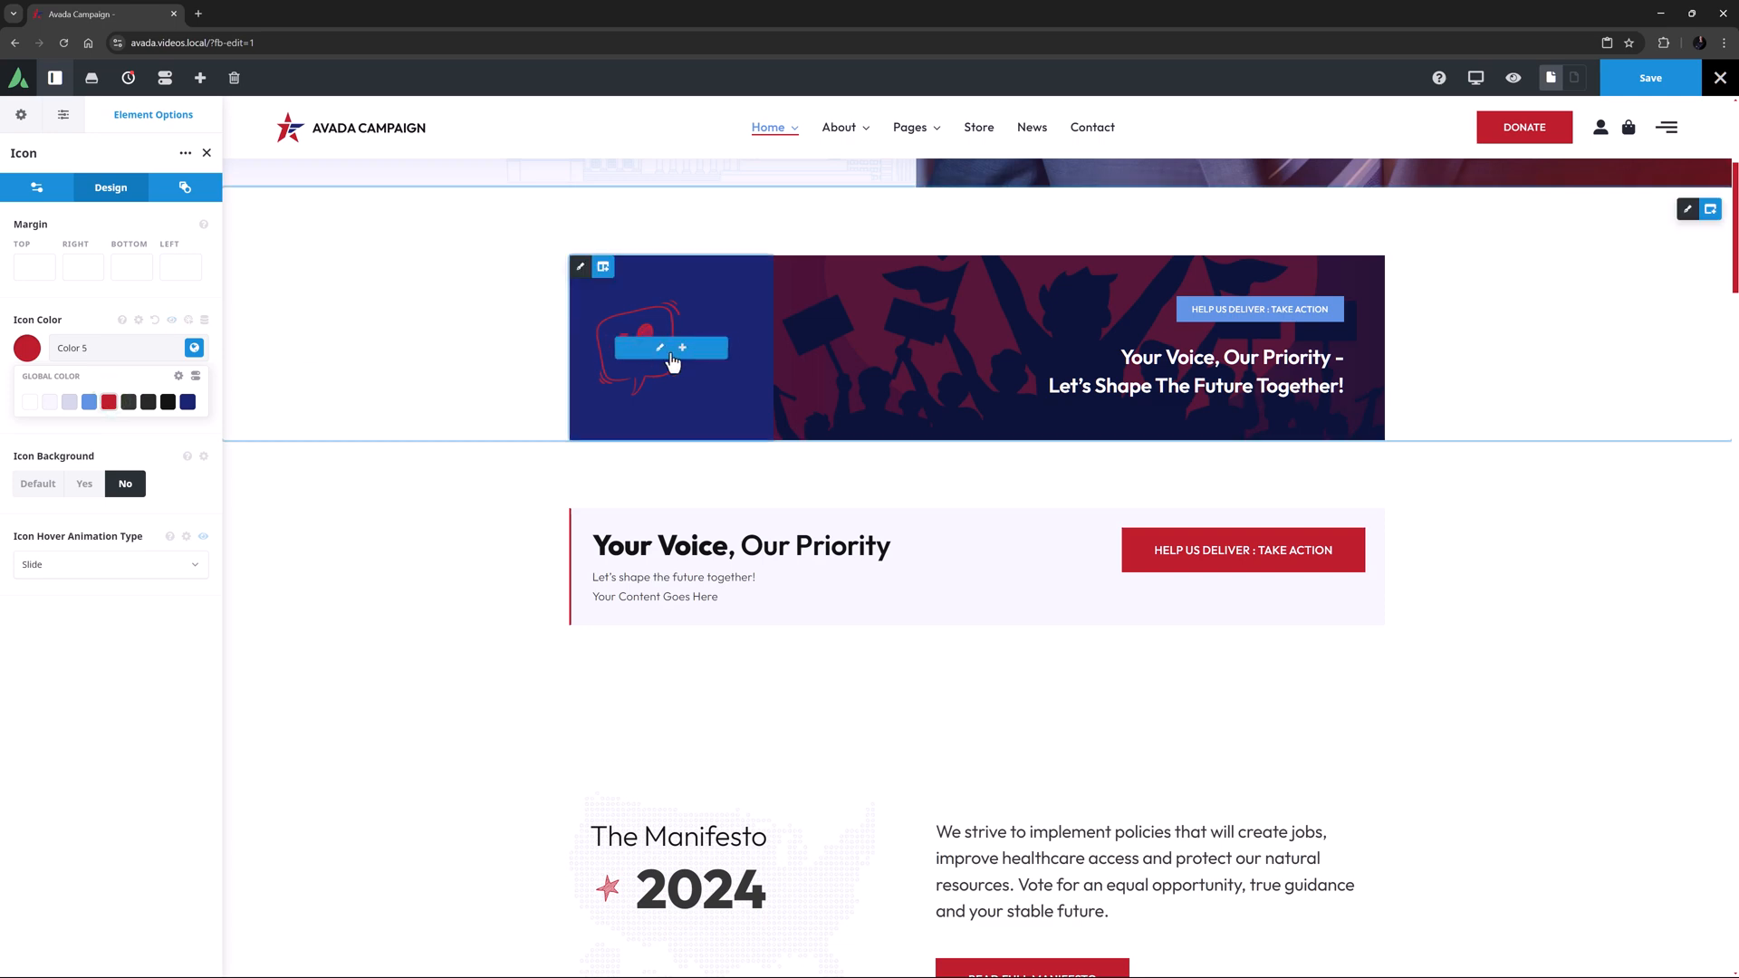
{"action": "right_click", "coordinate": [671, 347]}
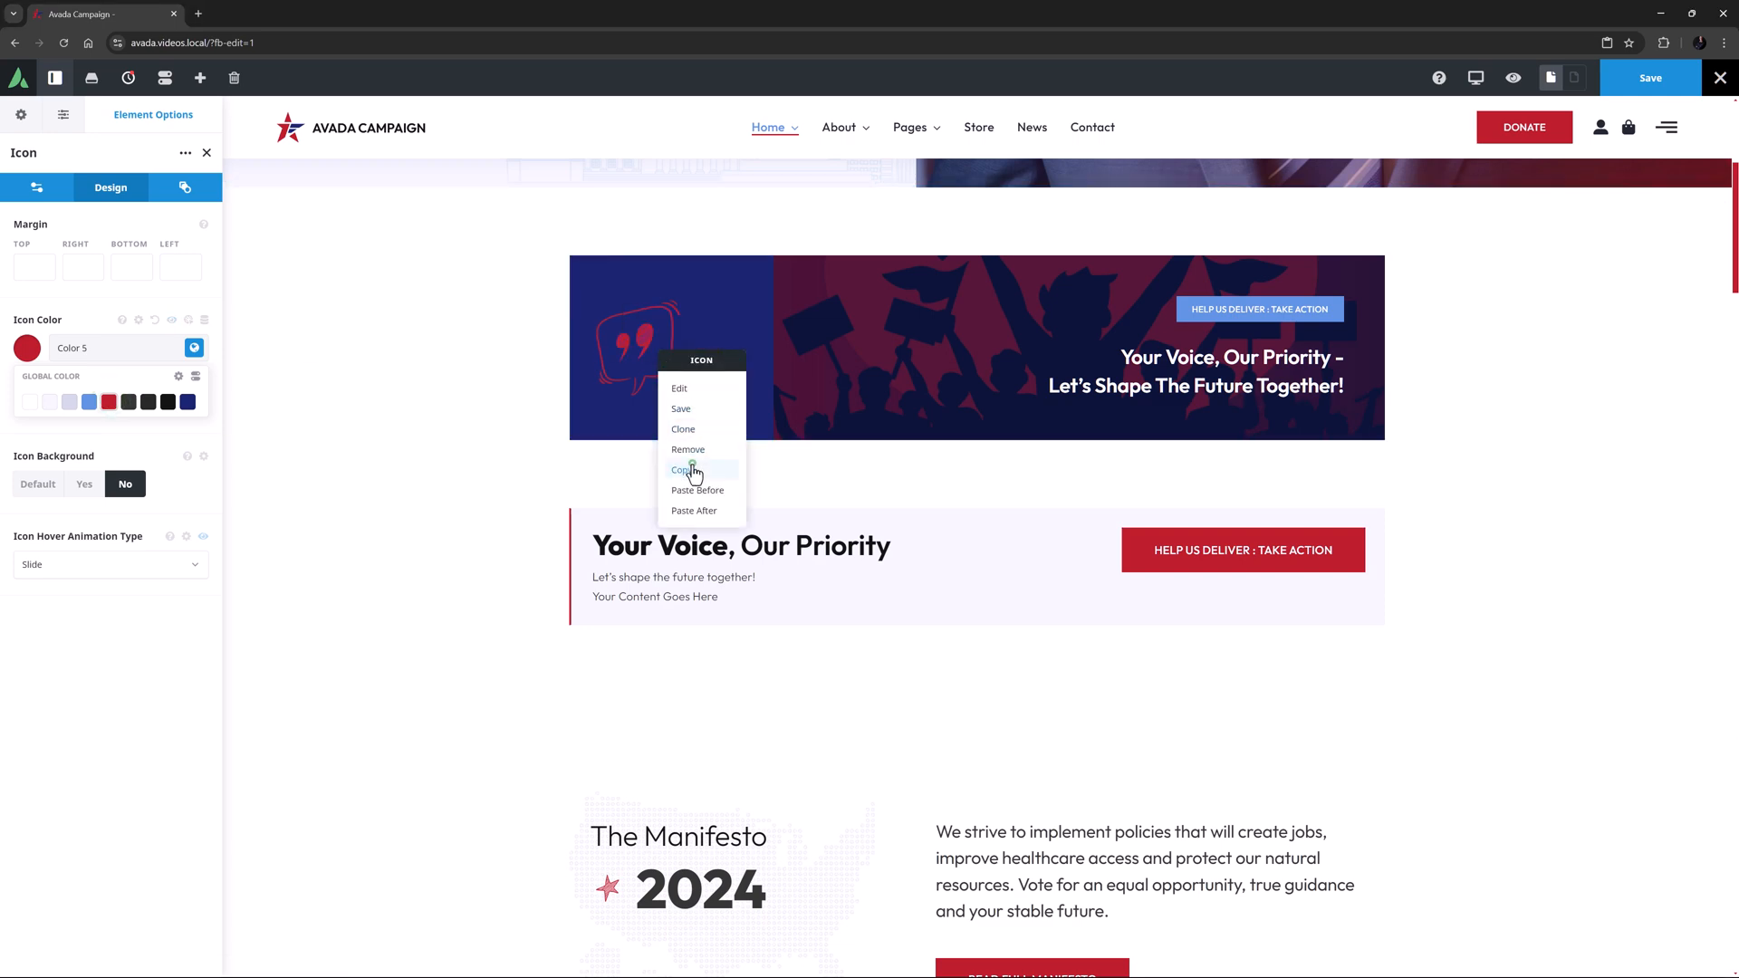
{"action": "left_click", "coordinate": [127, 78]}
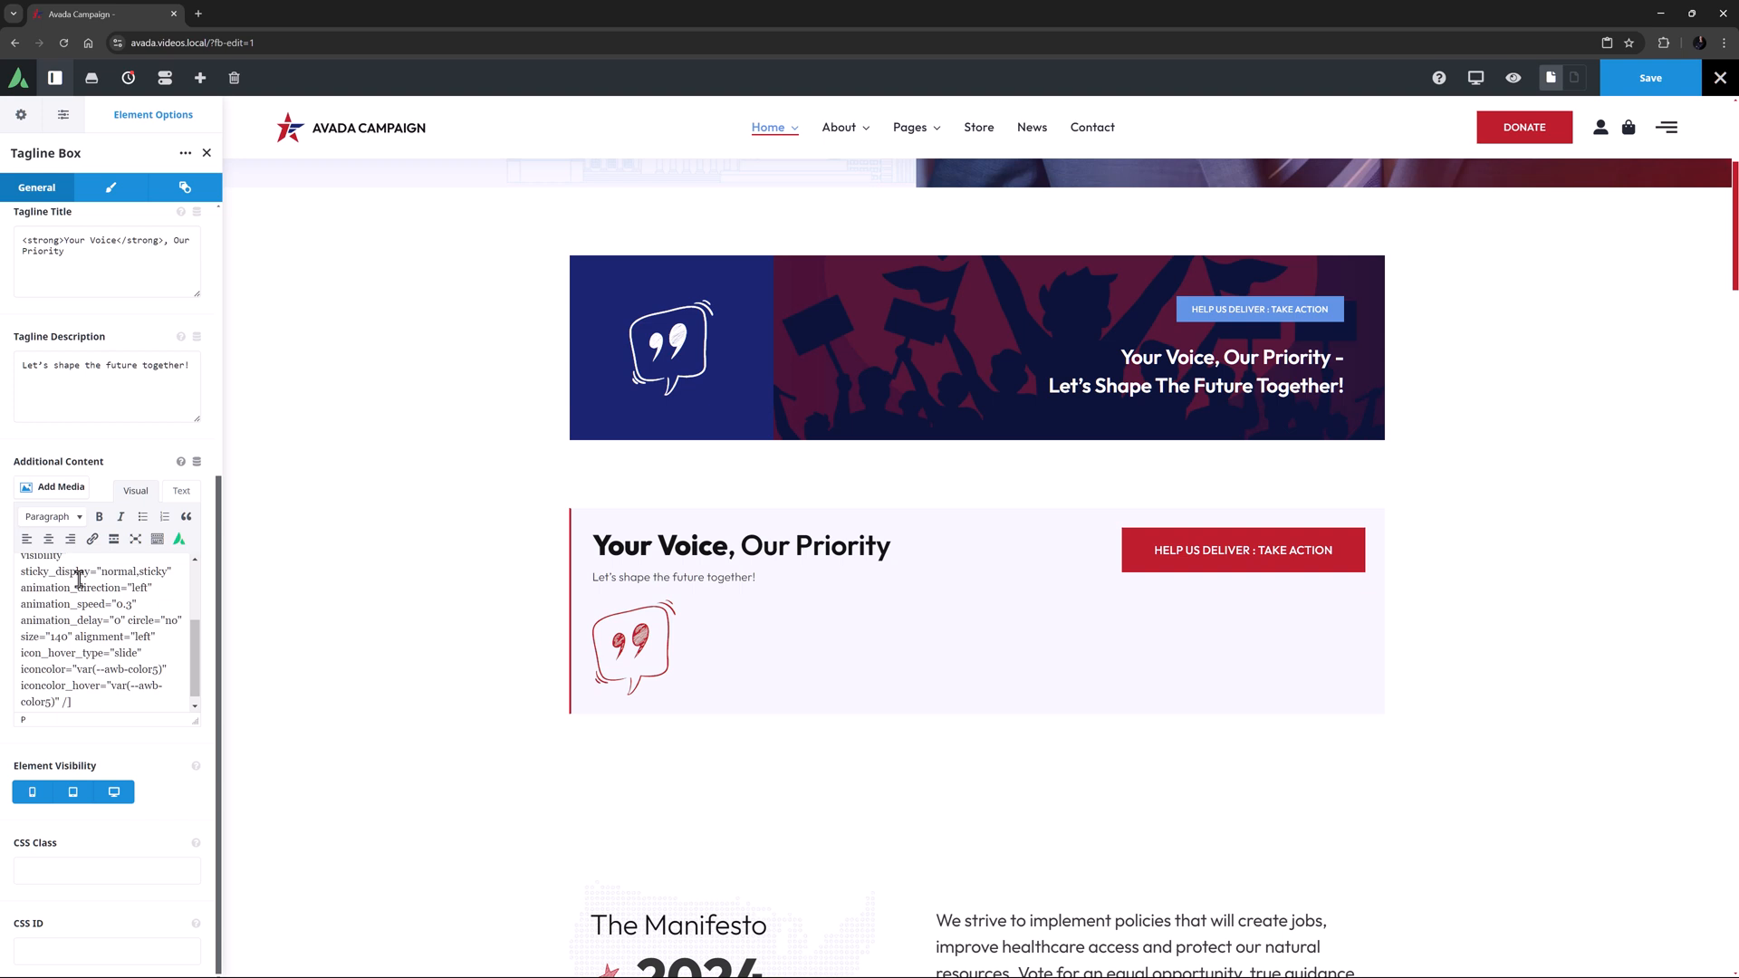
Step: Give the tagline title a blue global colour and set the description font size to 24px
{"action": "left_click", "coordinate": [110, 186]}
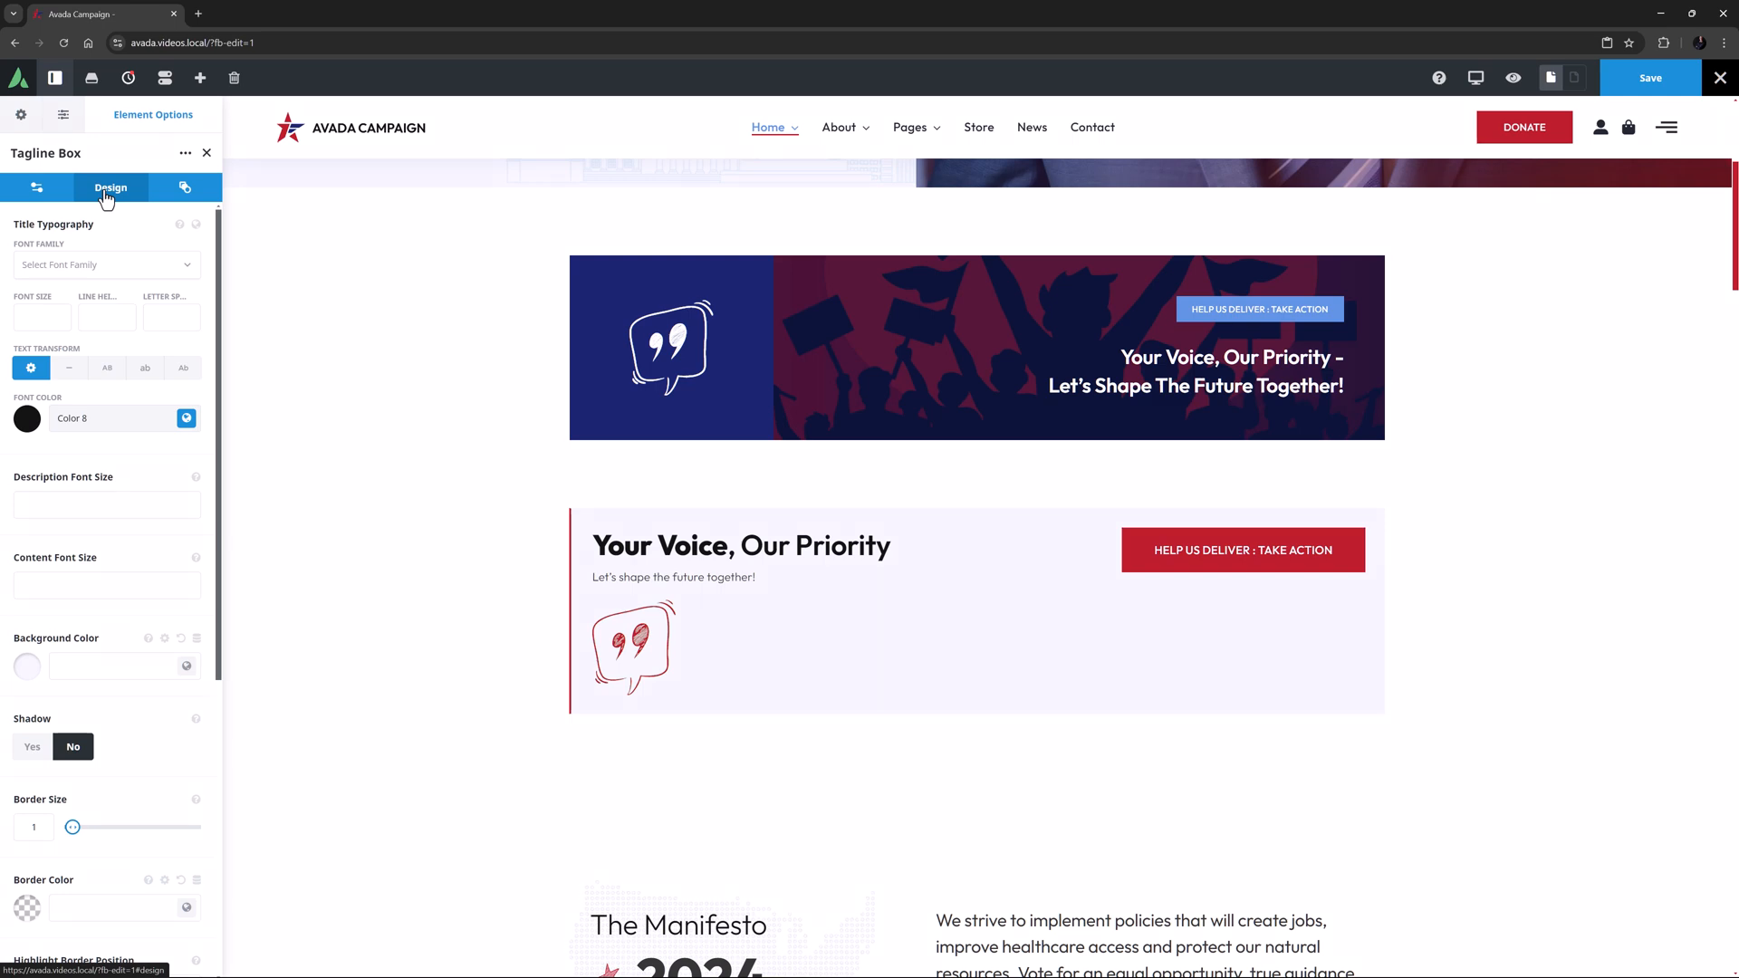
{"action": "left_click", "coordinate": [110, 186]}
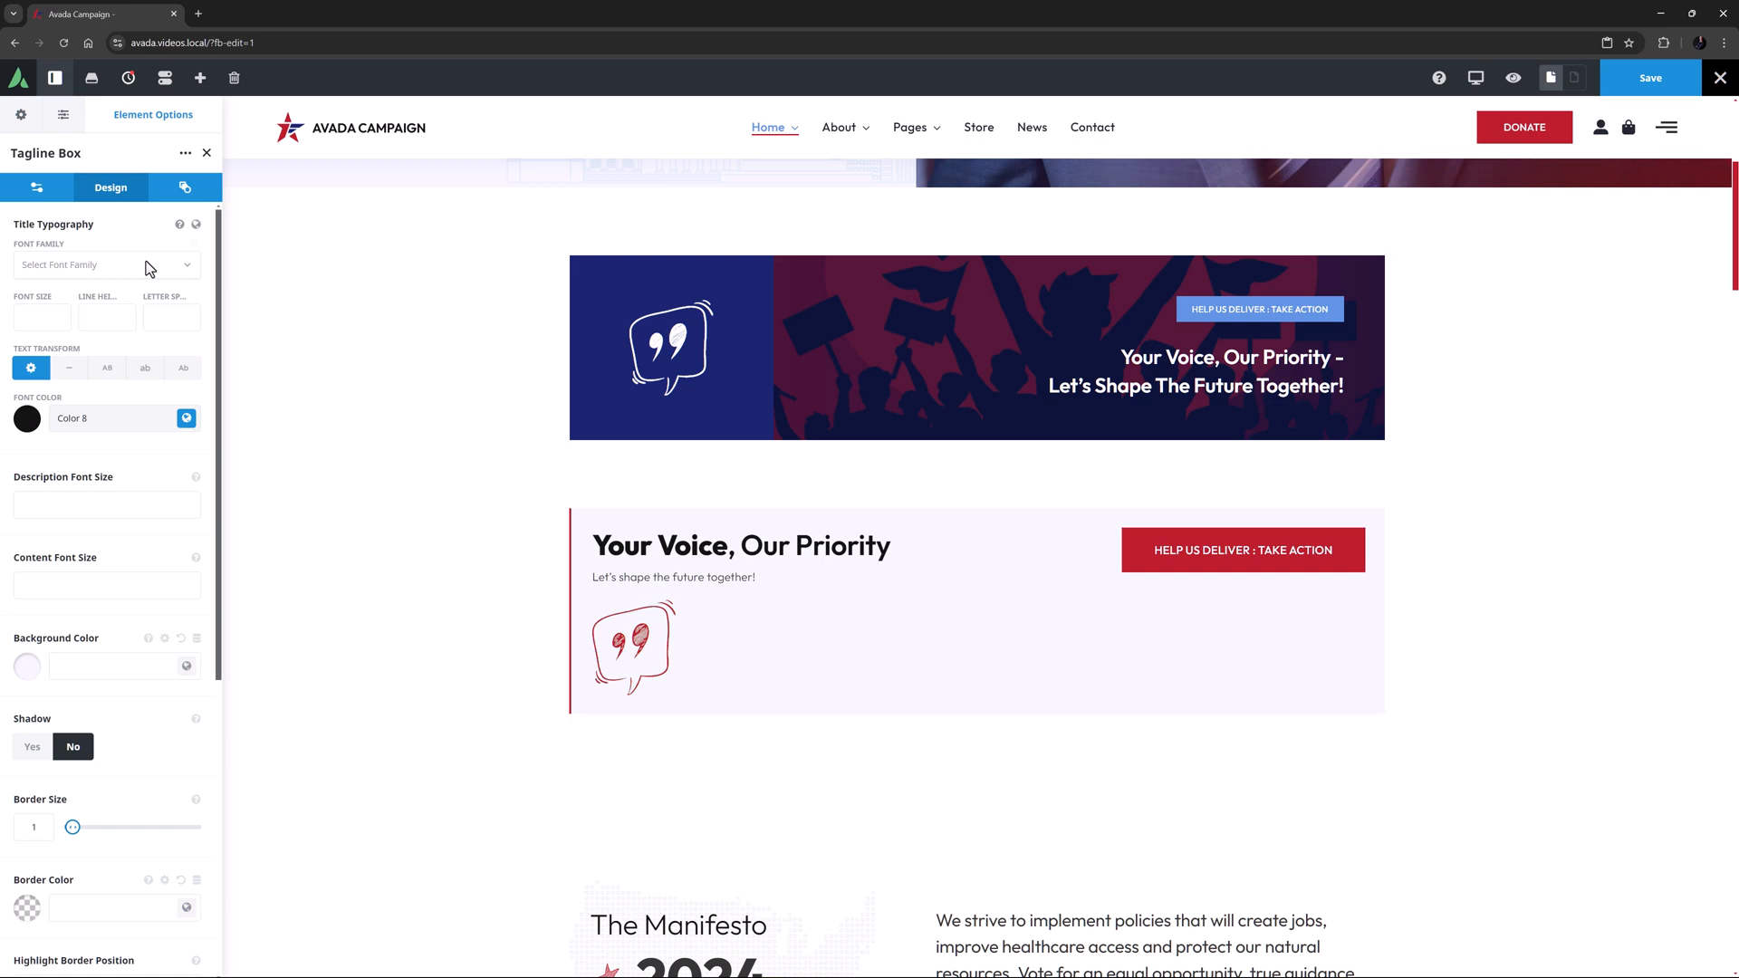
{"action": "left_click", "coordinate": [185, 419]}
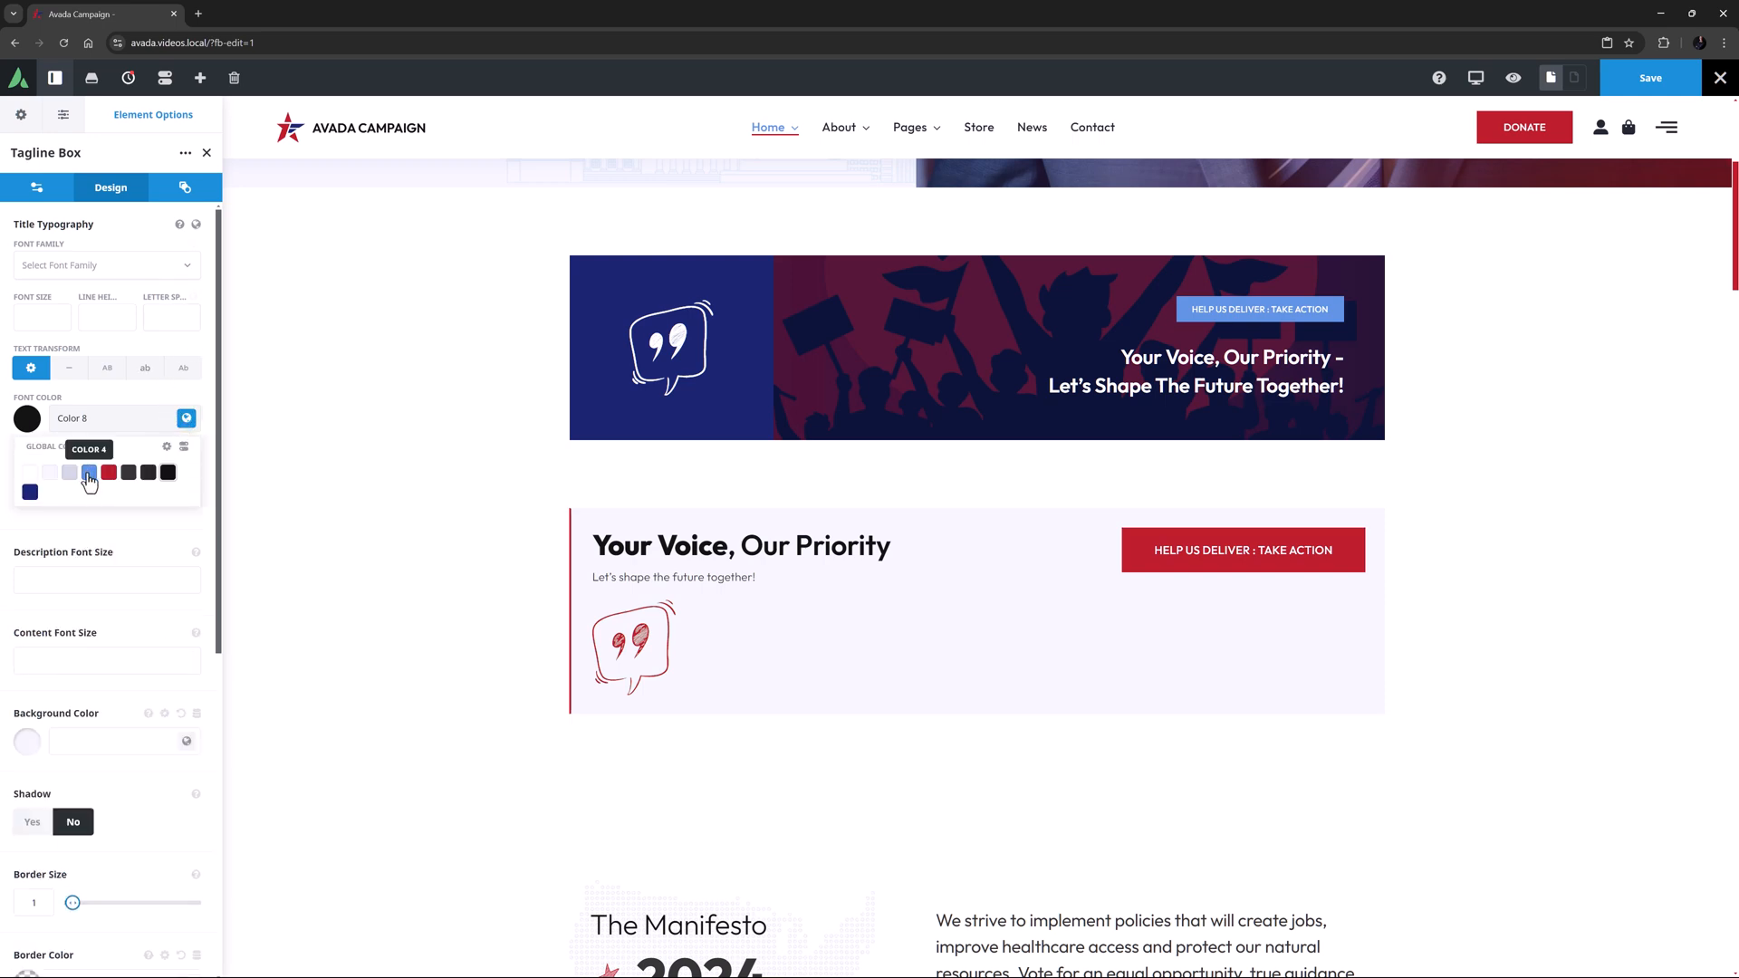
{"action": "left_click", "coordinate": [88, 471]}
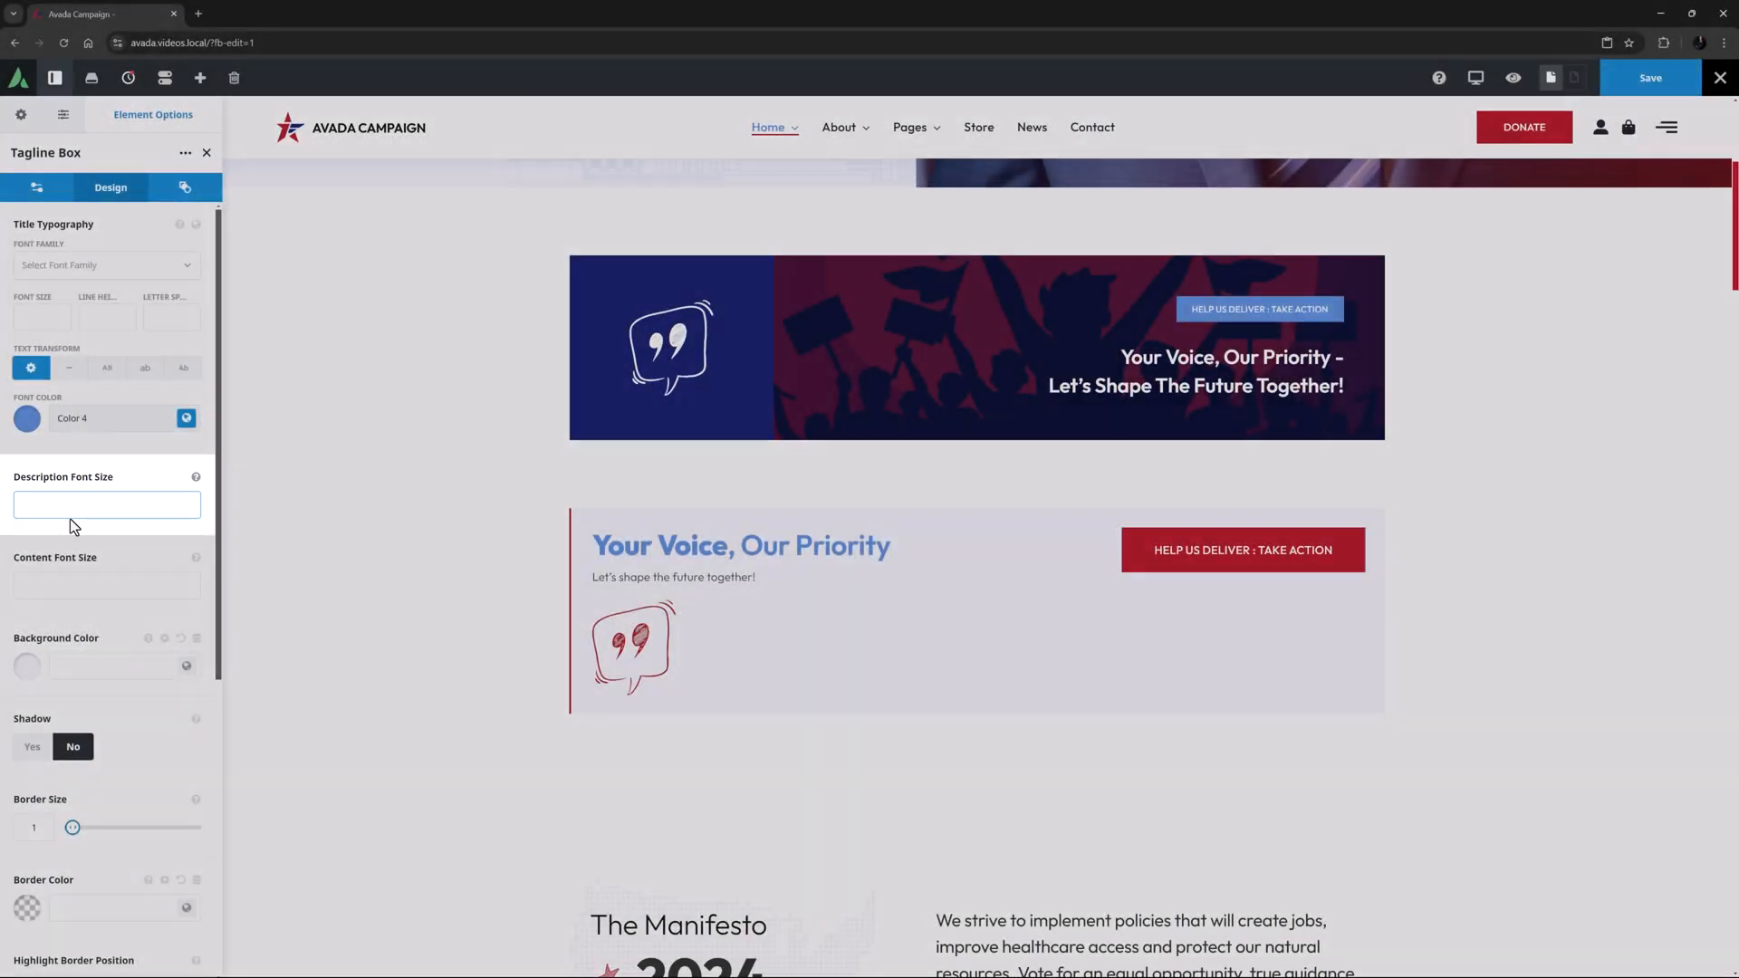
{"action": "type", "text": "24px"}
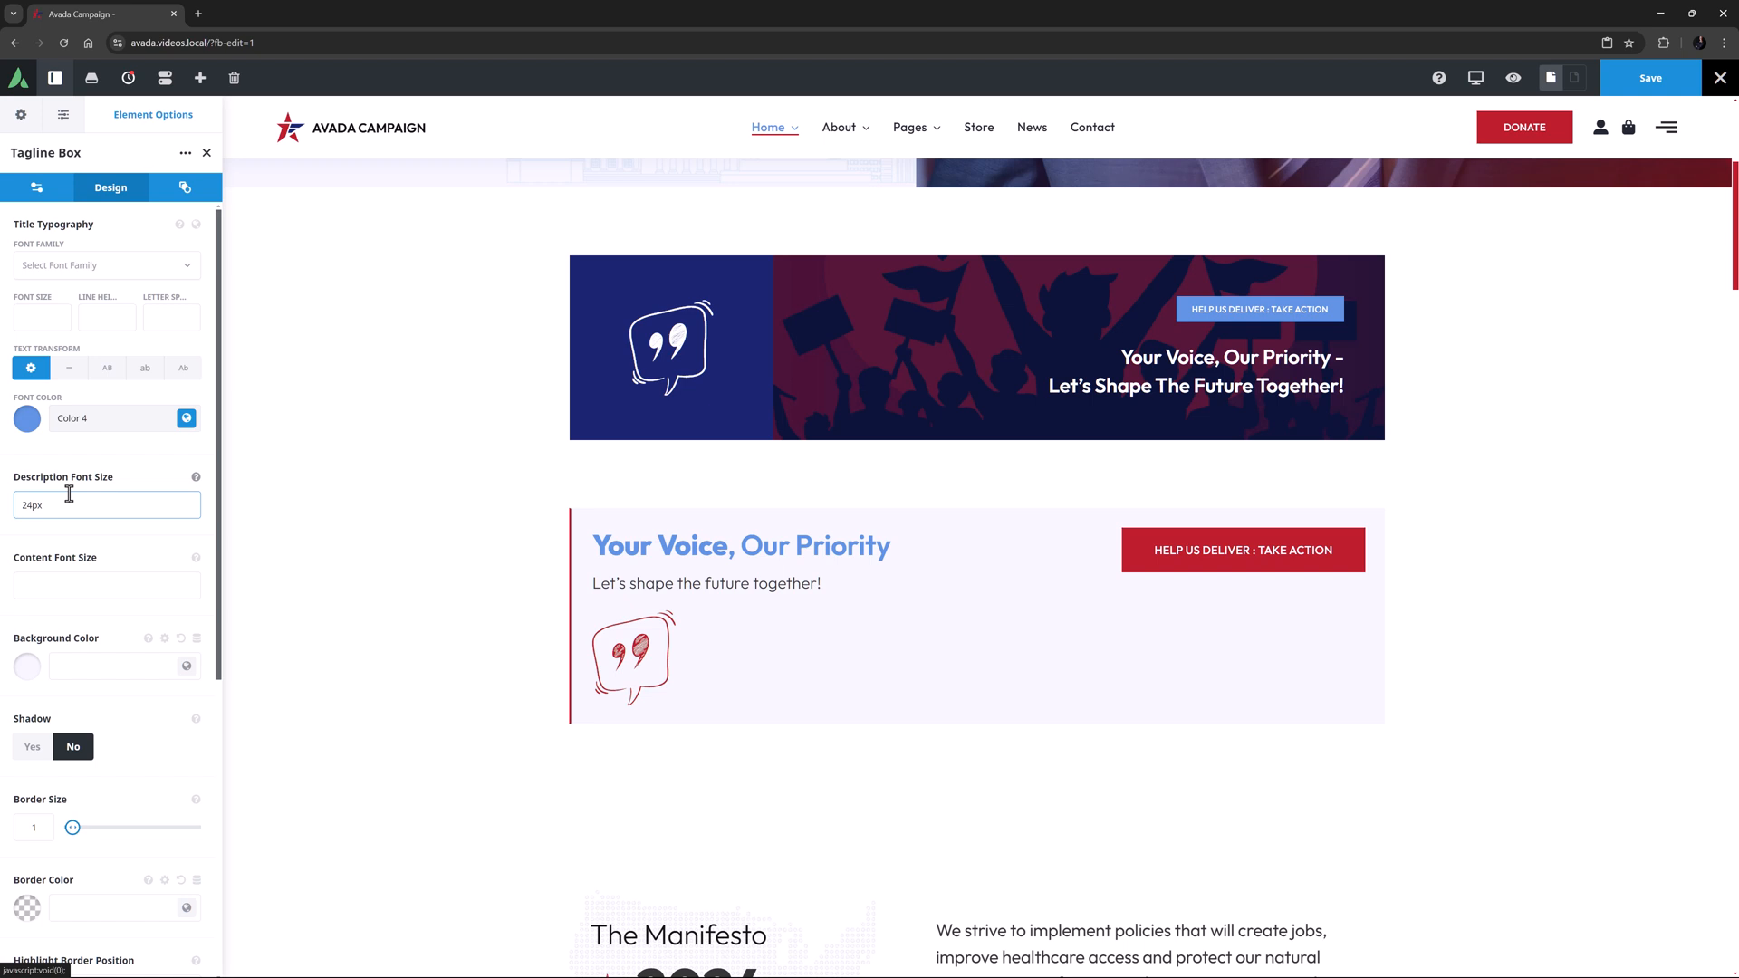
{"action": "left_click", "coordinate": [187, 666]}
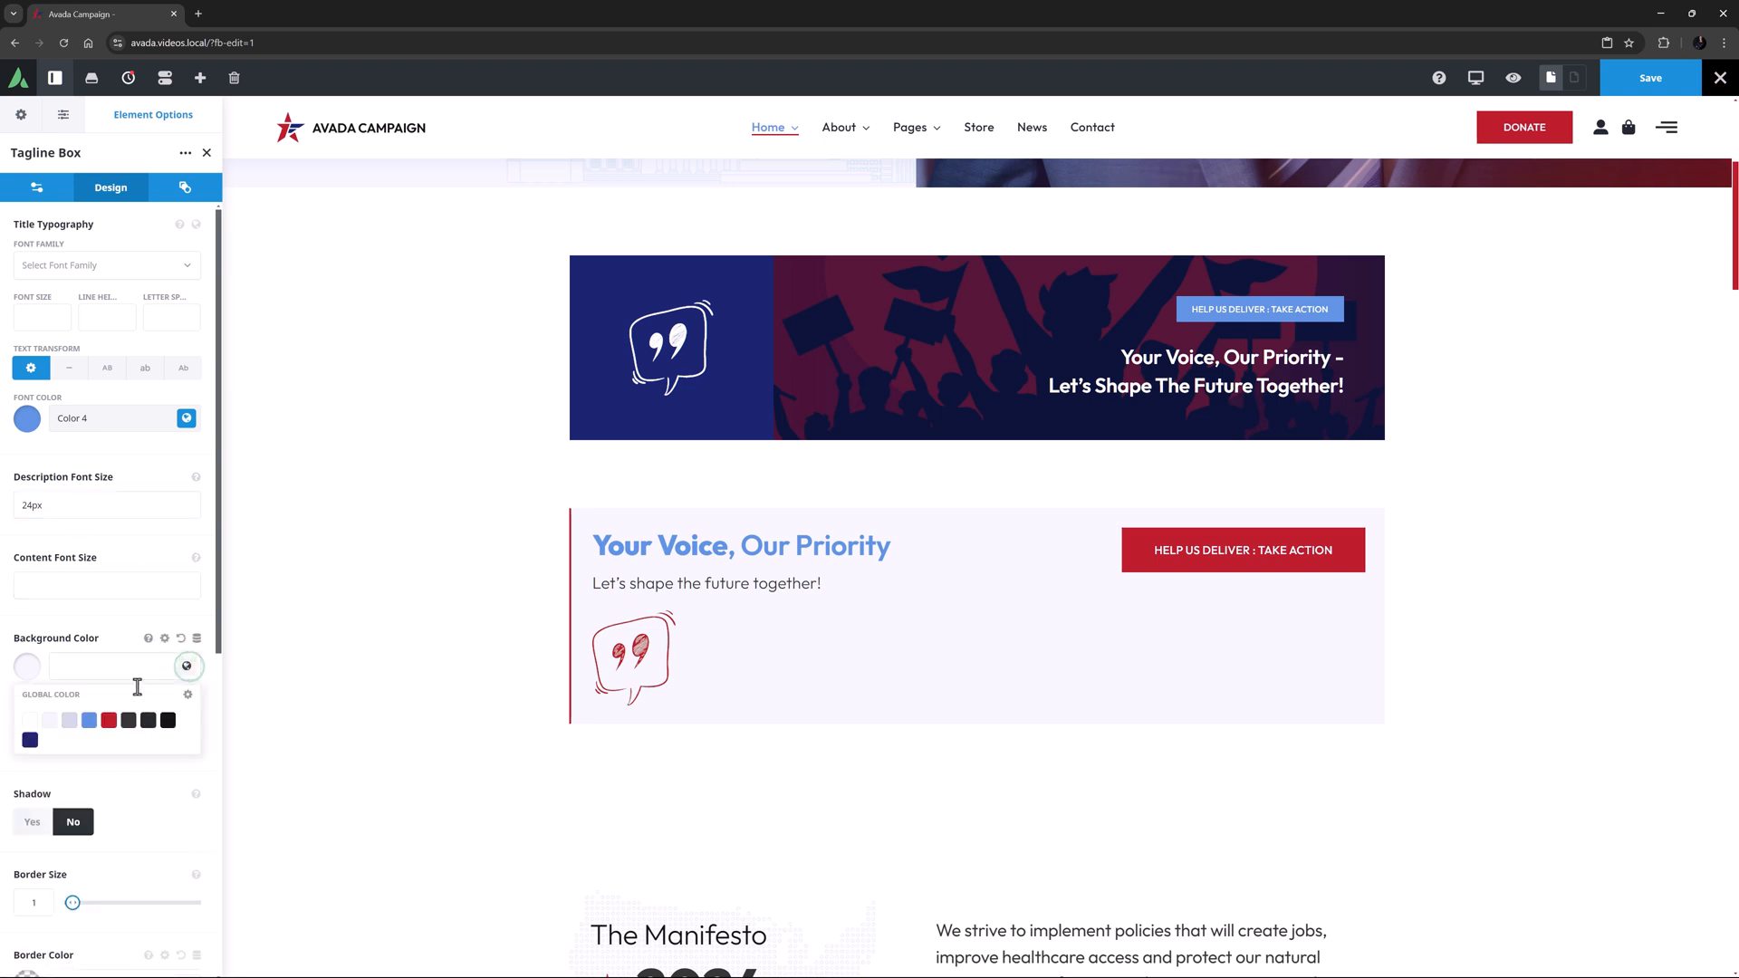
Step: Apply lilac global Color 3 as the box background and set Shadow to Yes
{"action": "left_click", "coordinate": [49, 720]}
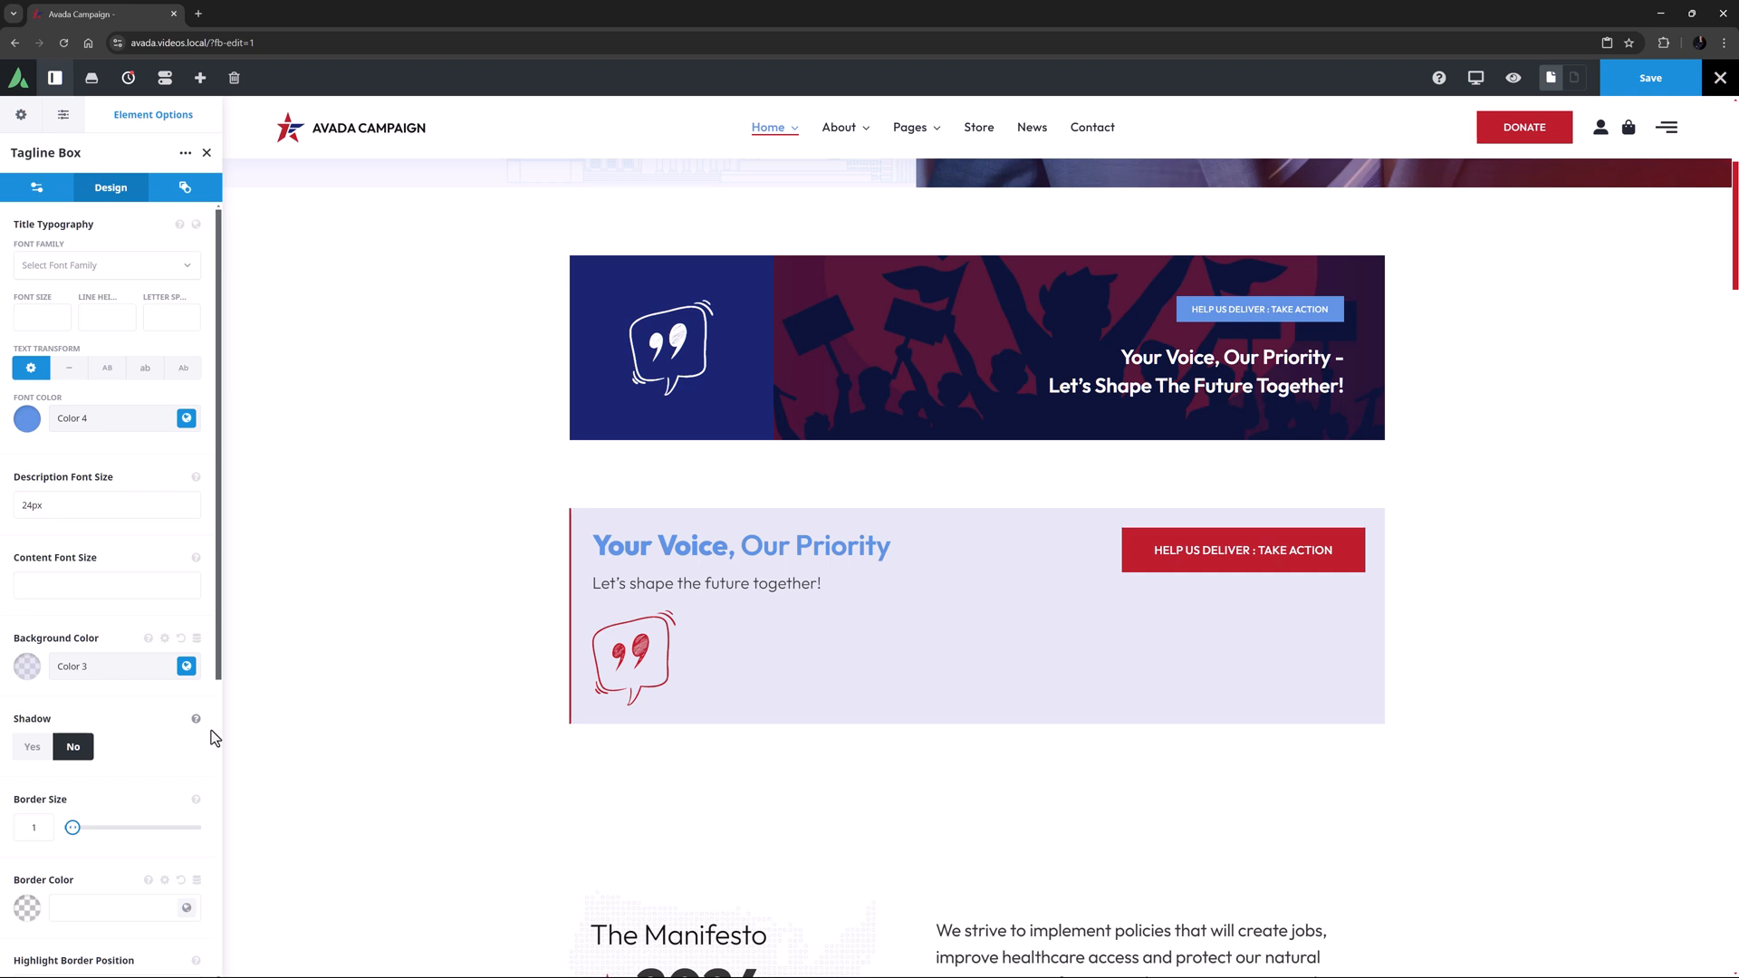
{"action": "mouse_move", "coordinate": [54, 752]}
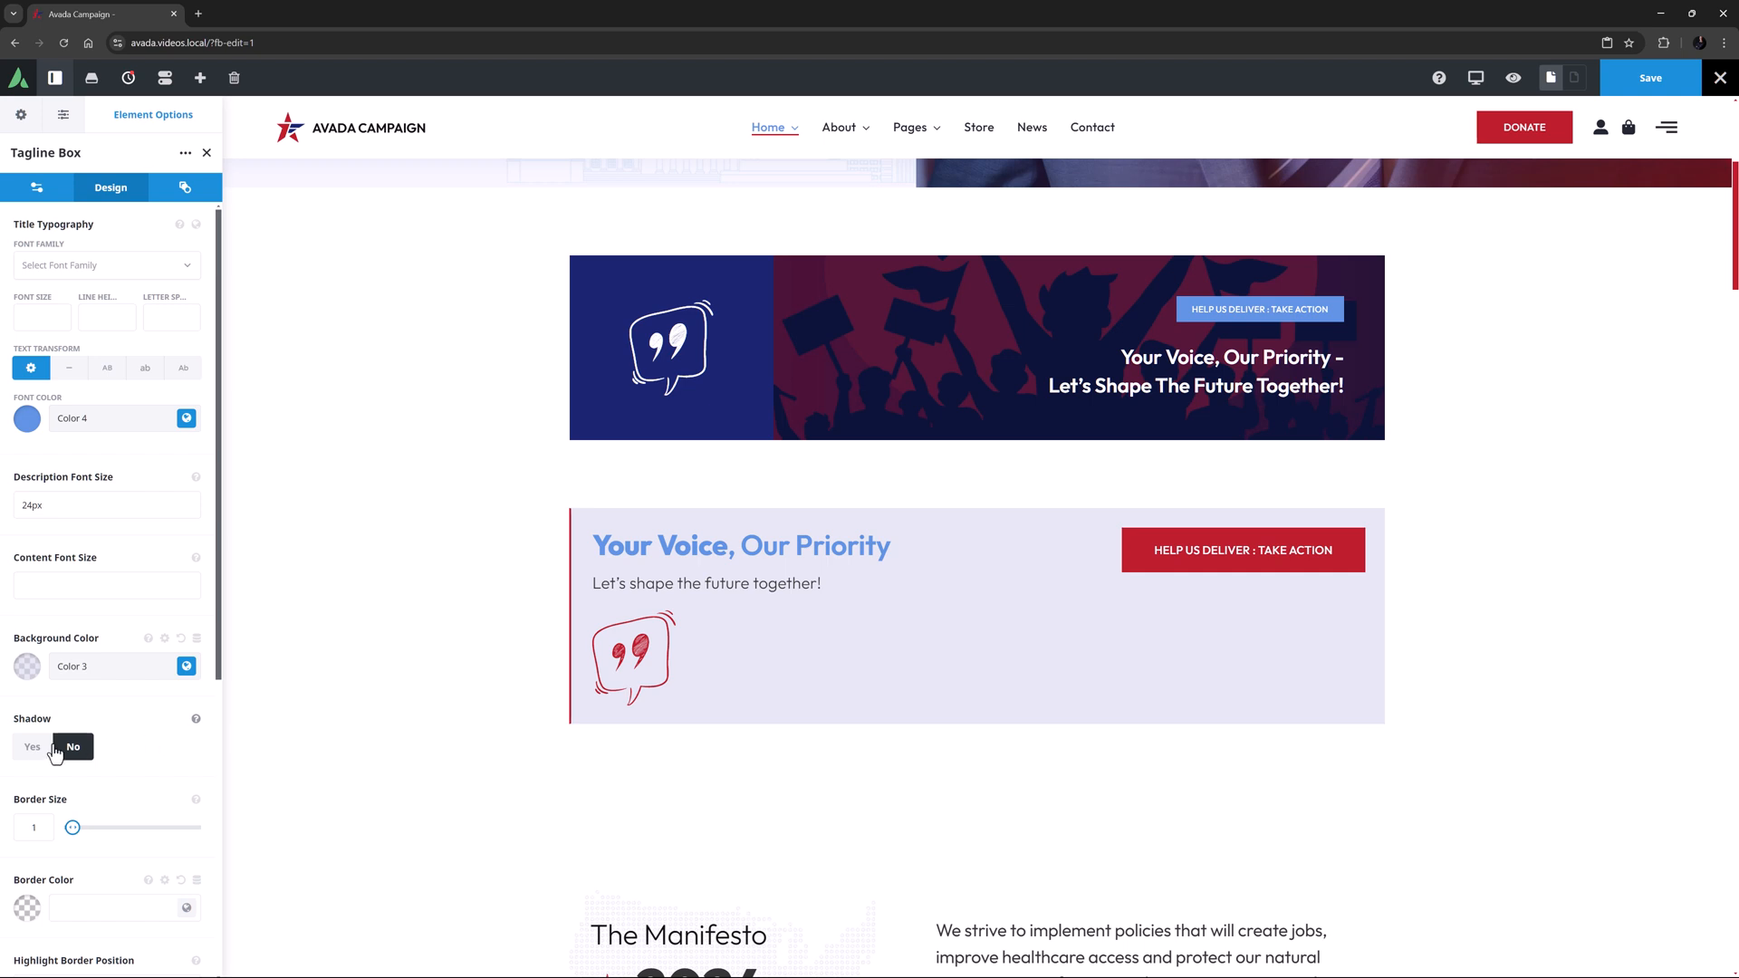
{"action": "left_click", "coordinate": [33, 747]}
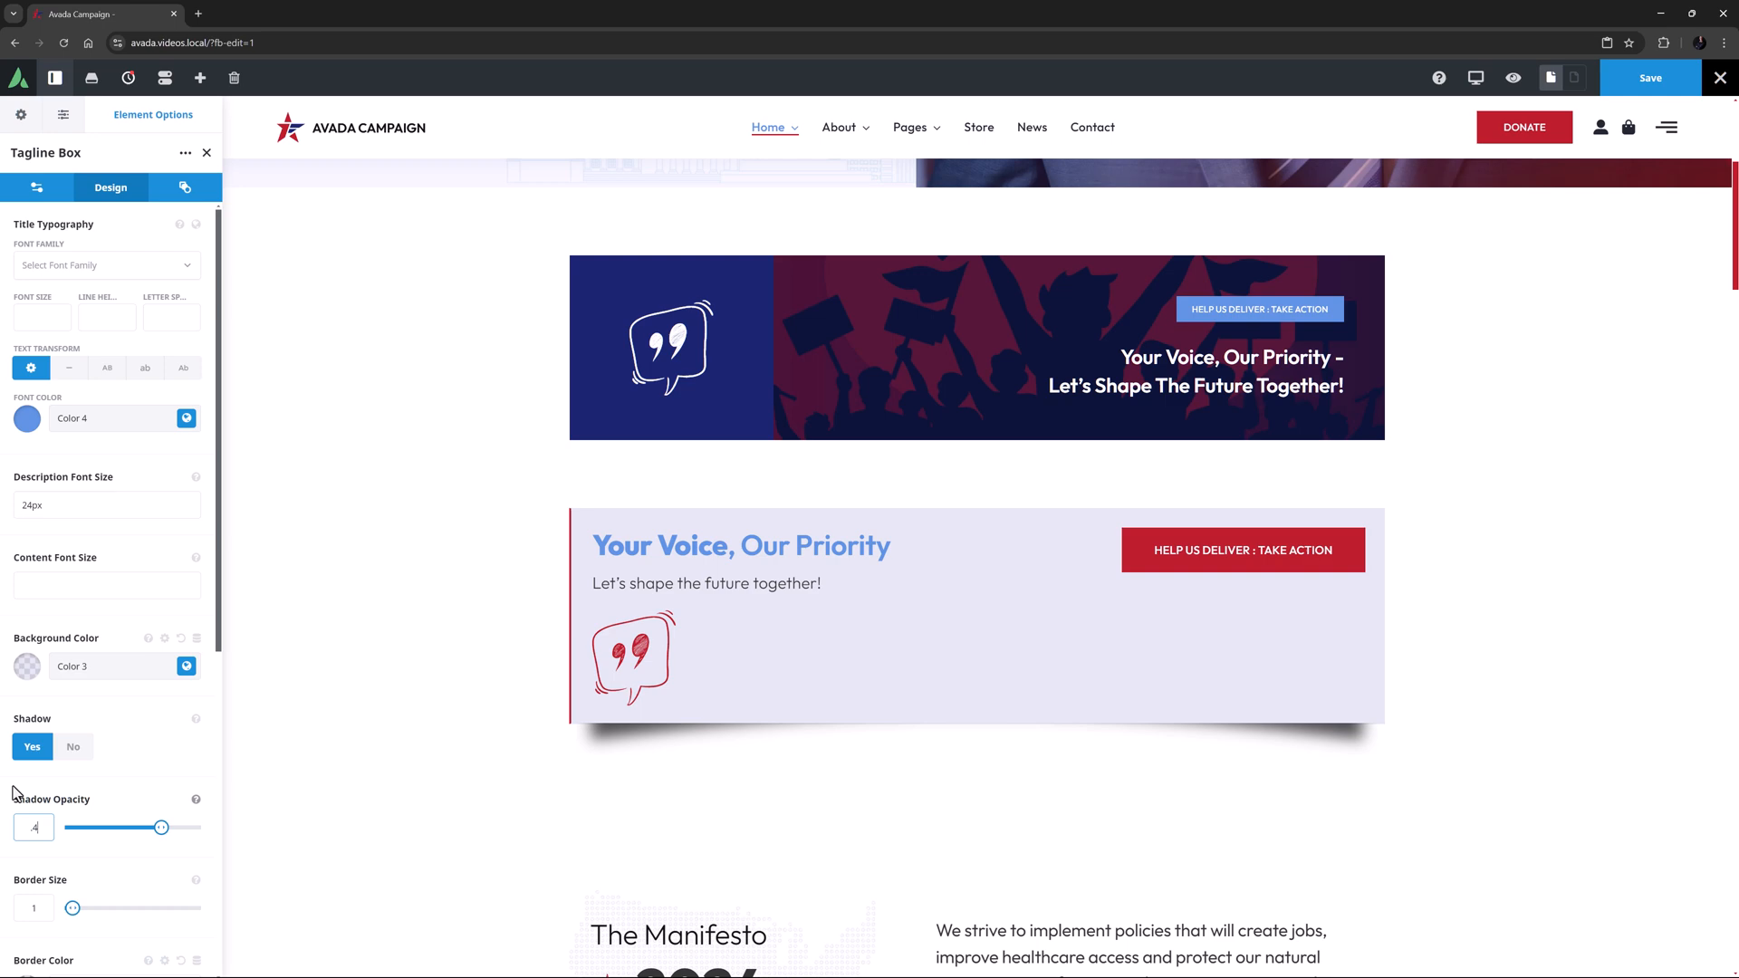
{"action": "scroll", "scroll_direction": "down", "scroll_amount": 3}
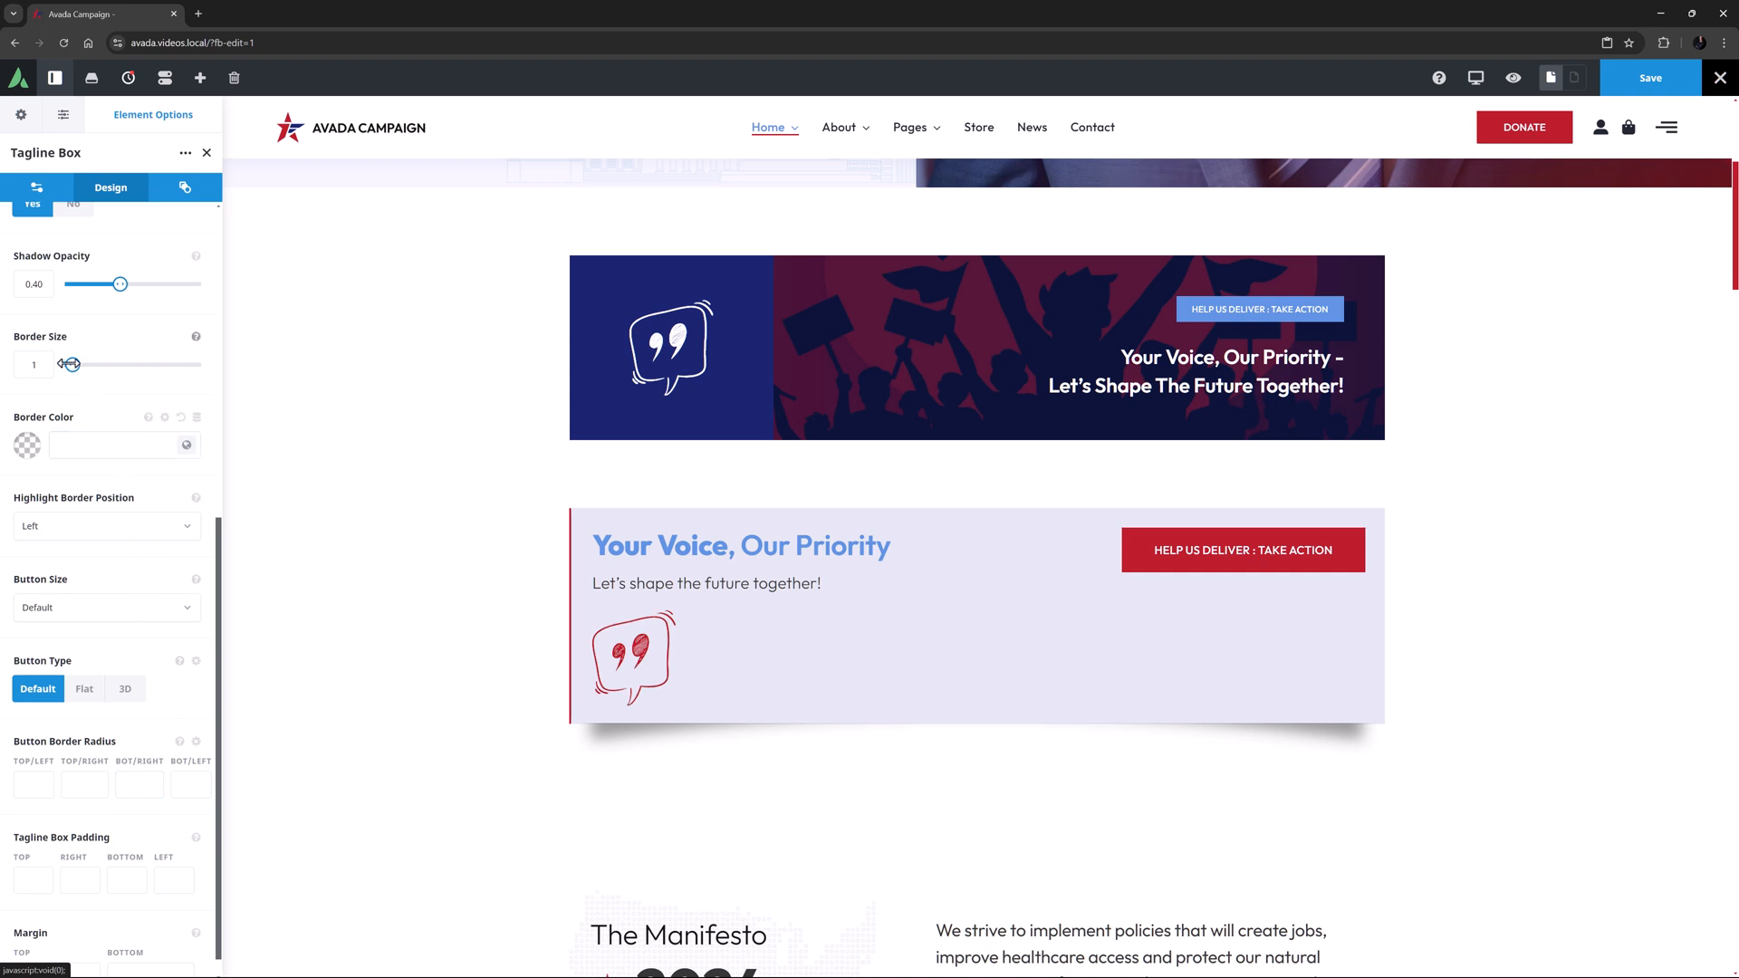
{"action": "left_click_drag", "start_coordinate": [71, 364], "coordinate": [108, 364]}
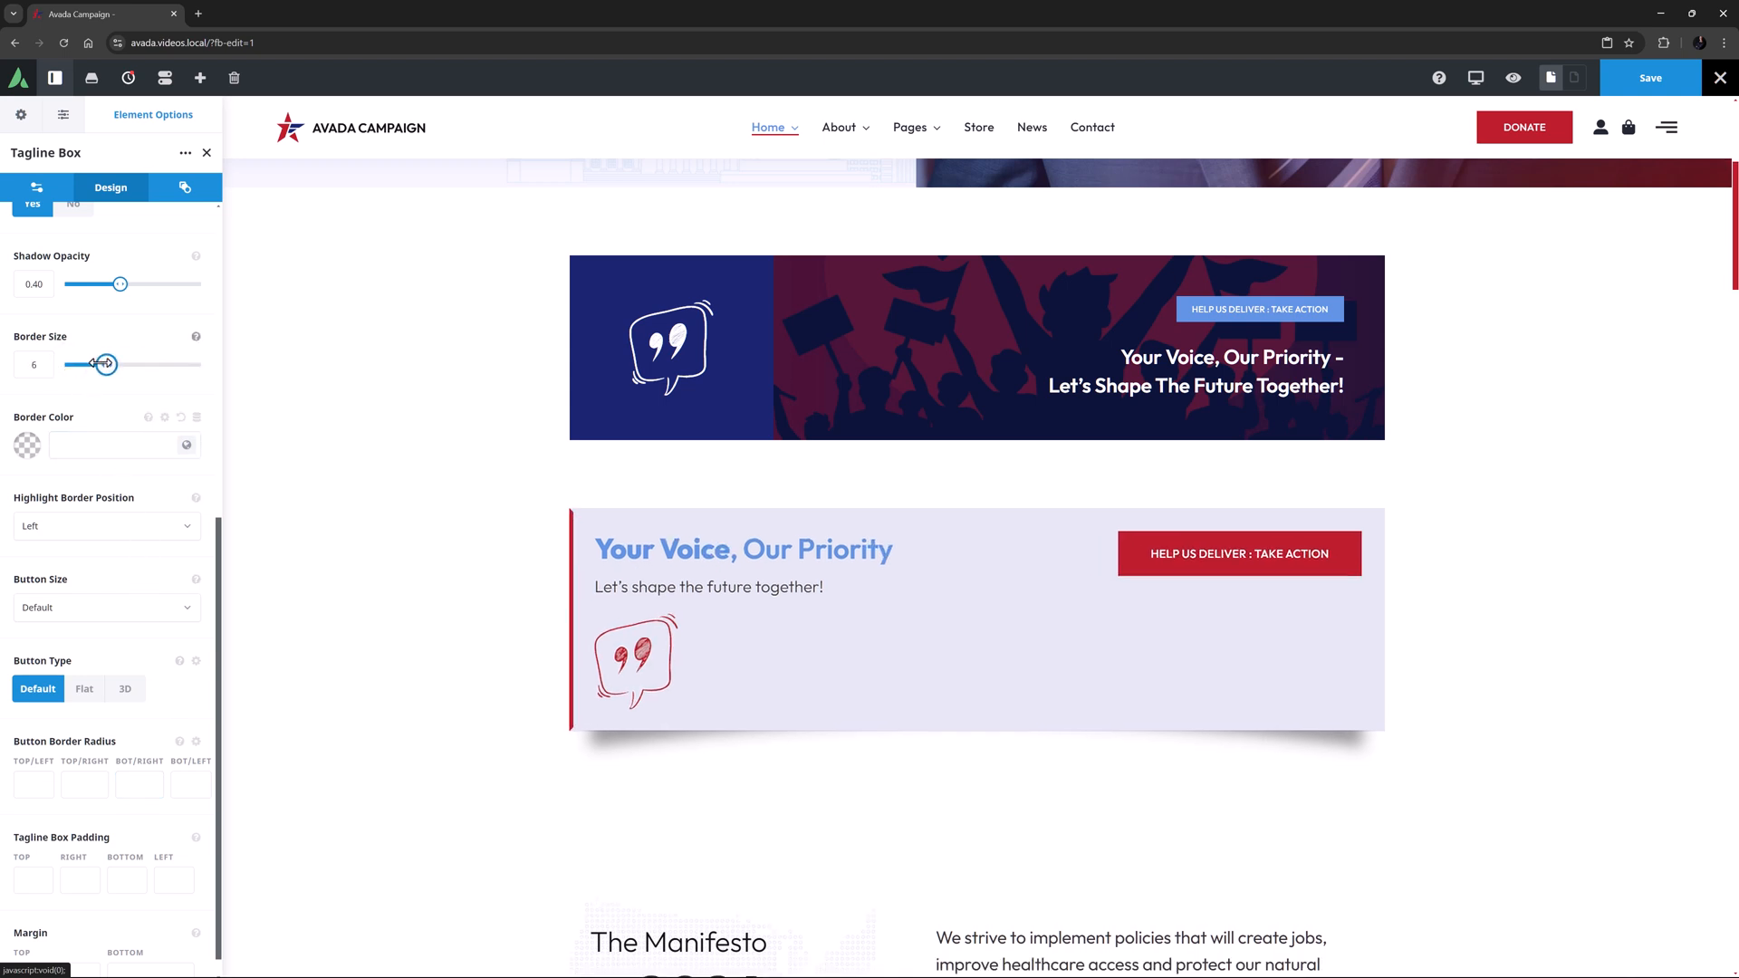
{"action": "left_click_drag", "start_coordinate": [102, 364], "coordinate": [69, 364]}
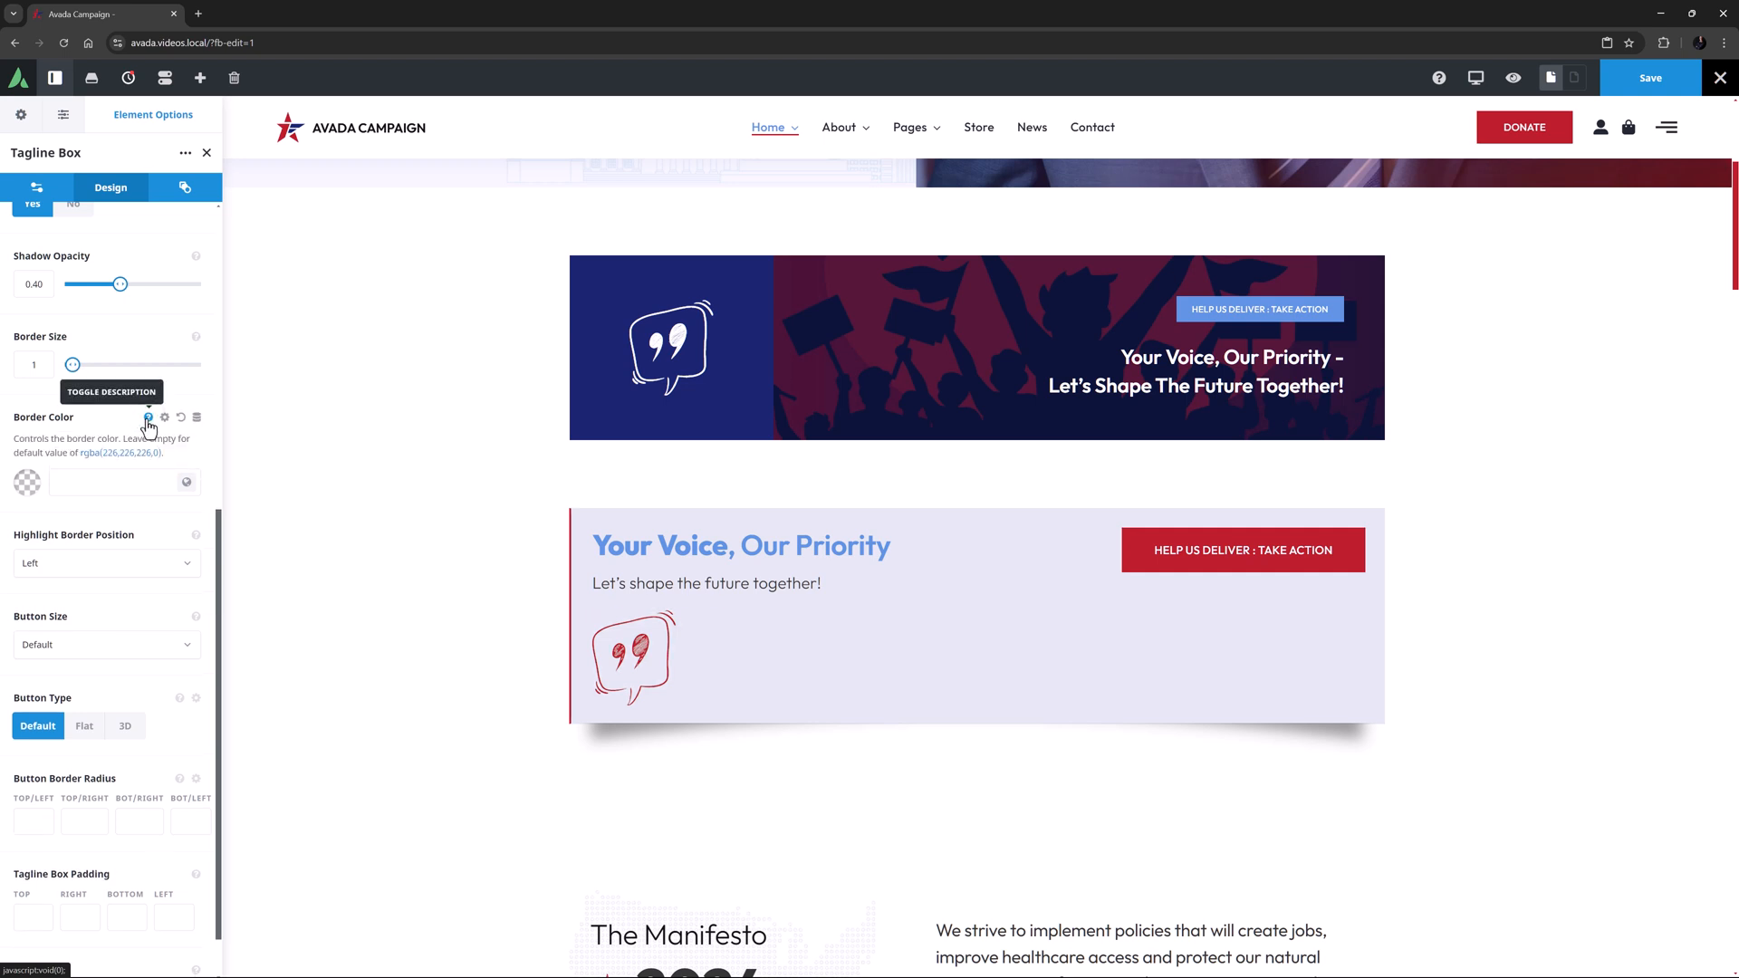
{"action": "left_click", "coordinate": [187, 445]}
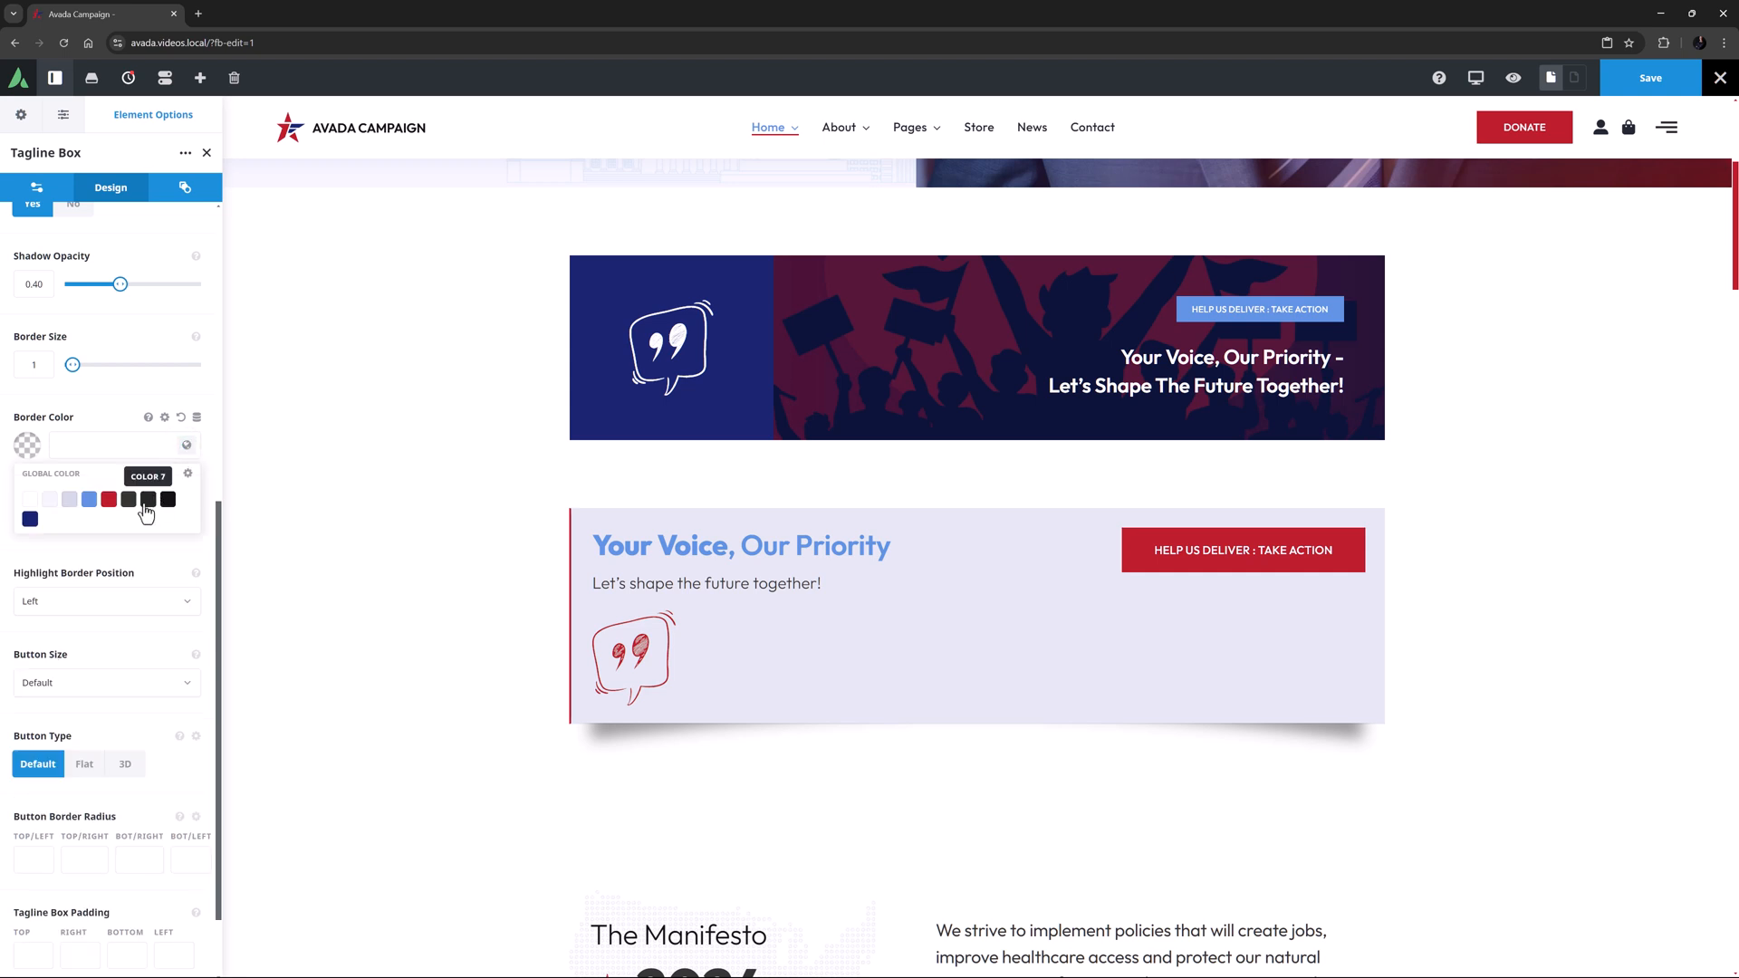
{"action": "left_click", "coordinate": [127, 499]}
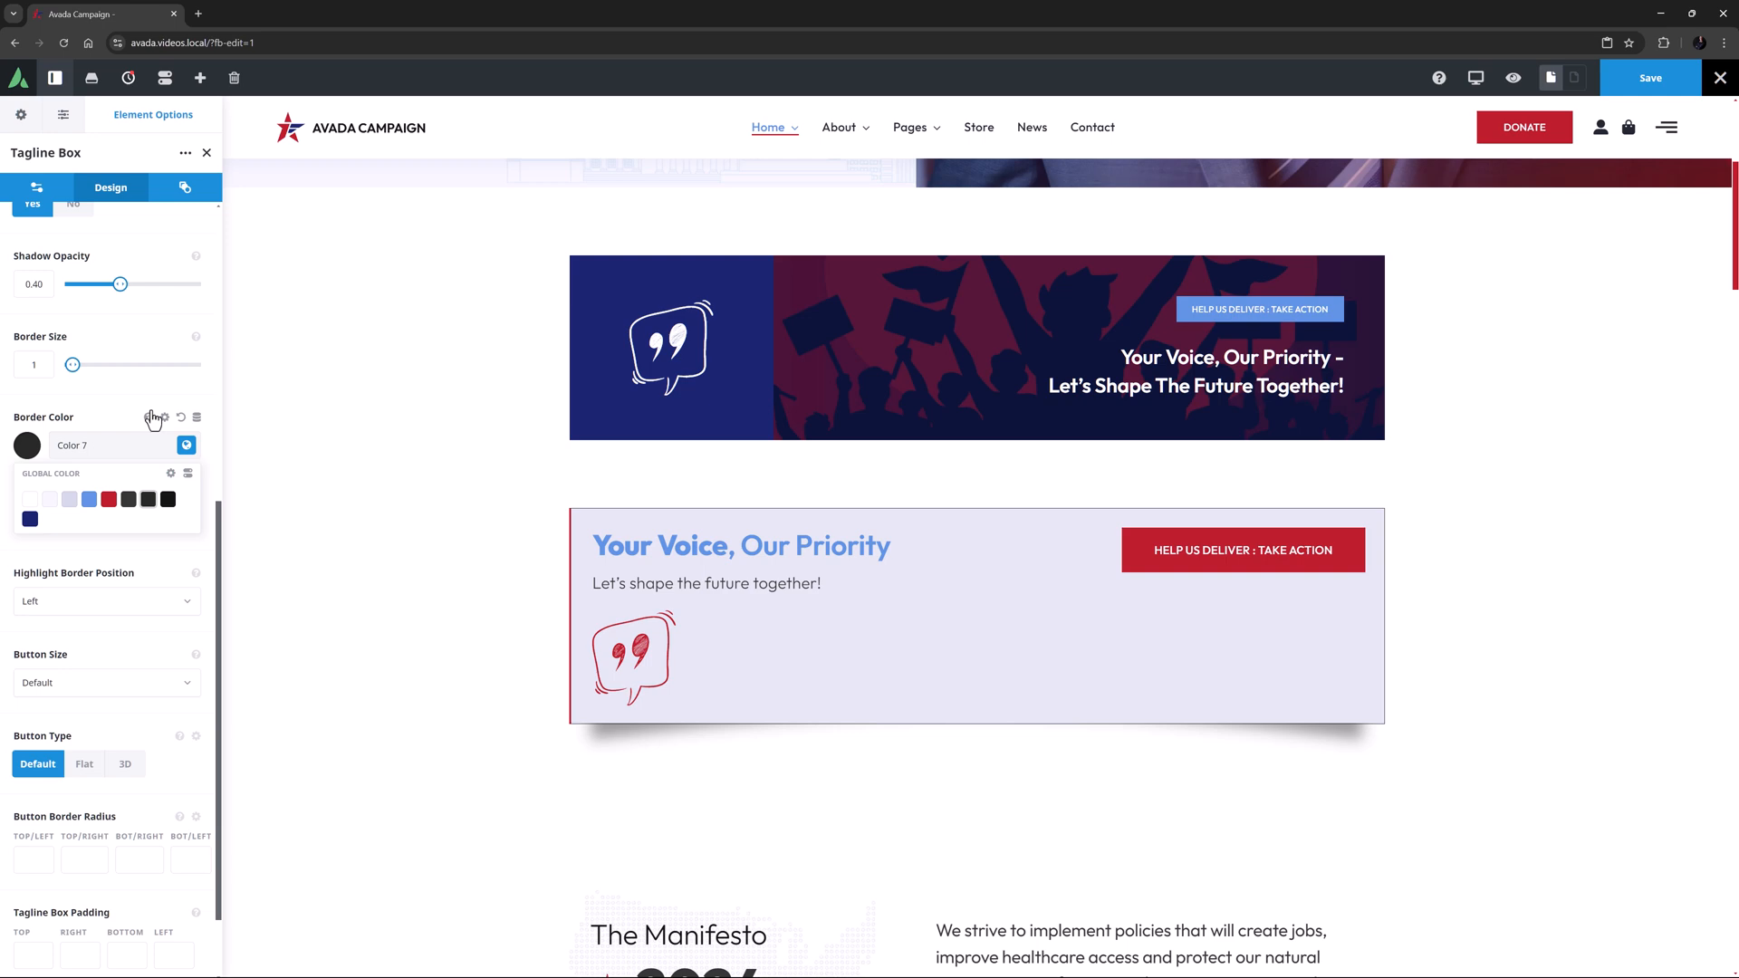
{"action": "left_click", "coordinate": [182, 416]}
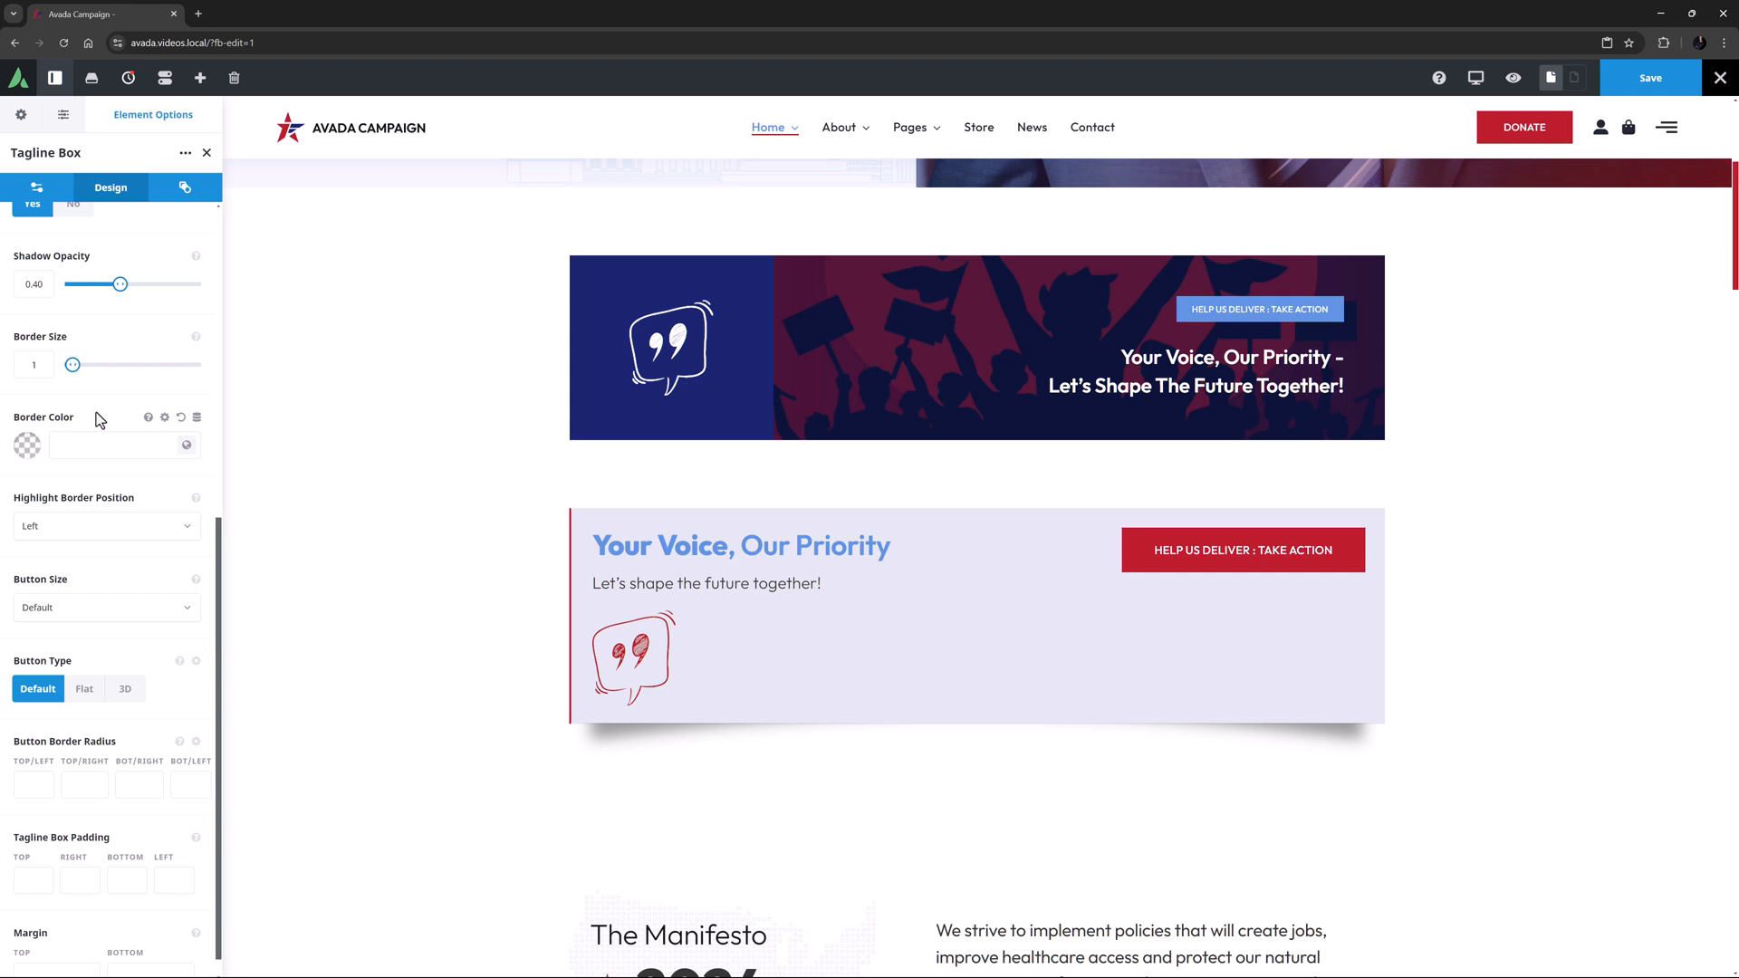
{"action": "left_click", "coordinate": [105, 526]}
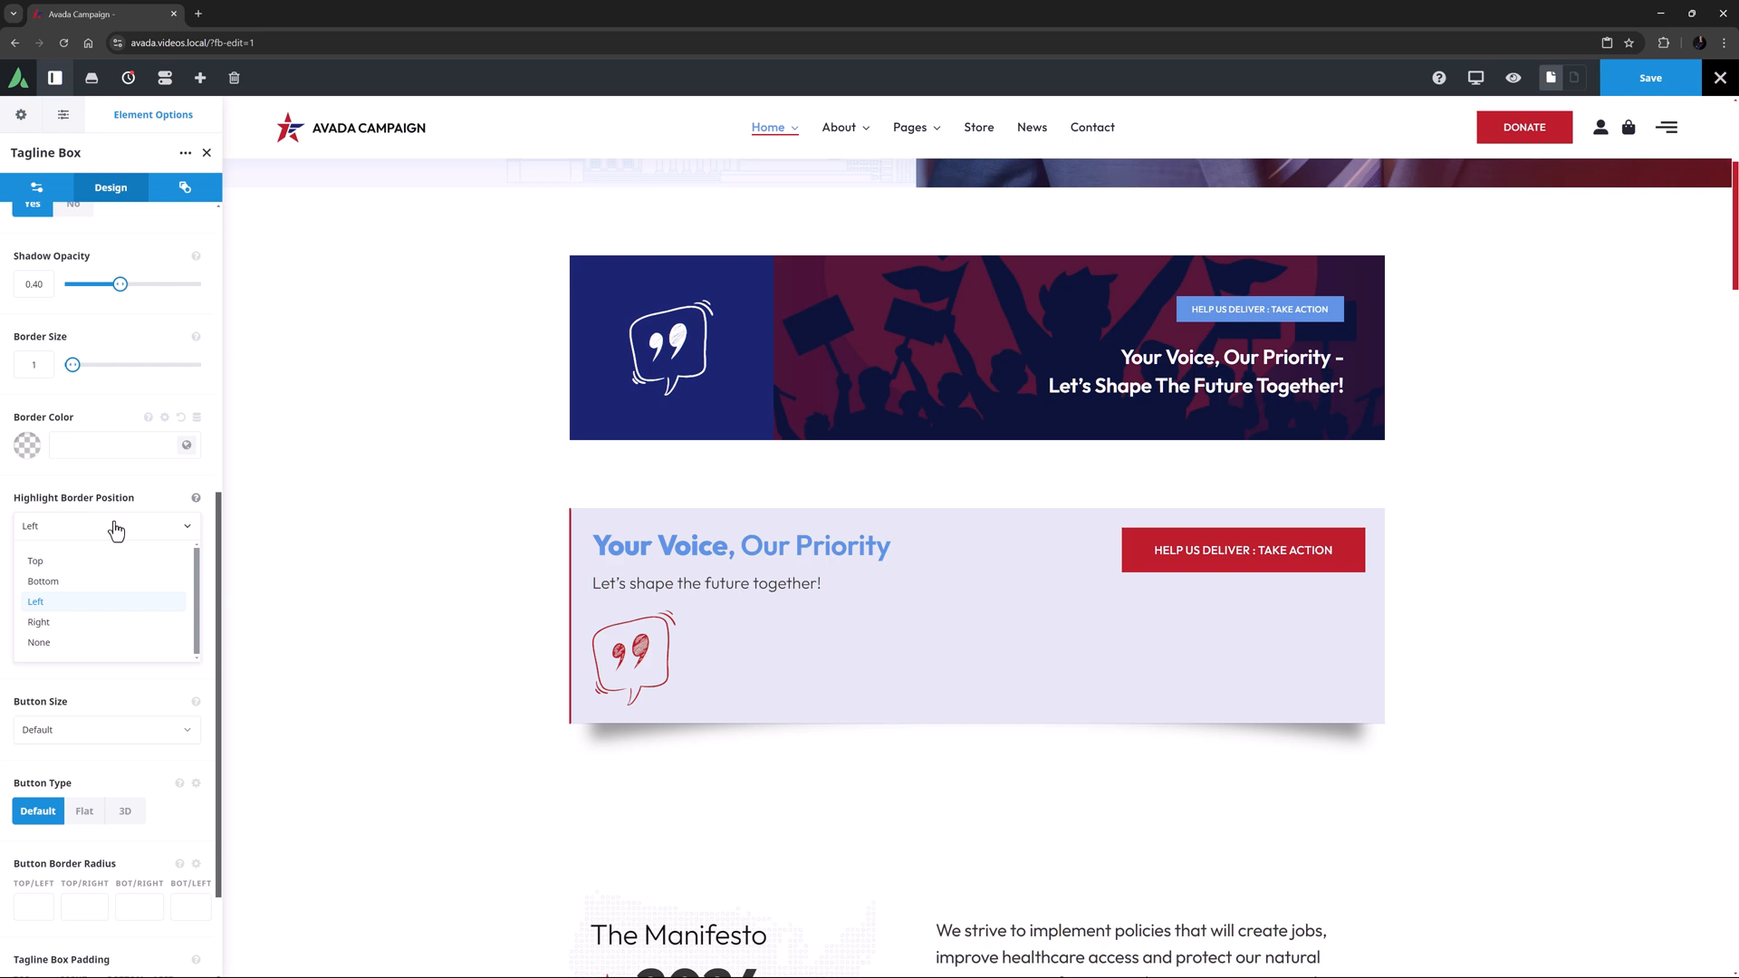
Step: Place the highlight border on the top edge and keep the button size at Default
{"action": "left_click", "coordinate": [36, 560]}
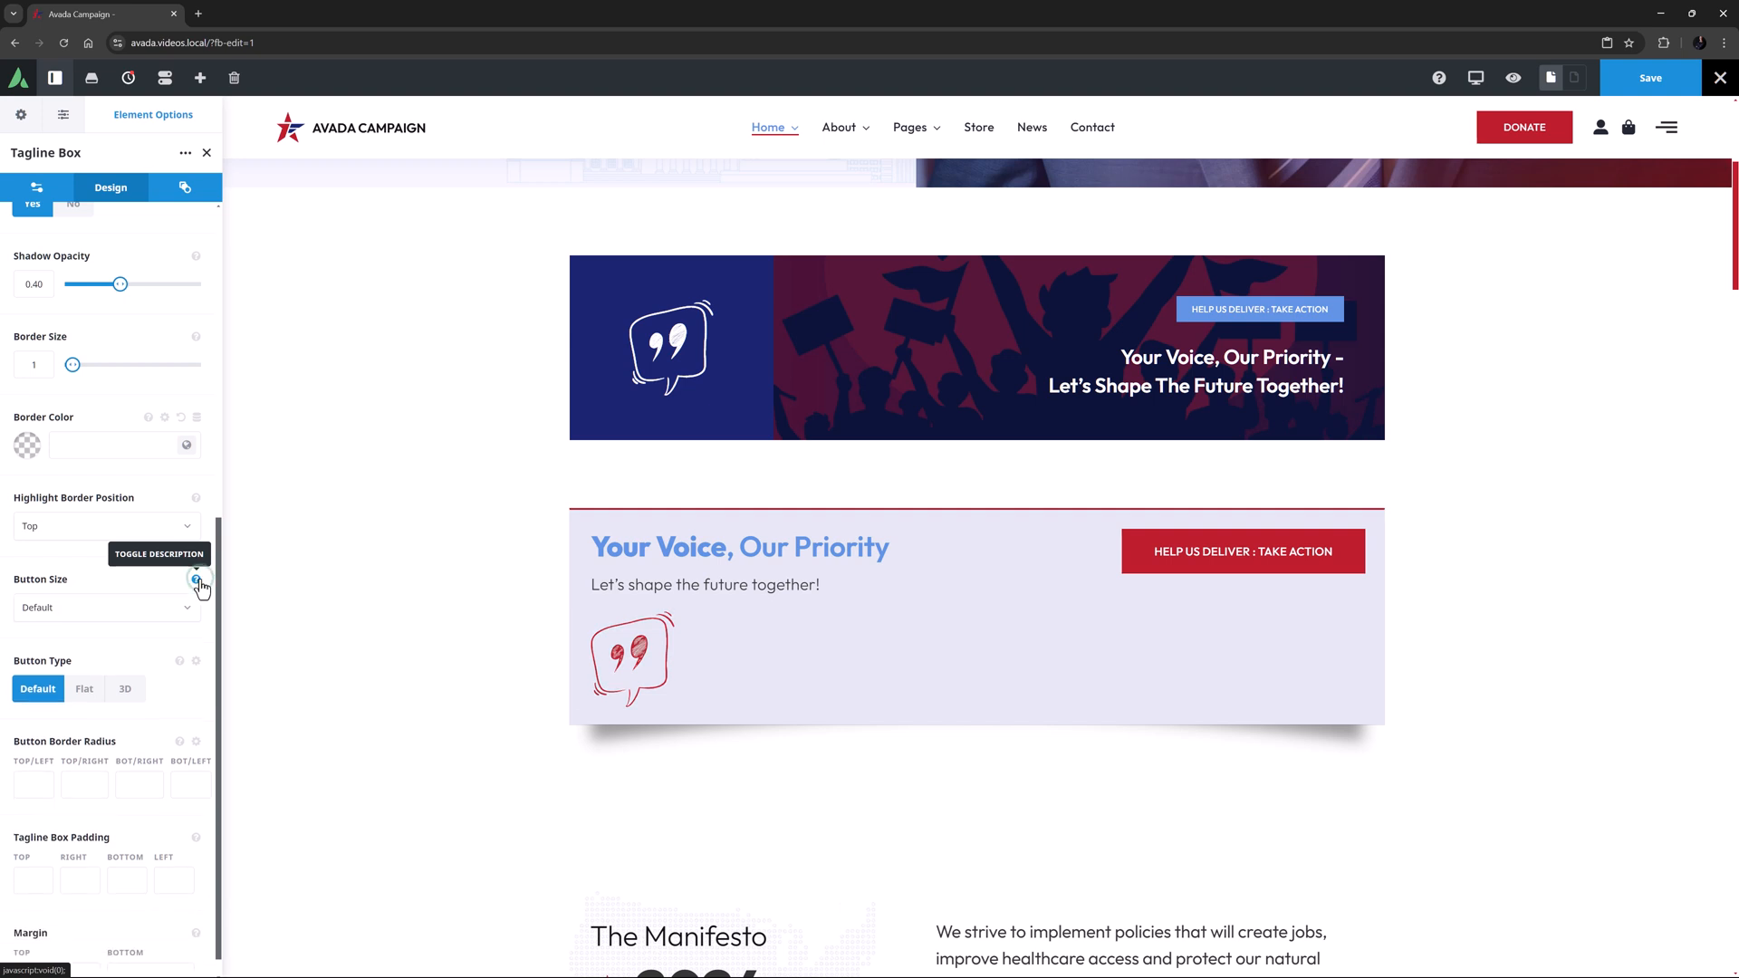
{"action": "left_click", "coordinate": [105, 607]}
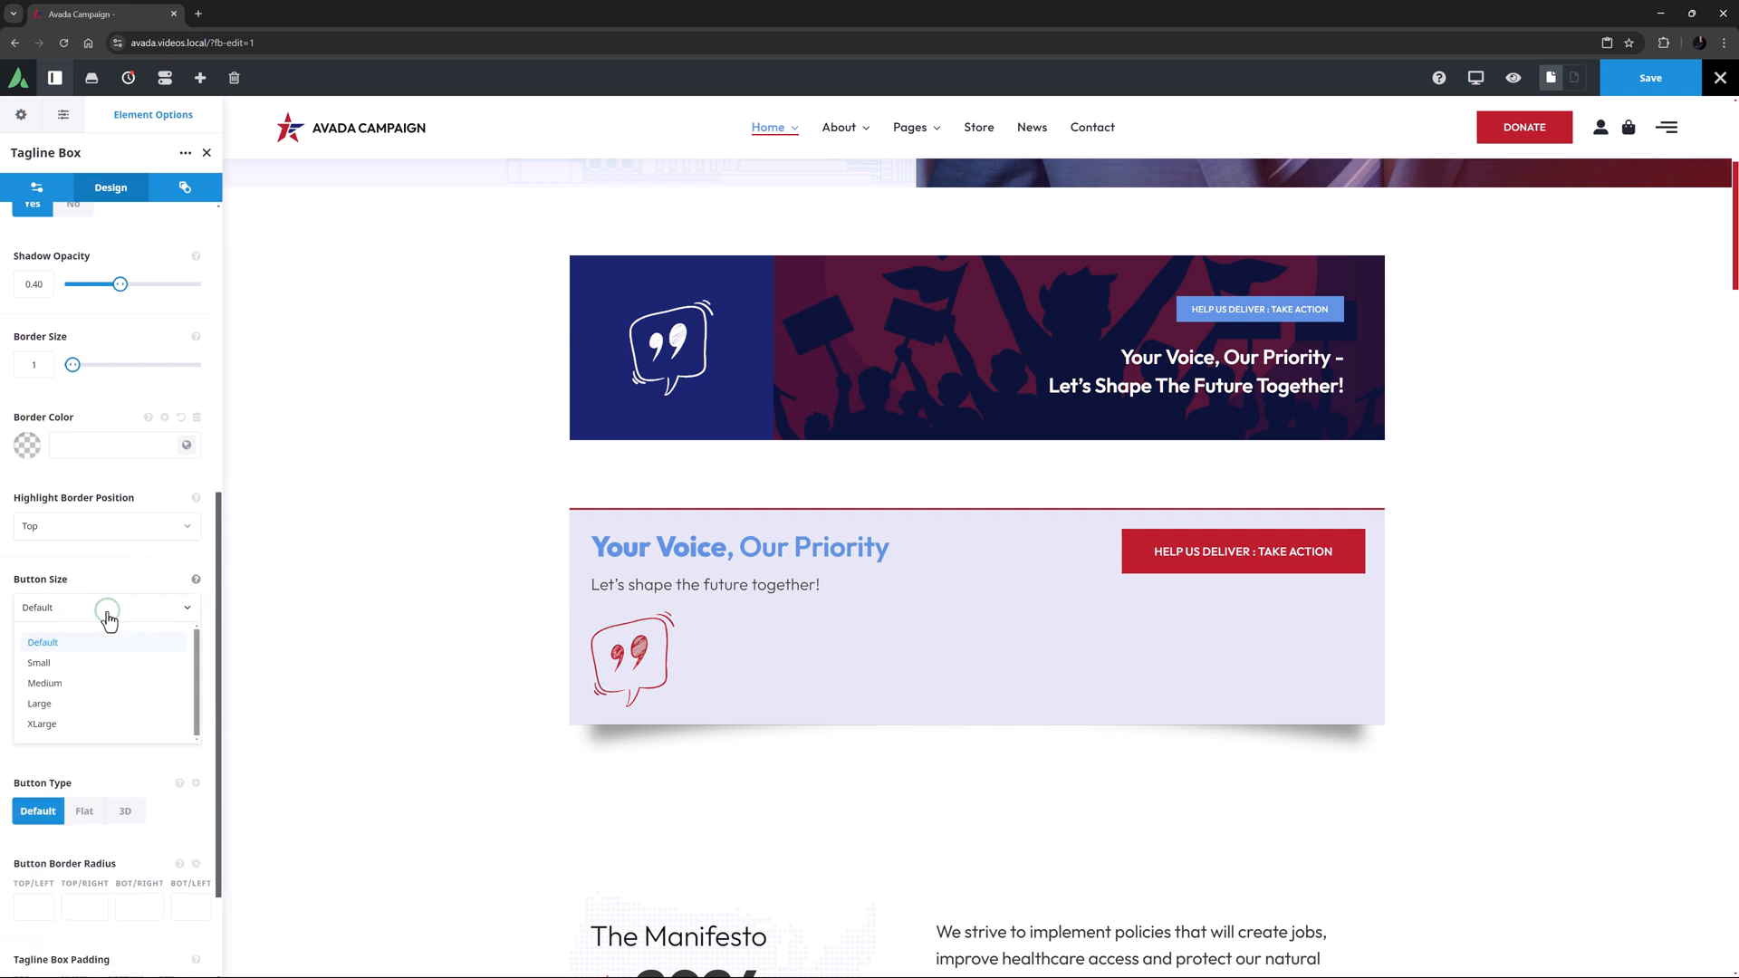
{"action": "left_click", "coordinate": [42, 642]}
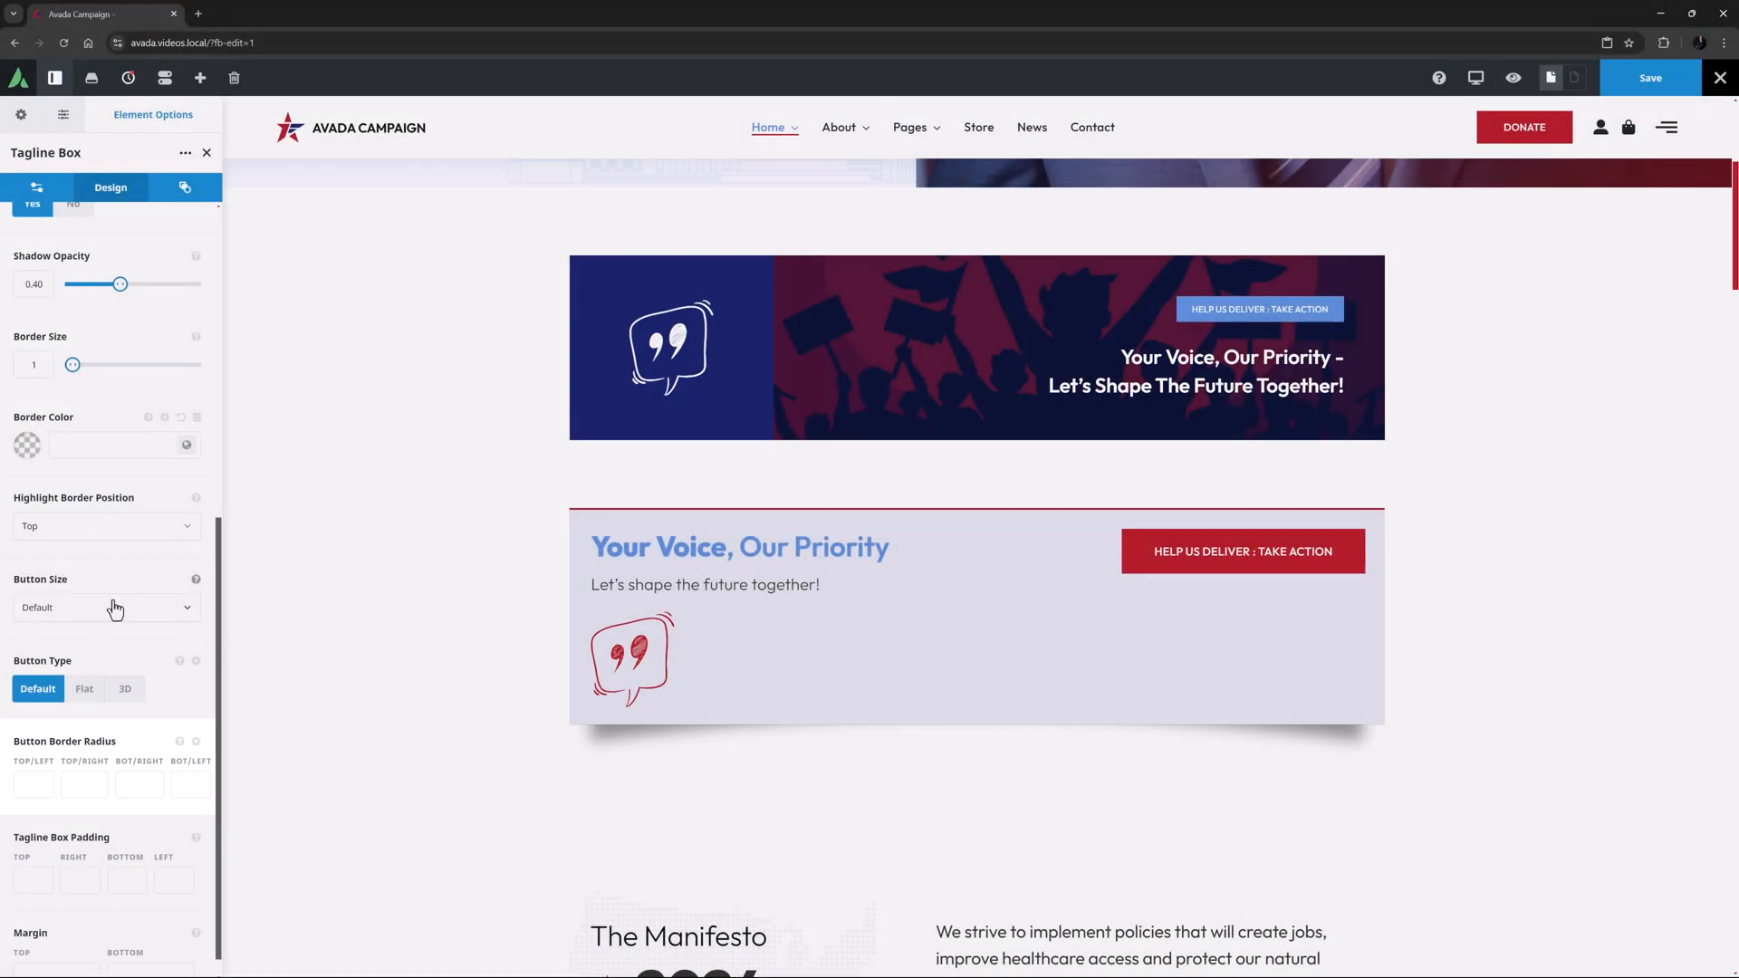
{"action": "left_click", "coordinate": [34, 785]}
{"action": "type", "text": "20"}
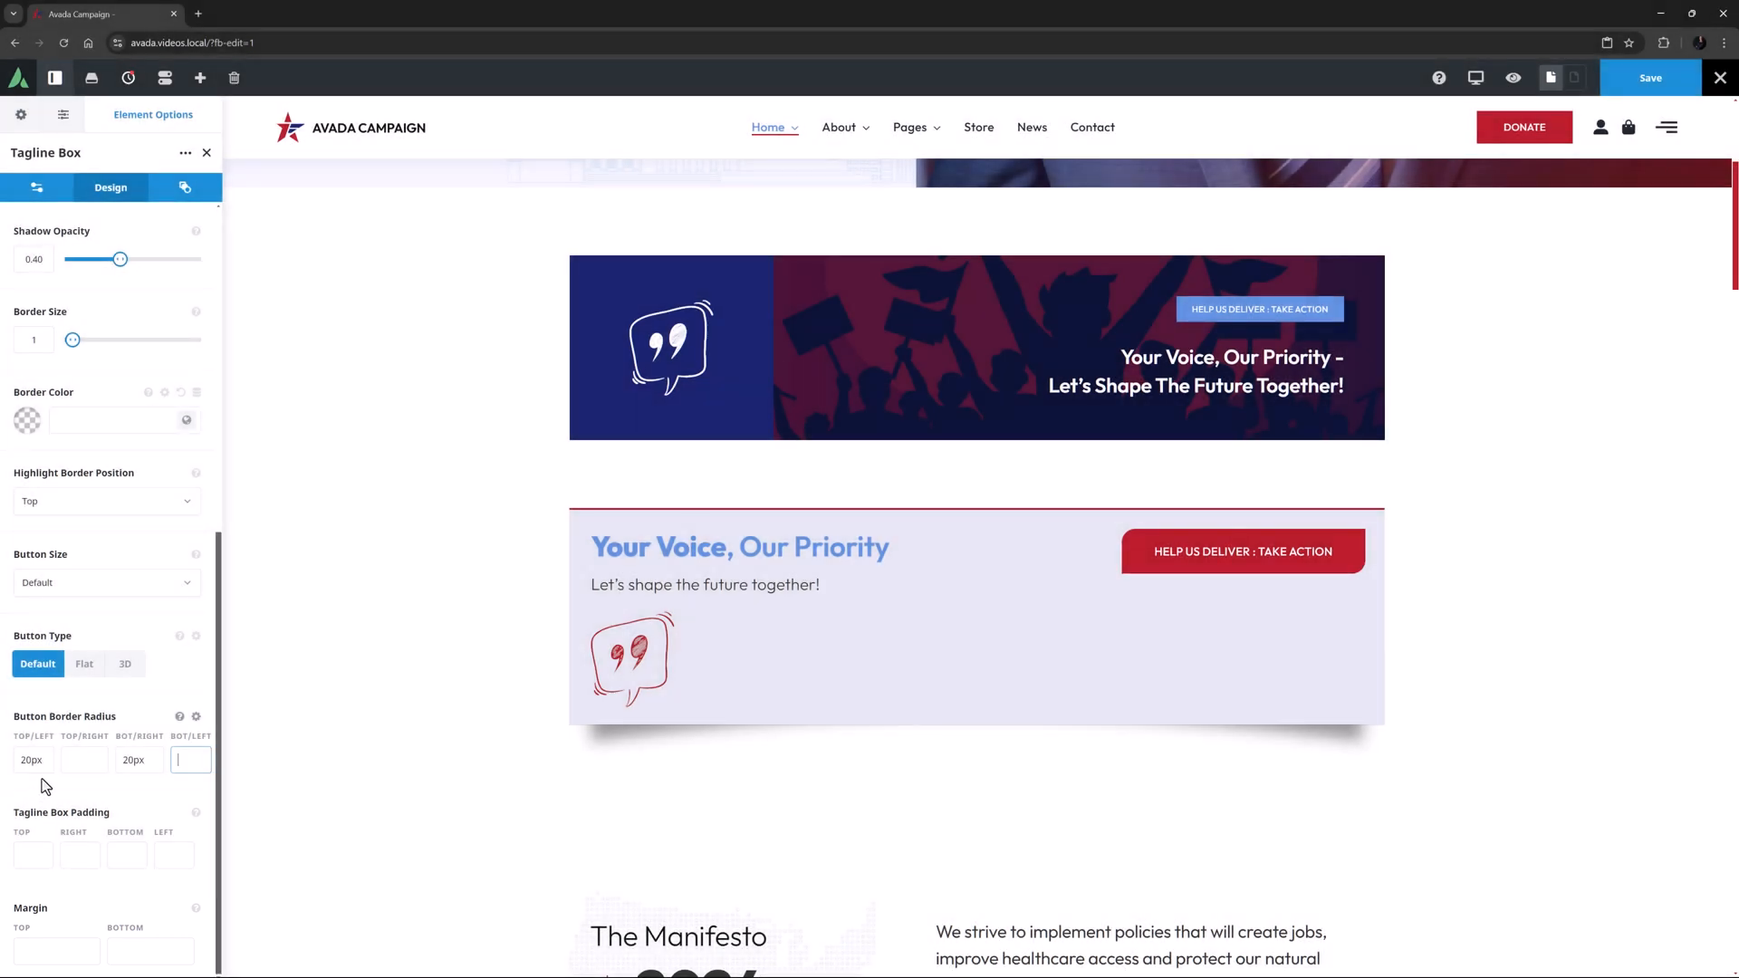
Step: Apply a 20px radius to the button's top-left and bottom-right corners
{"action": "left_click", "coordinate": [151, 952]}
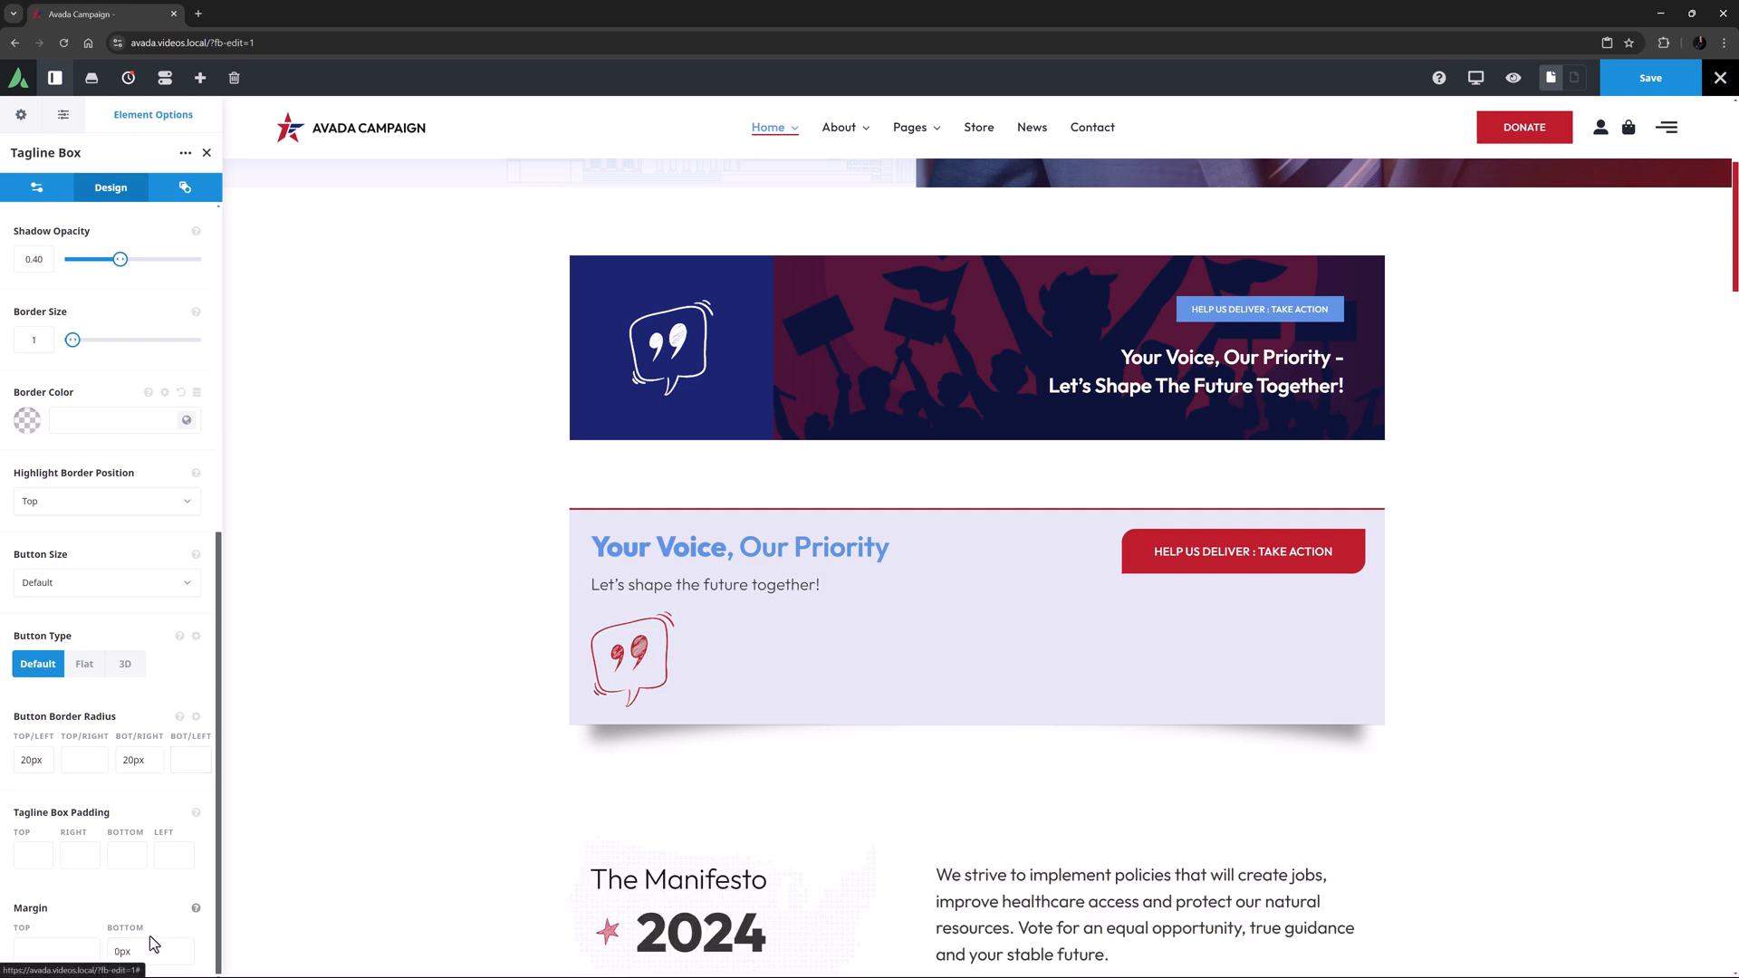
{"action": "left_click", "coordinate": [184, 186]}
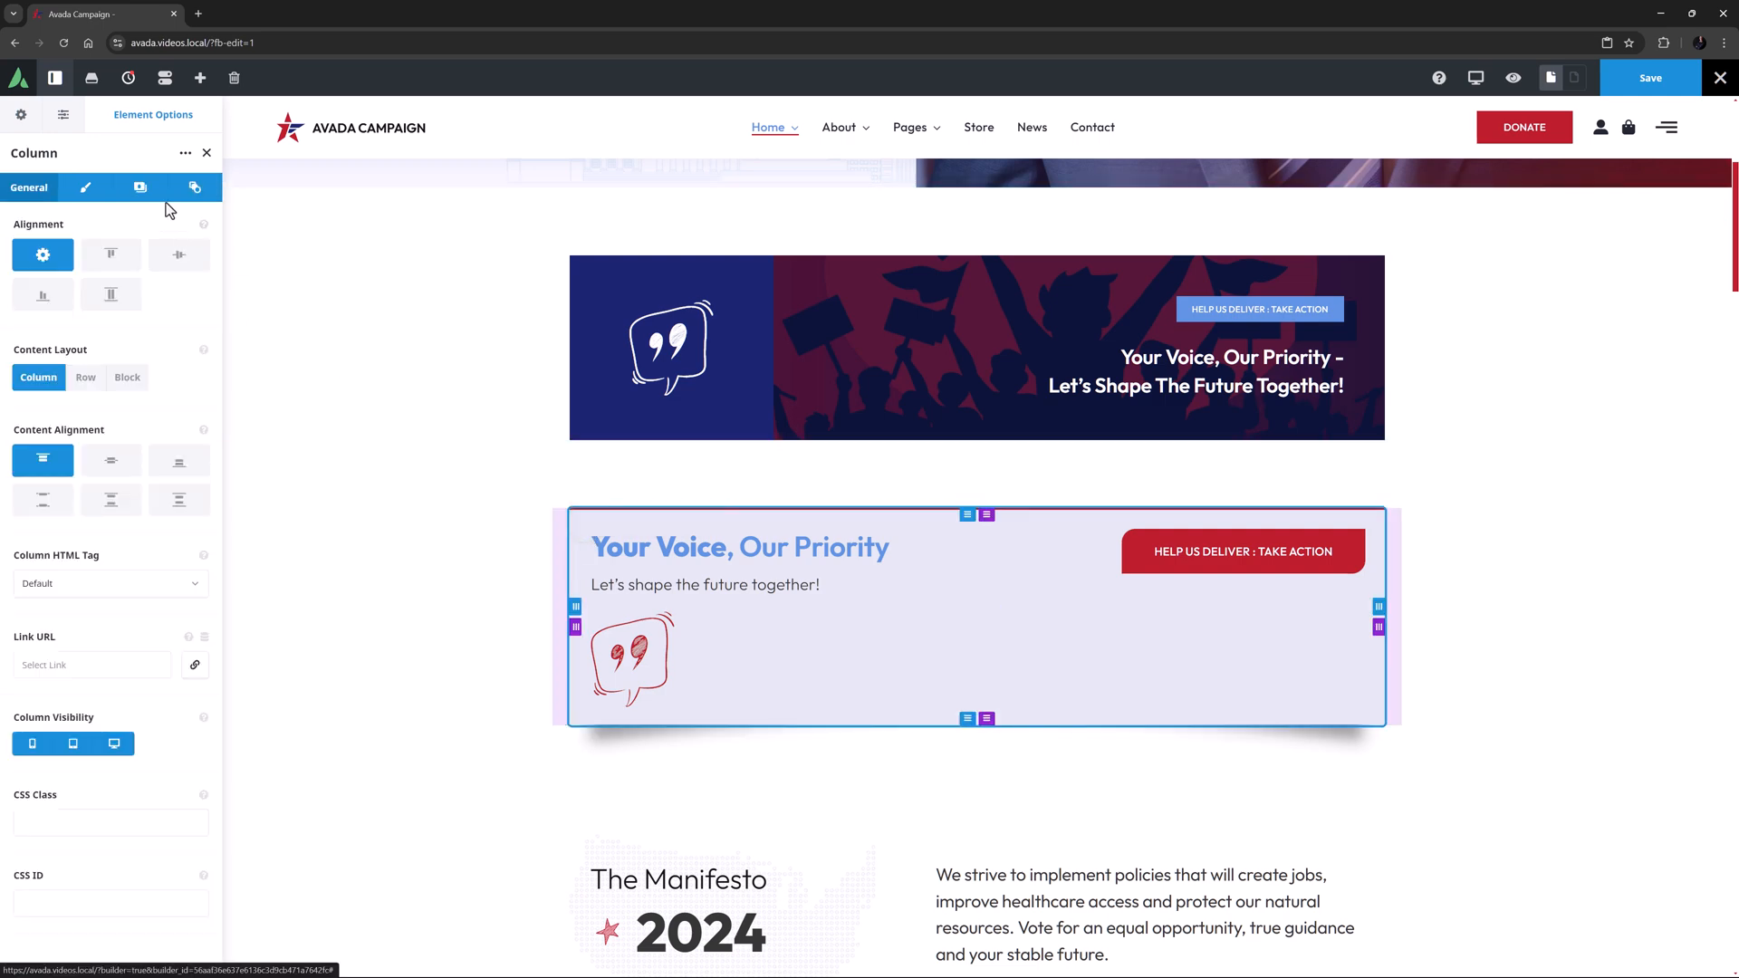
Step: Set the column background to the protest silhouette image, positioned Center Top, sized Contain
{"action": "left_click", "coordinate": [140, 187]}
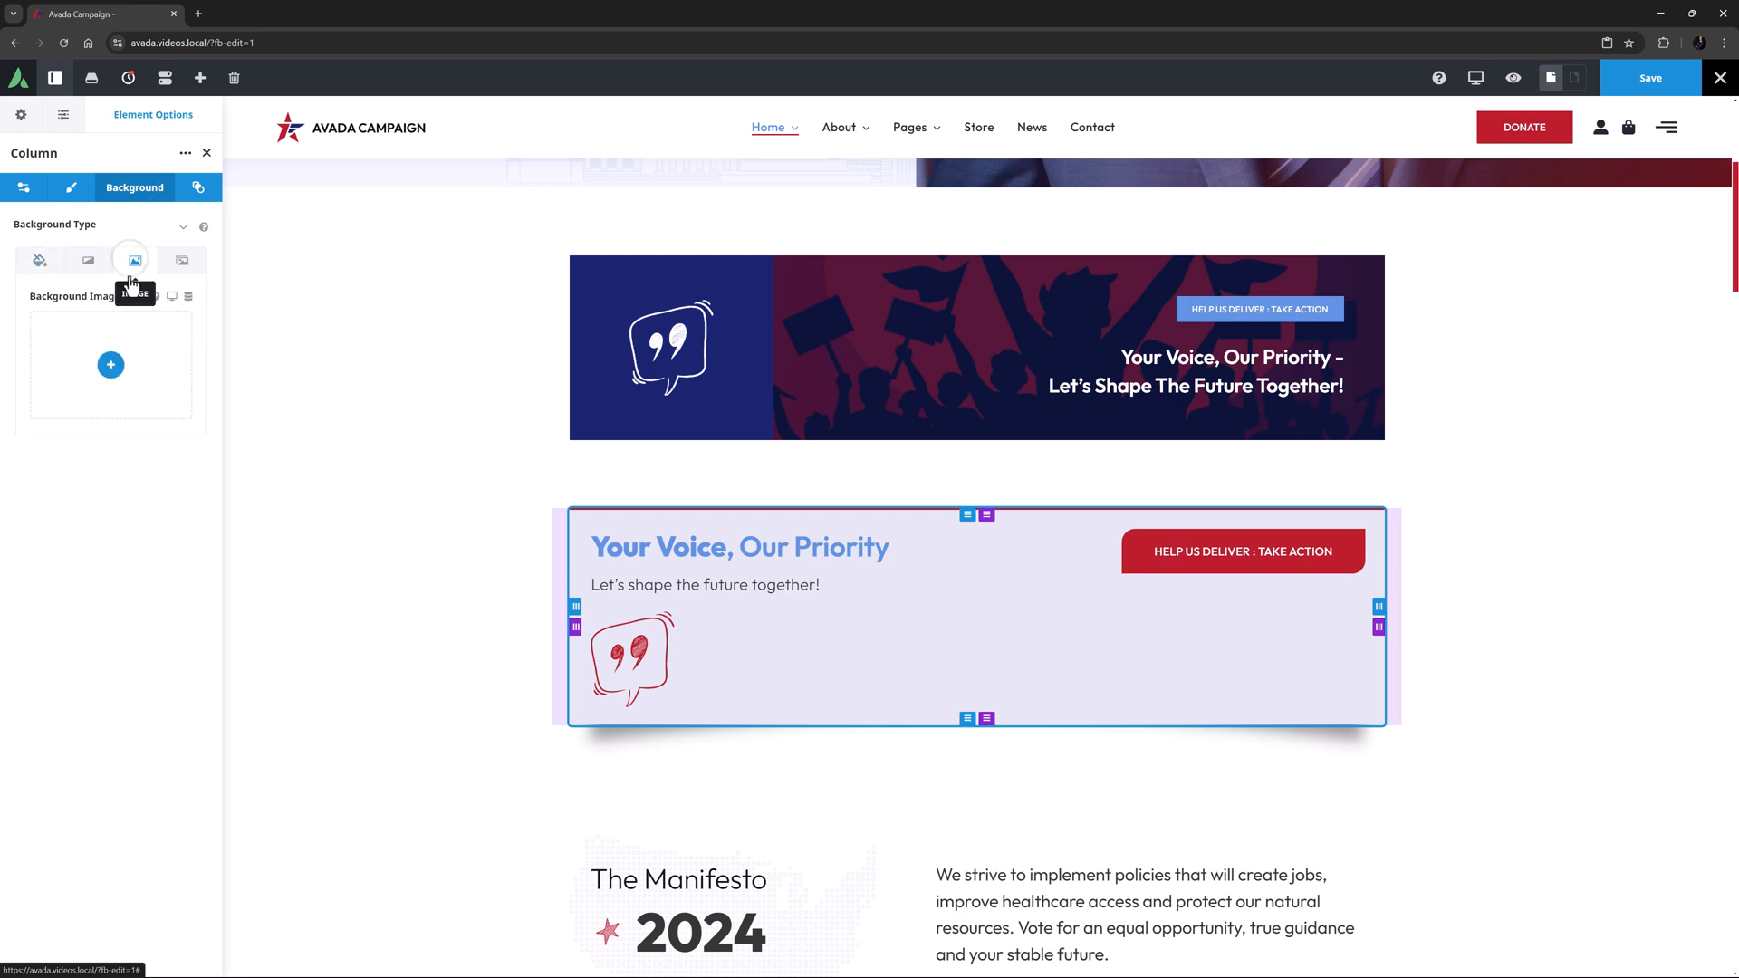
{"action": "left_click", "coordinate": [111, 364]}
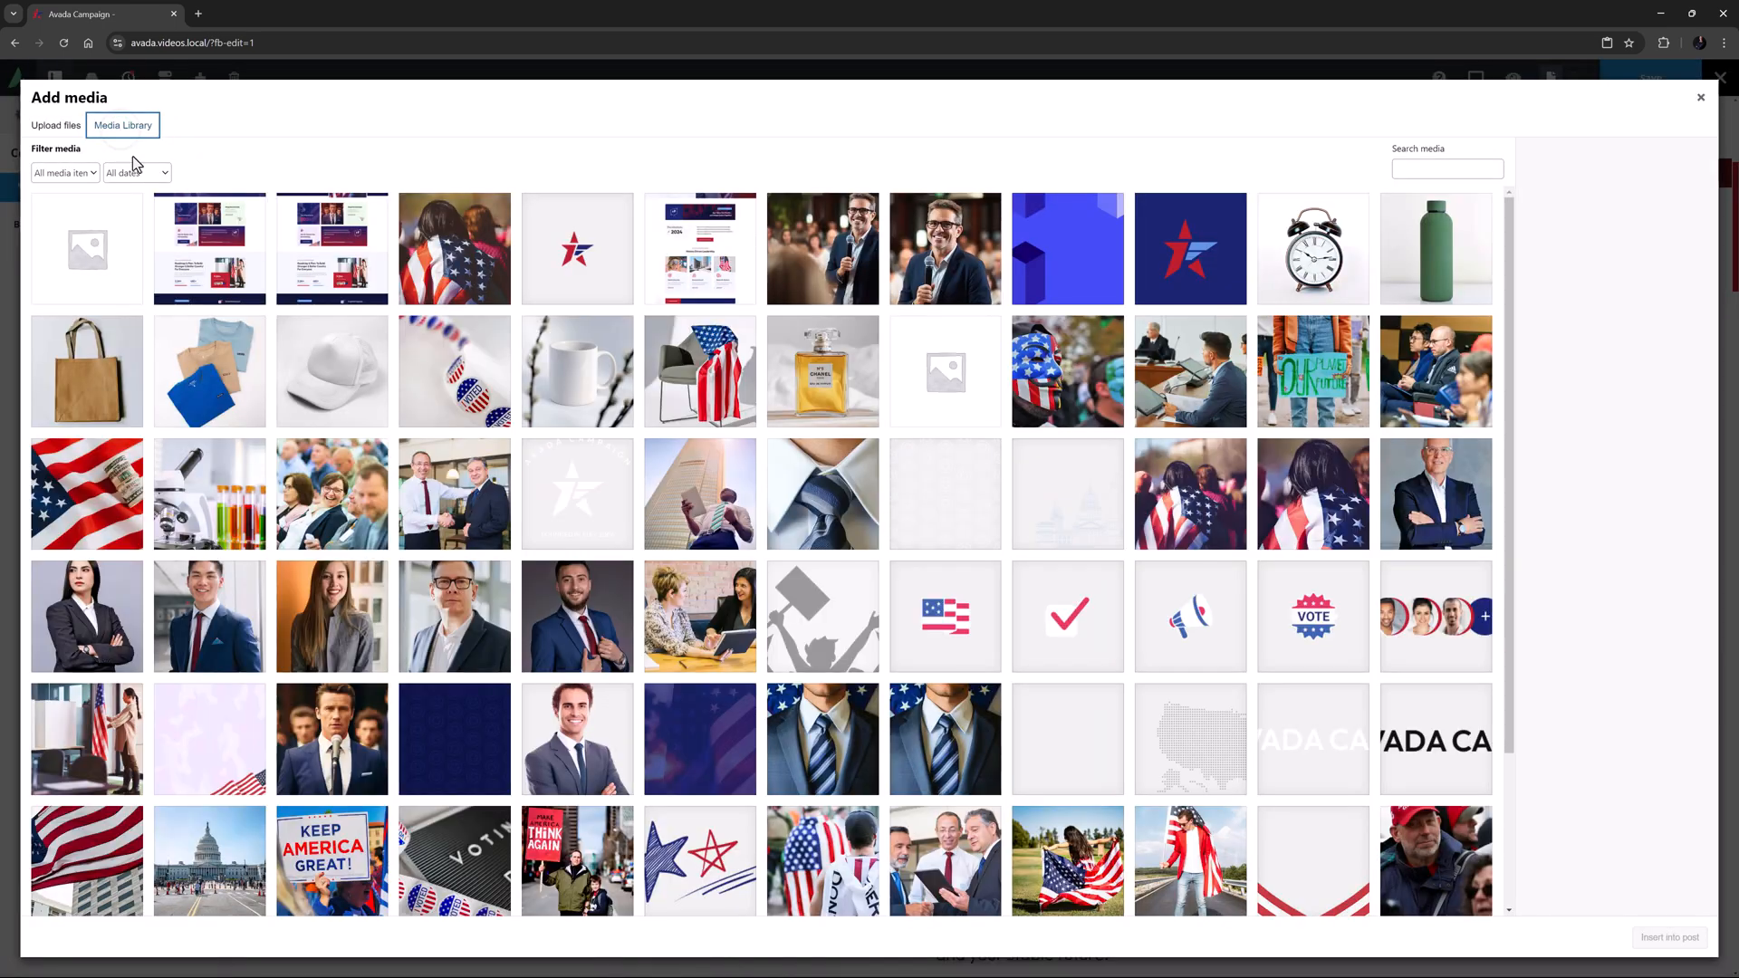
{"action": "left_click", "coordinate": [1699, 98]}
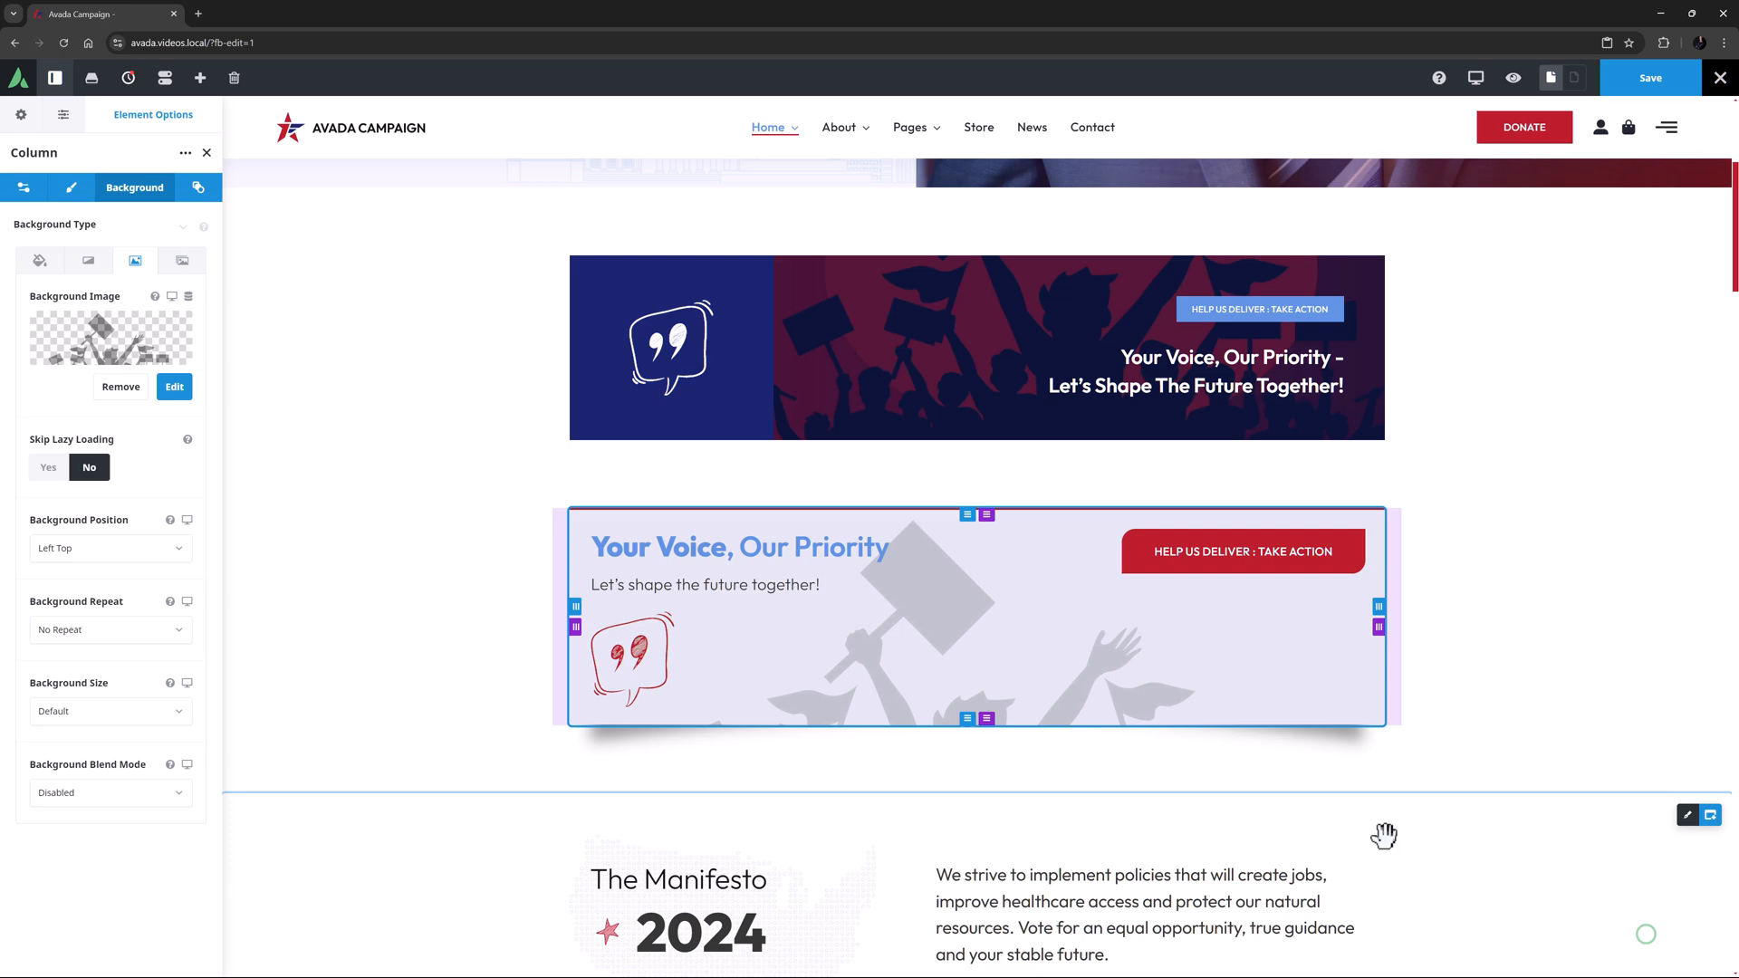
{"action": "left_click", "coordinate": [110, 548]}
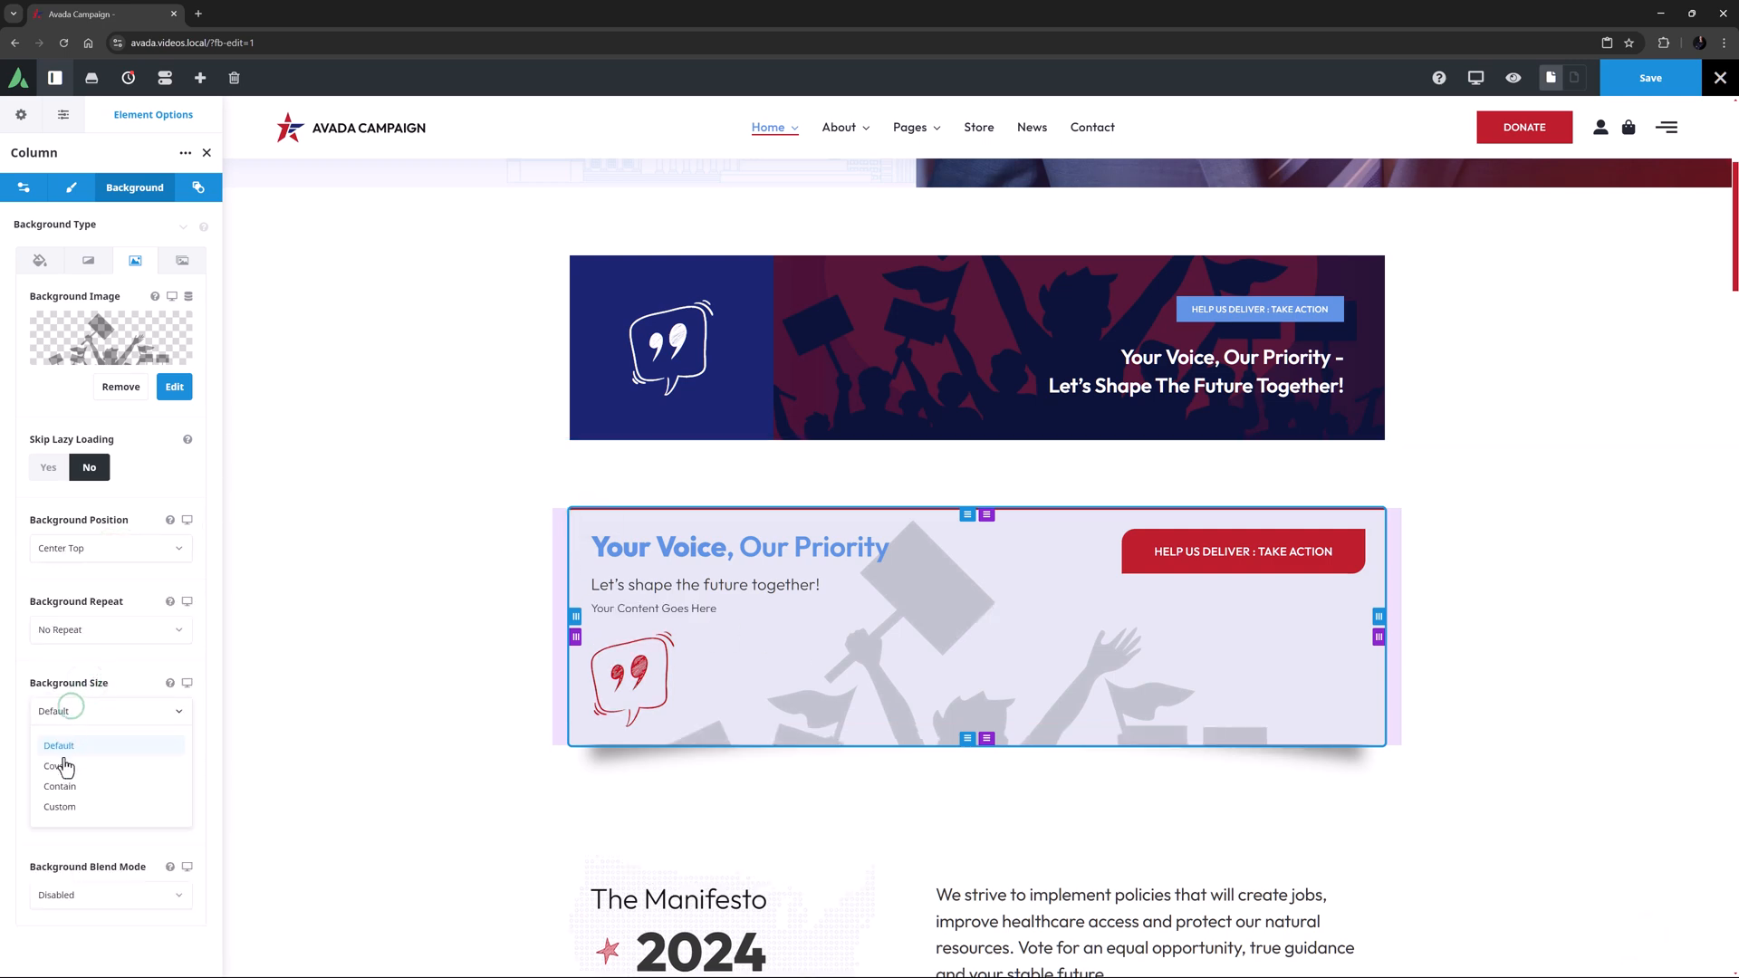
{"action": "left_click", "coordinate": [59, 786]}
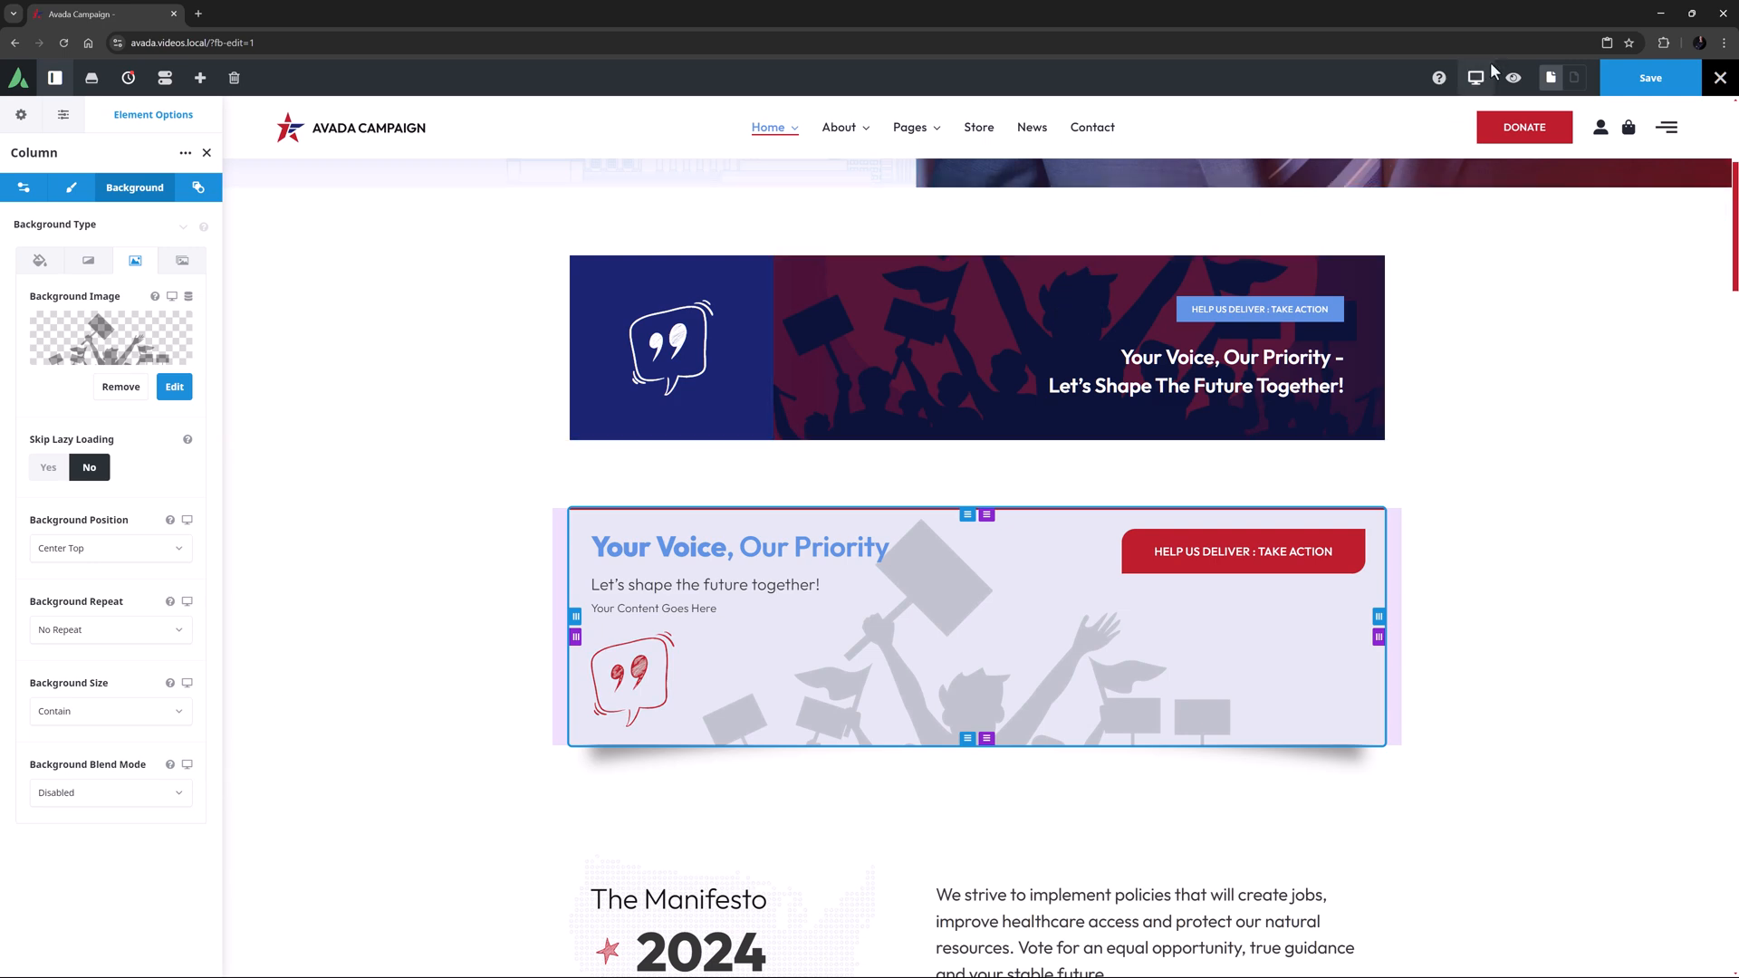